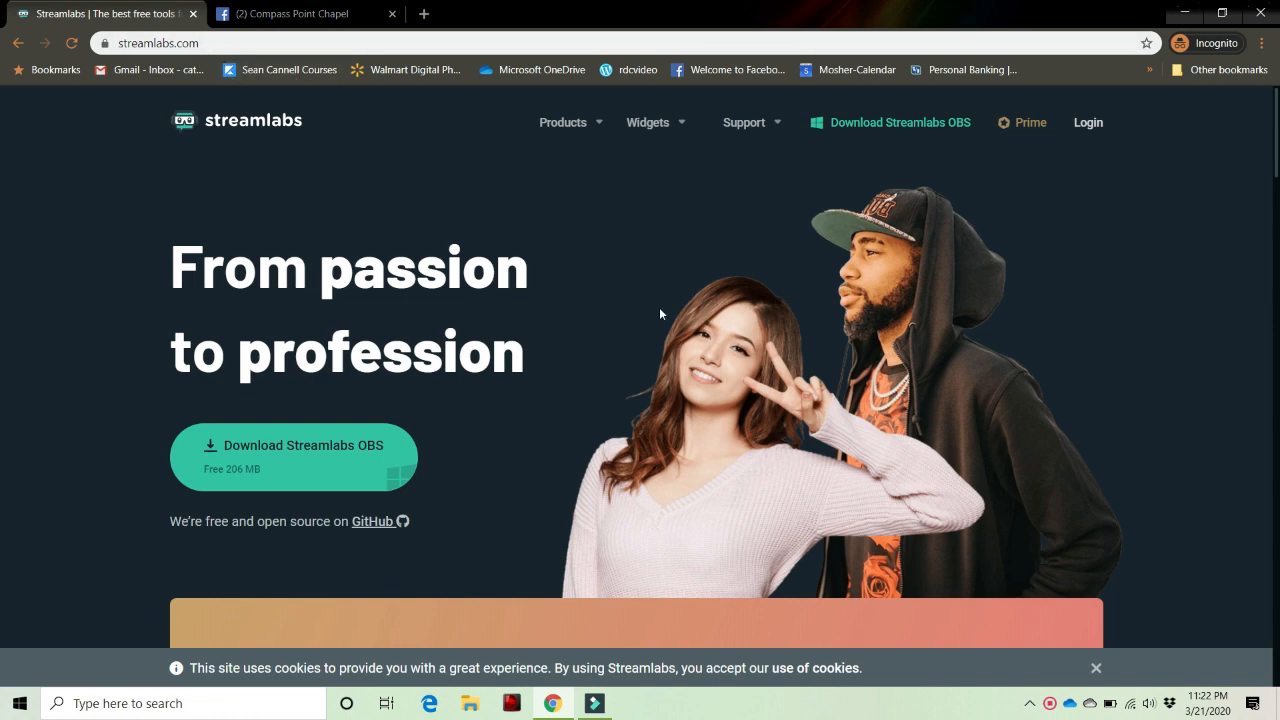
mouse_move(508, 460)
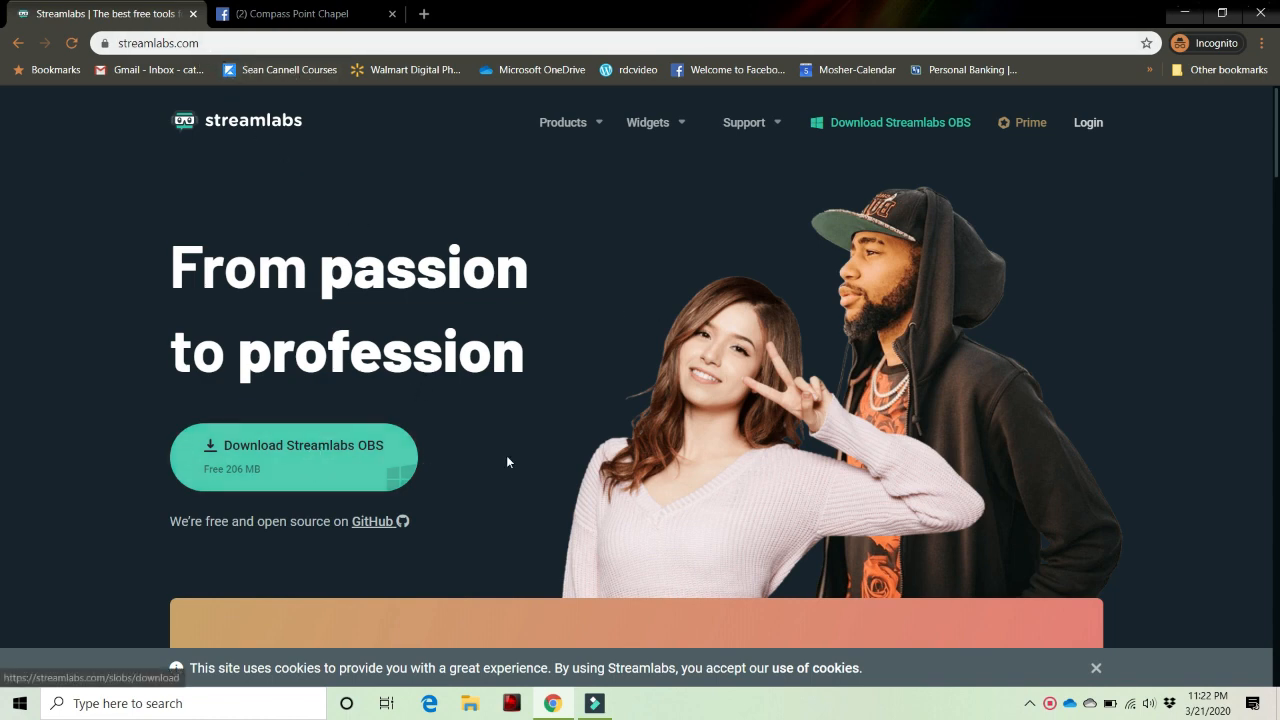
Bring up the Facebook page's Publishing Tools Video Library, then return to Streamlabs OBS
scroll(down, 3)
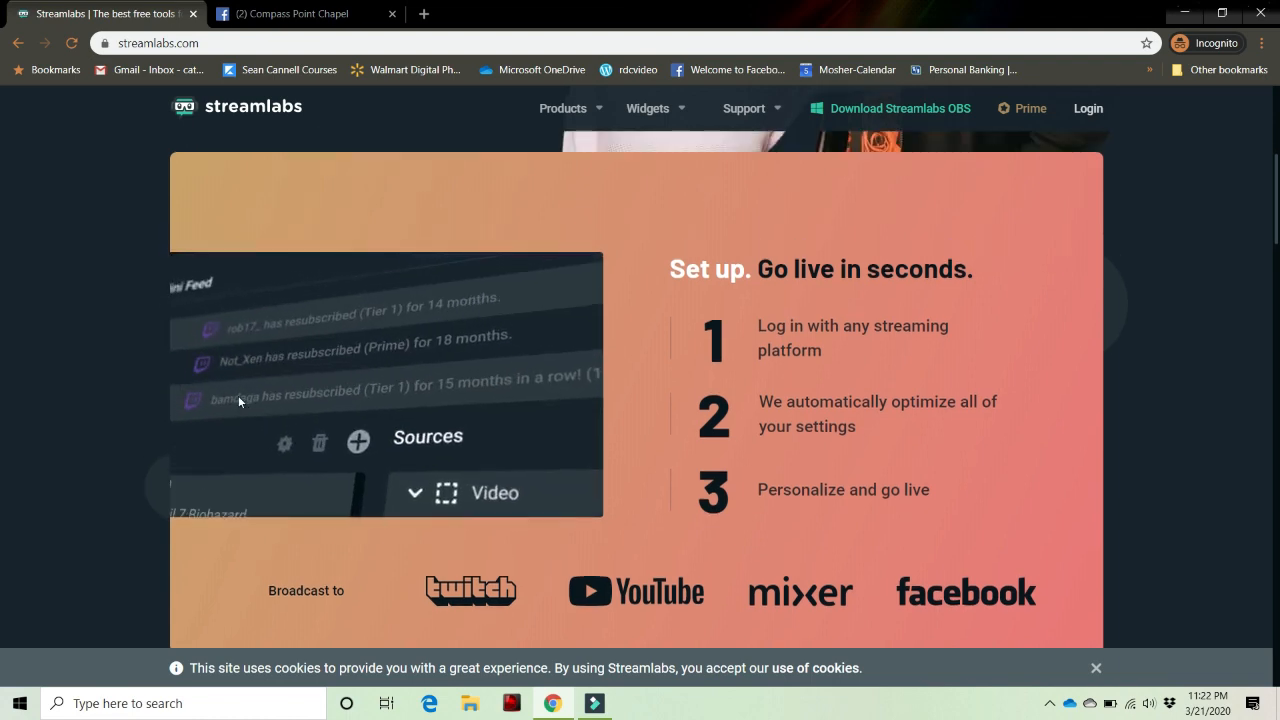
scroll(up, 3)
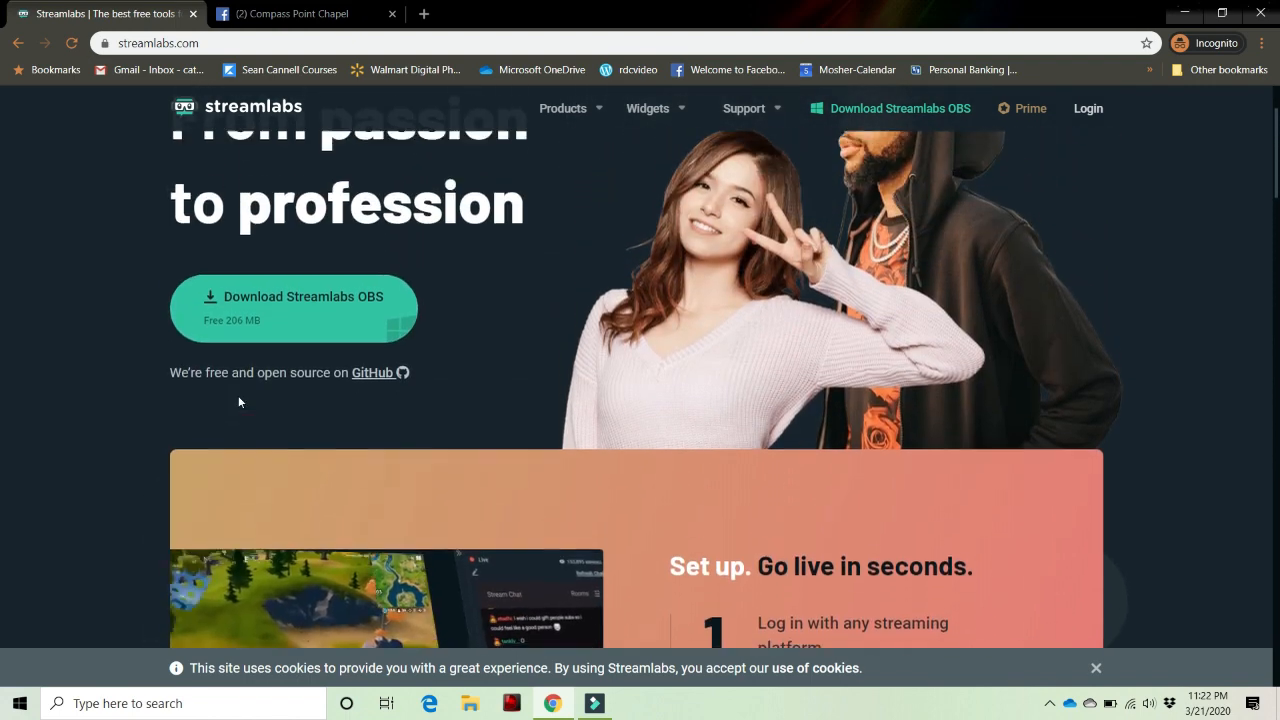
scroll(up, 3)
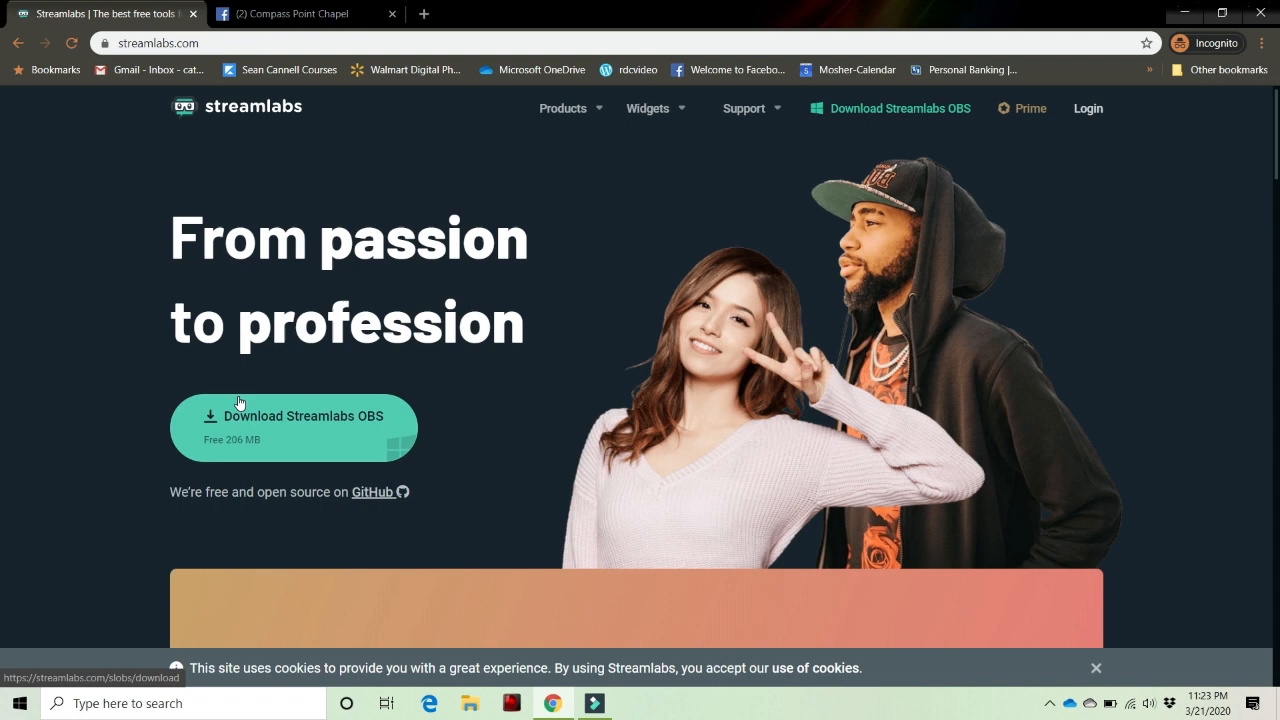
mouse_move(252, 392)
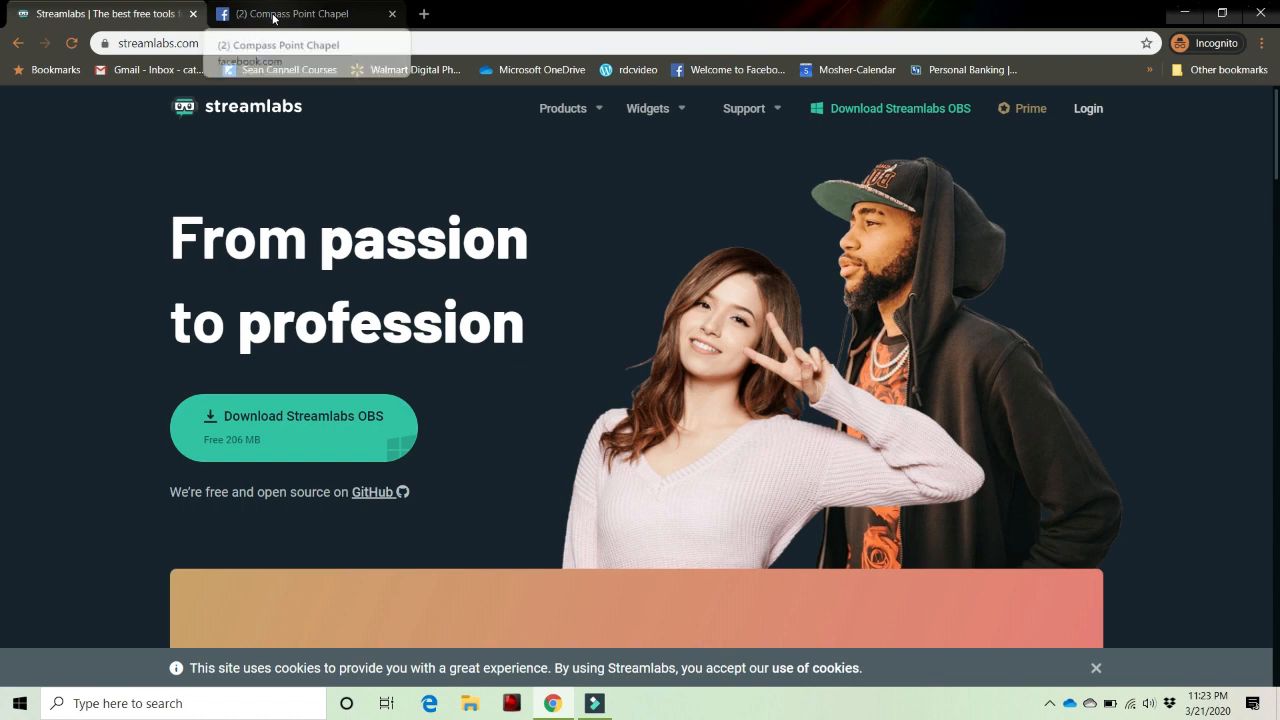
click(304, 12)
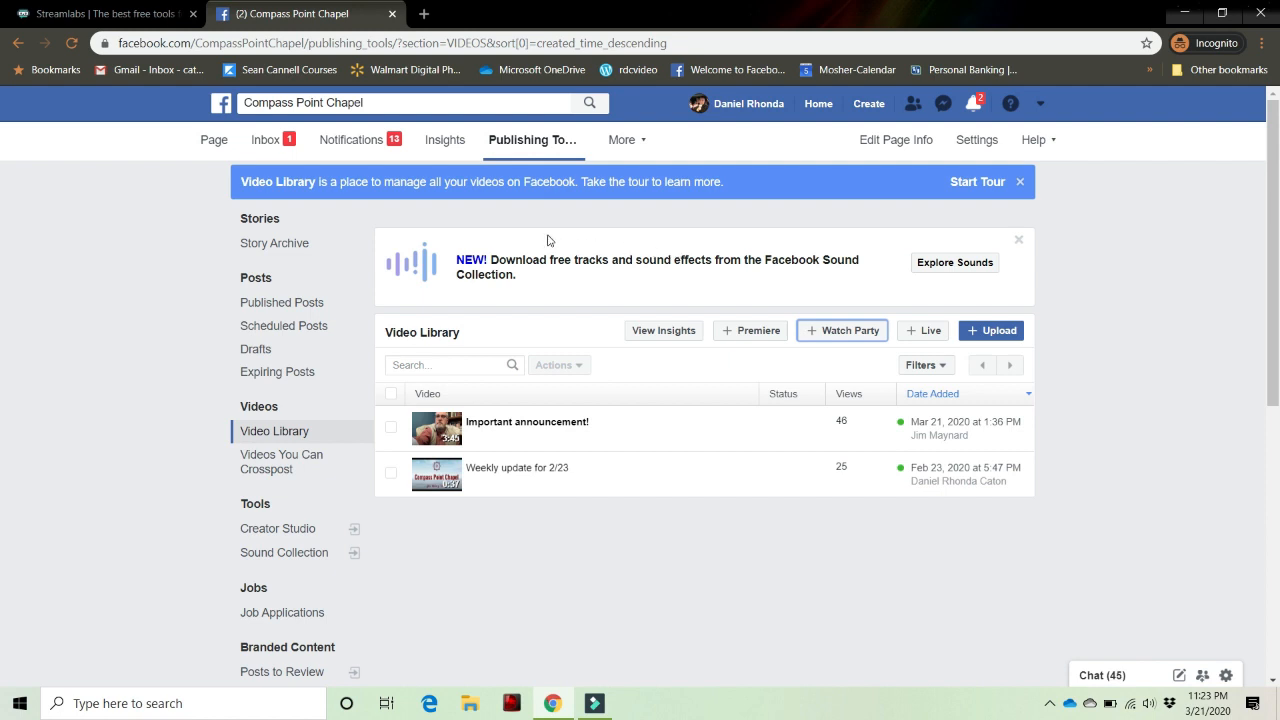
mouse_move(532, 140)
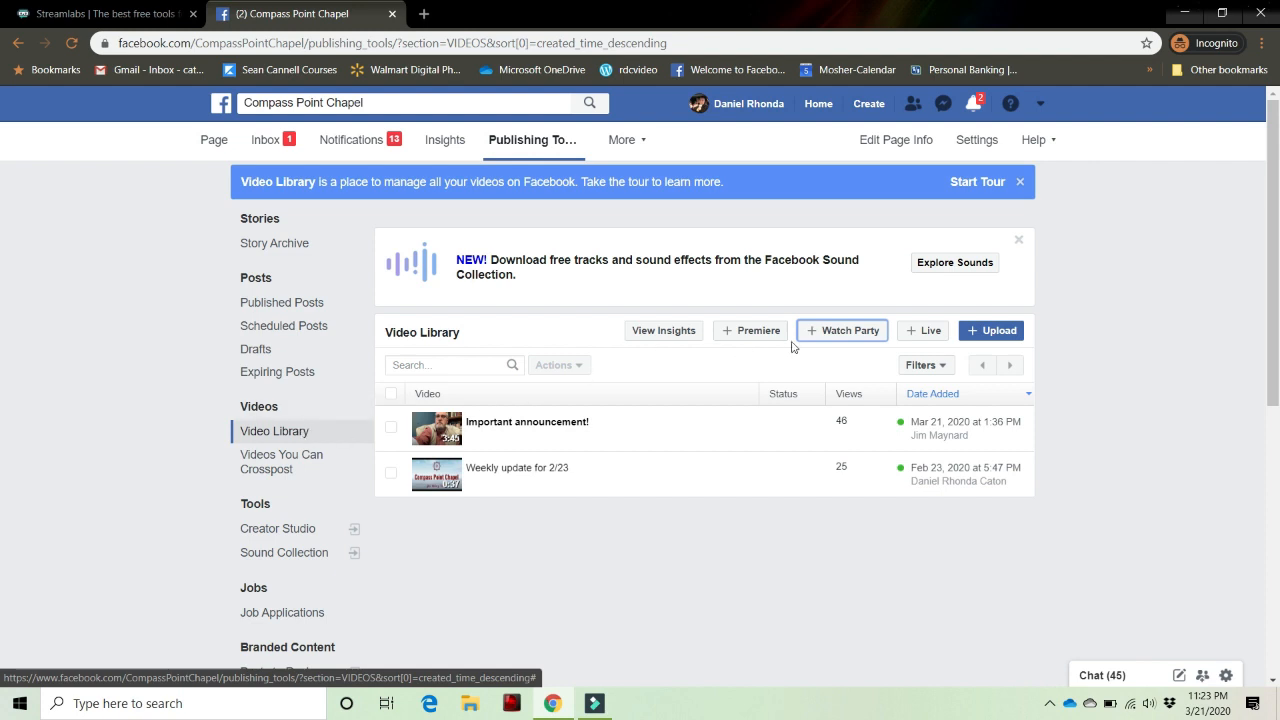
mouse_move(924, 330)
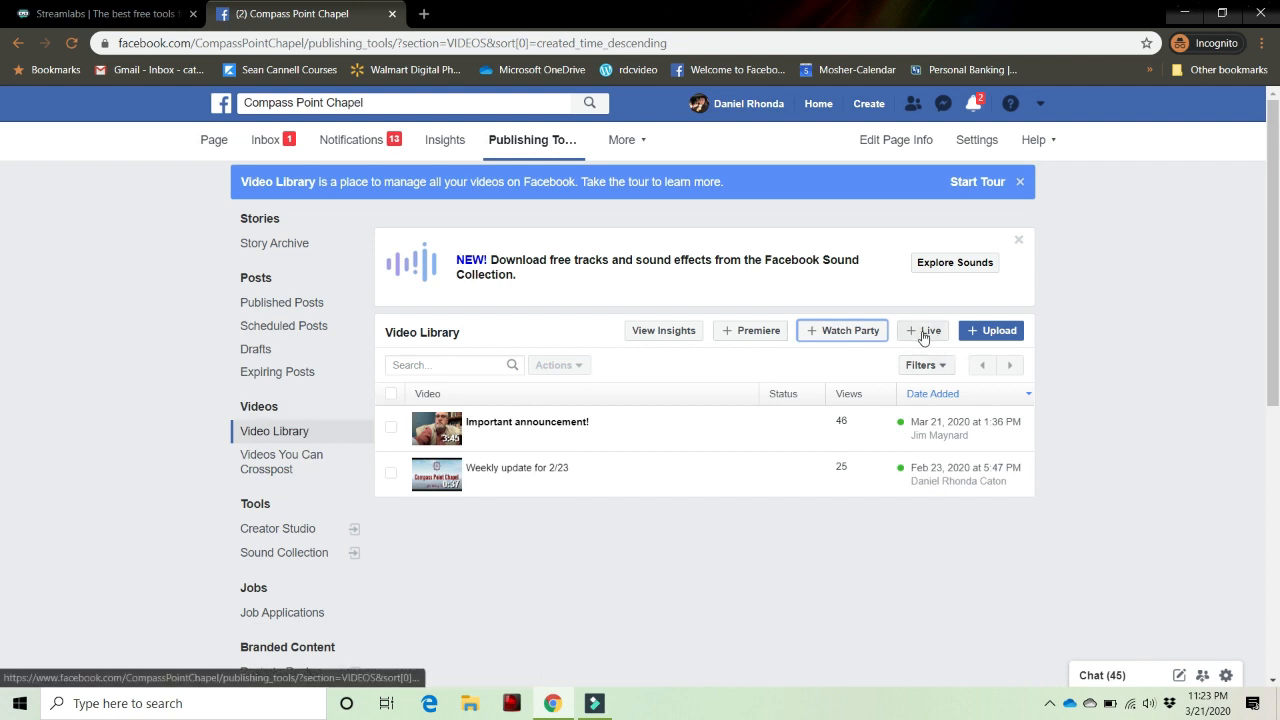
mouse_move(914, 344)
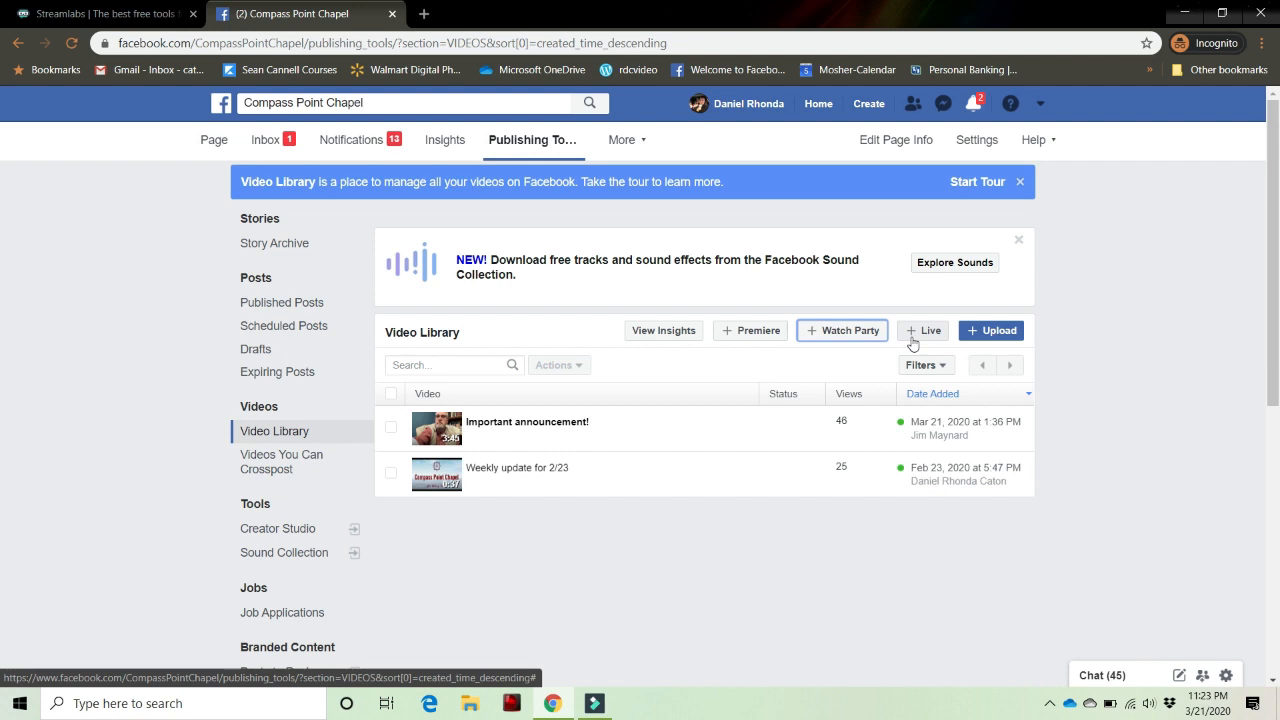
mouse_move(912, 340)
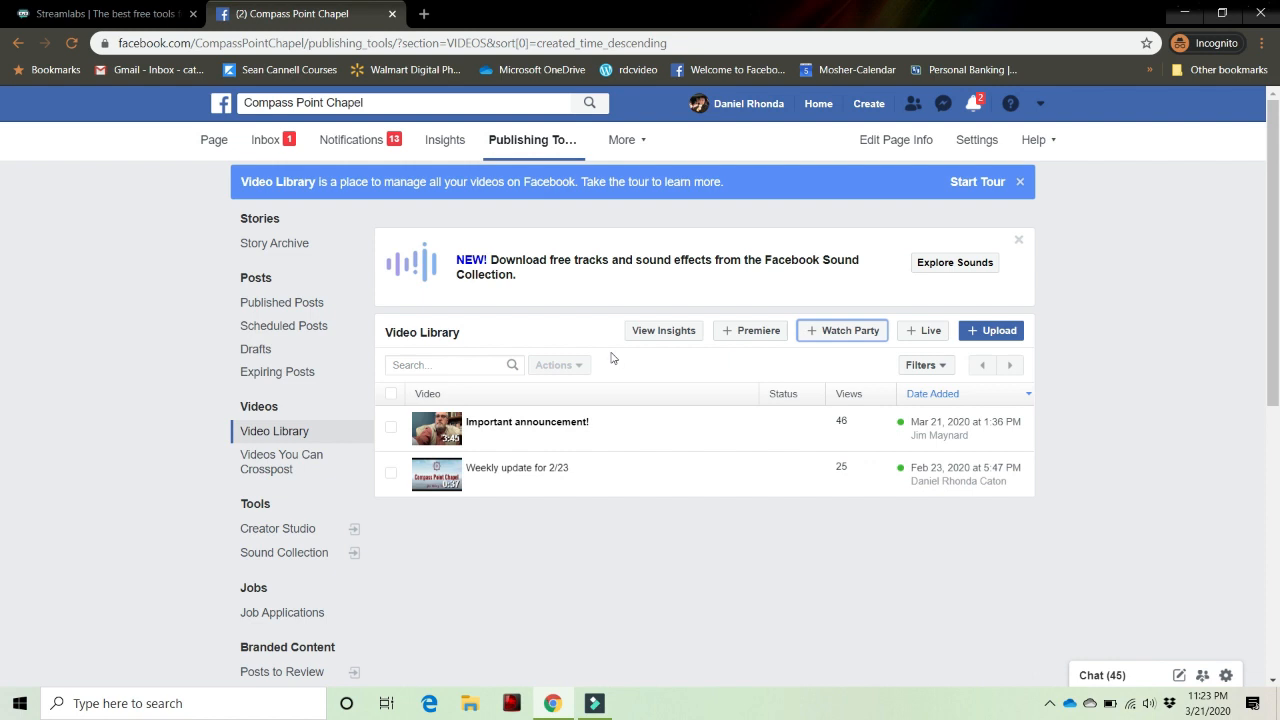
mouse_move(618, 344)
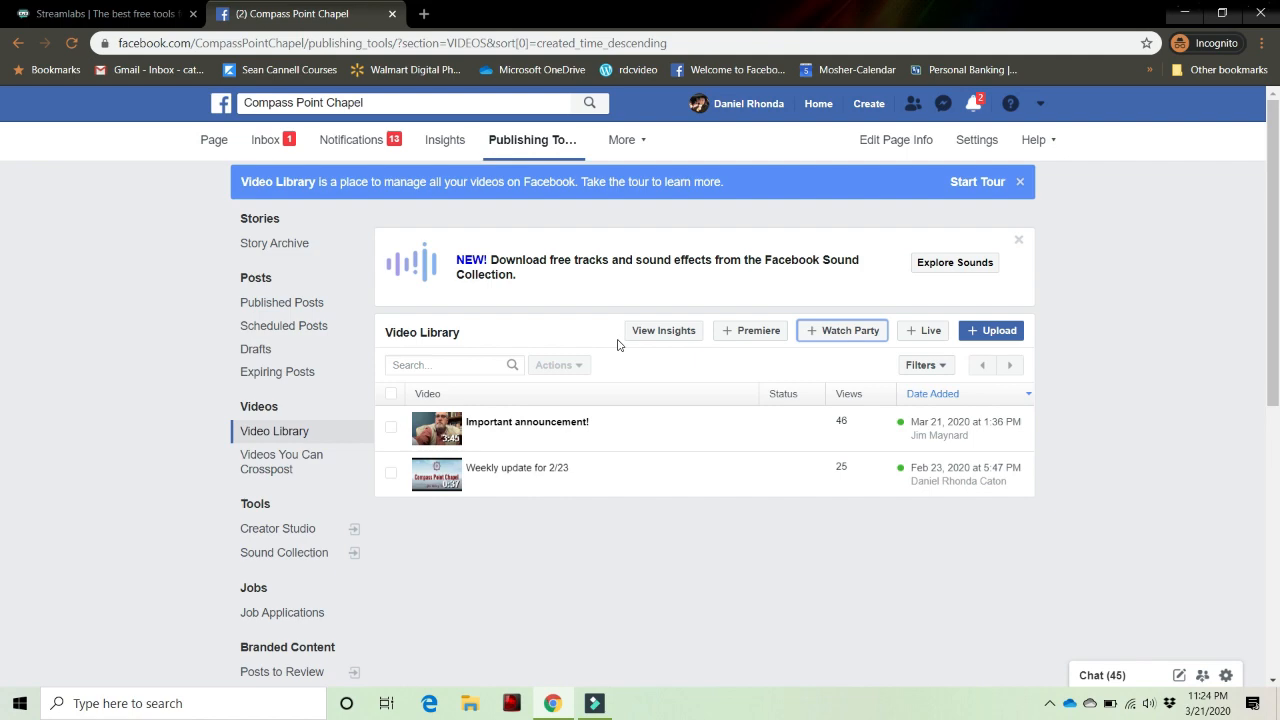
click(592, 704)
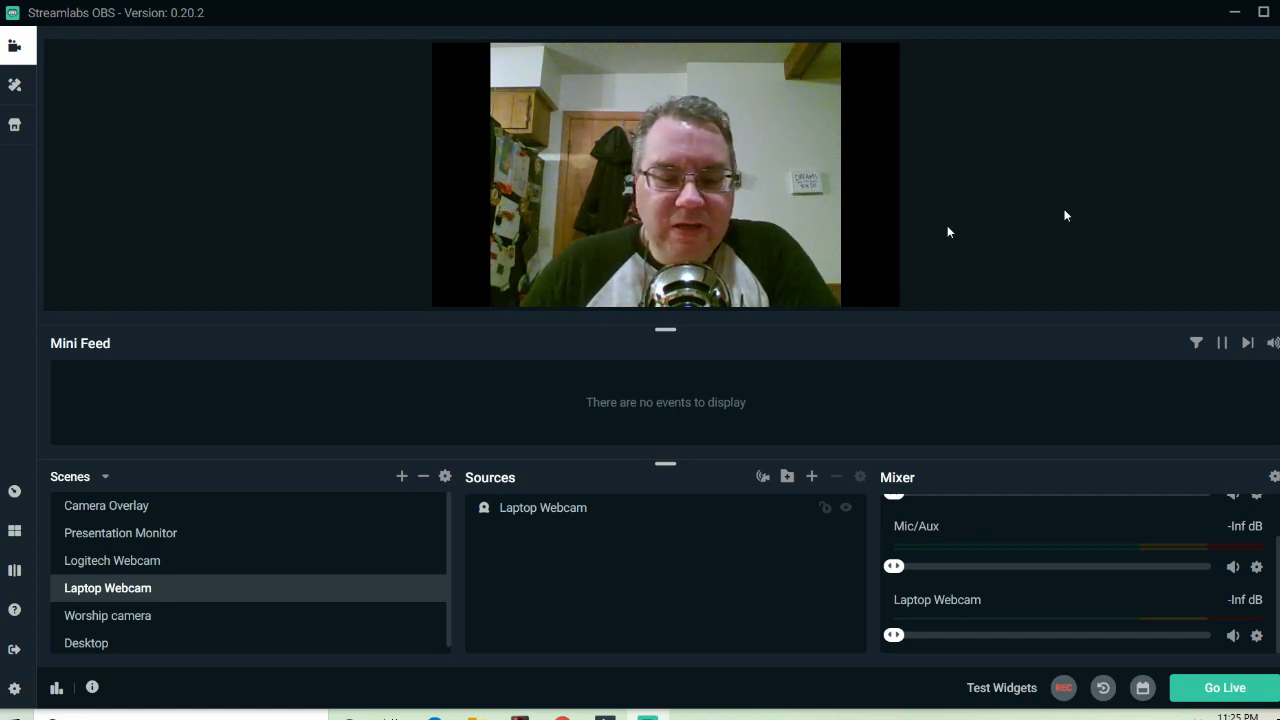
mouse_move(238, 442)
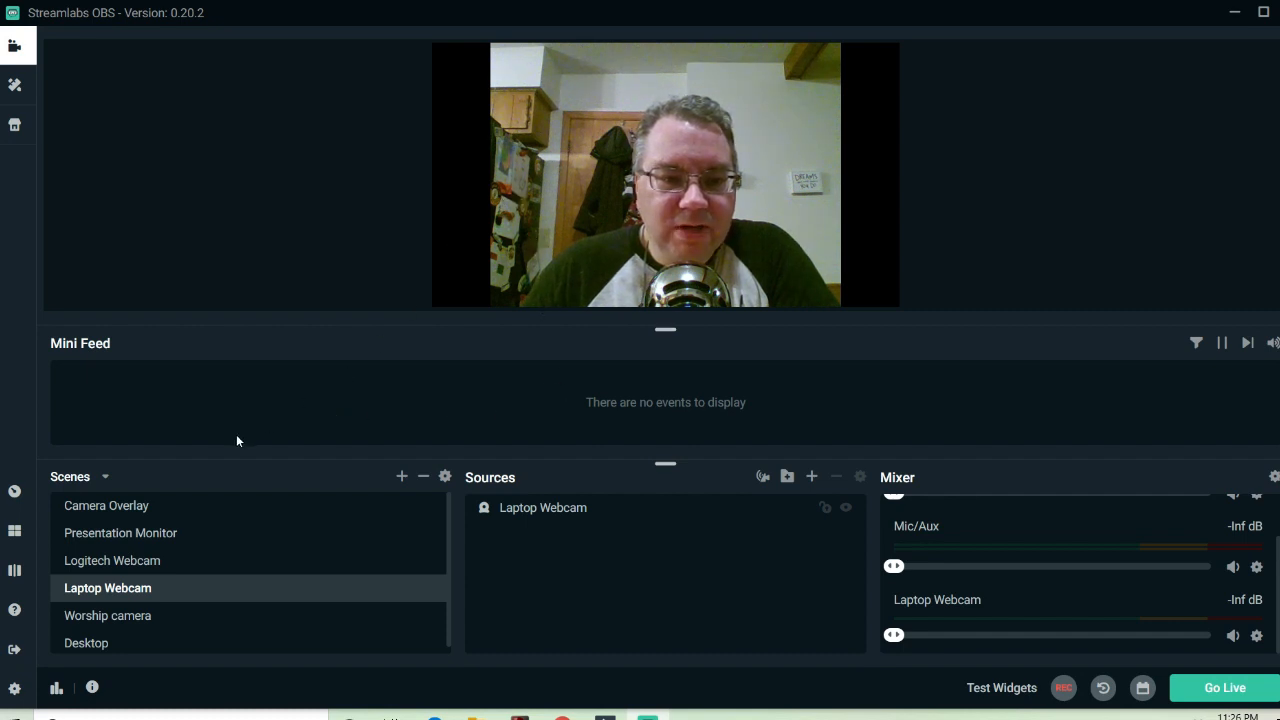
mouse_move(144, 650)
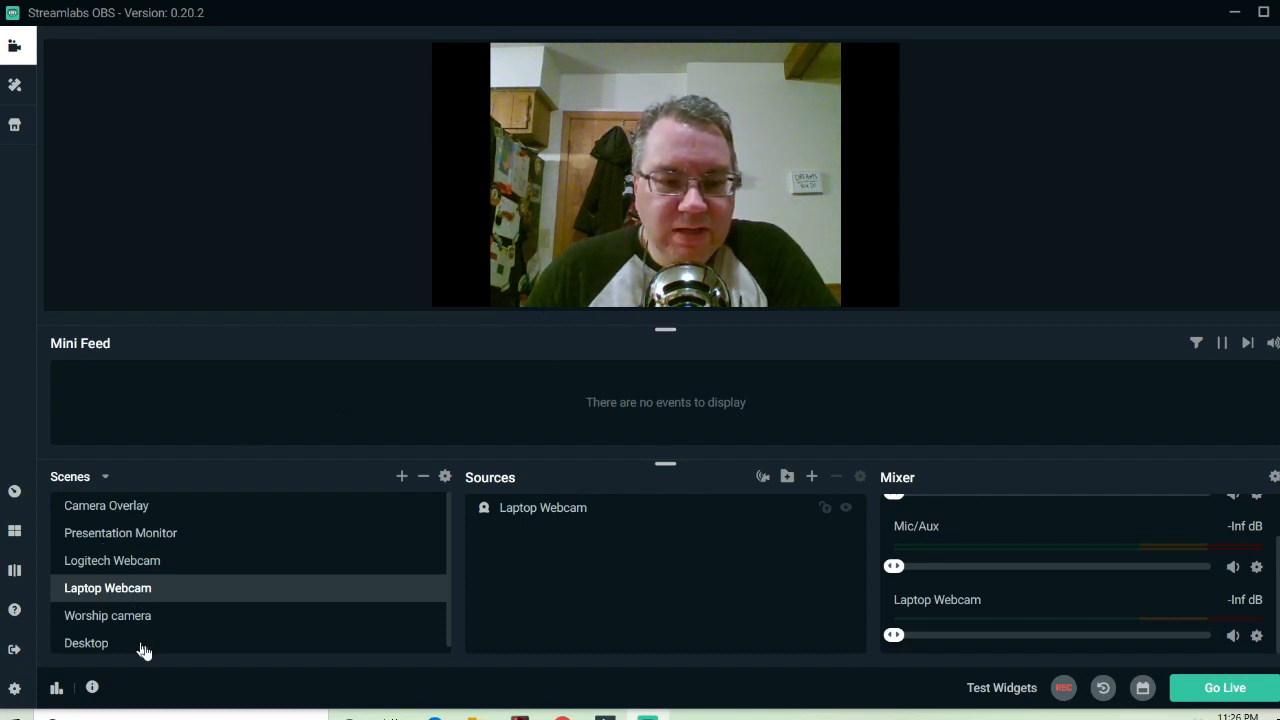
mouse_move(544, 584)
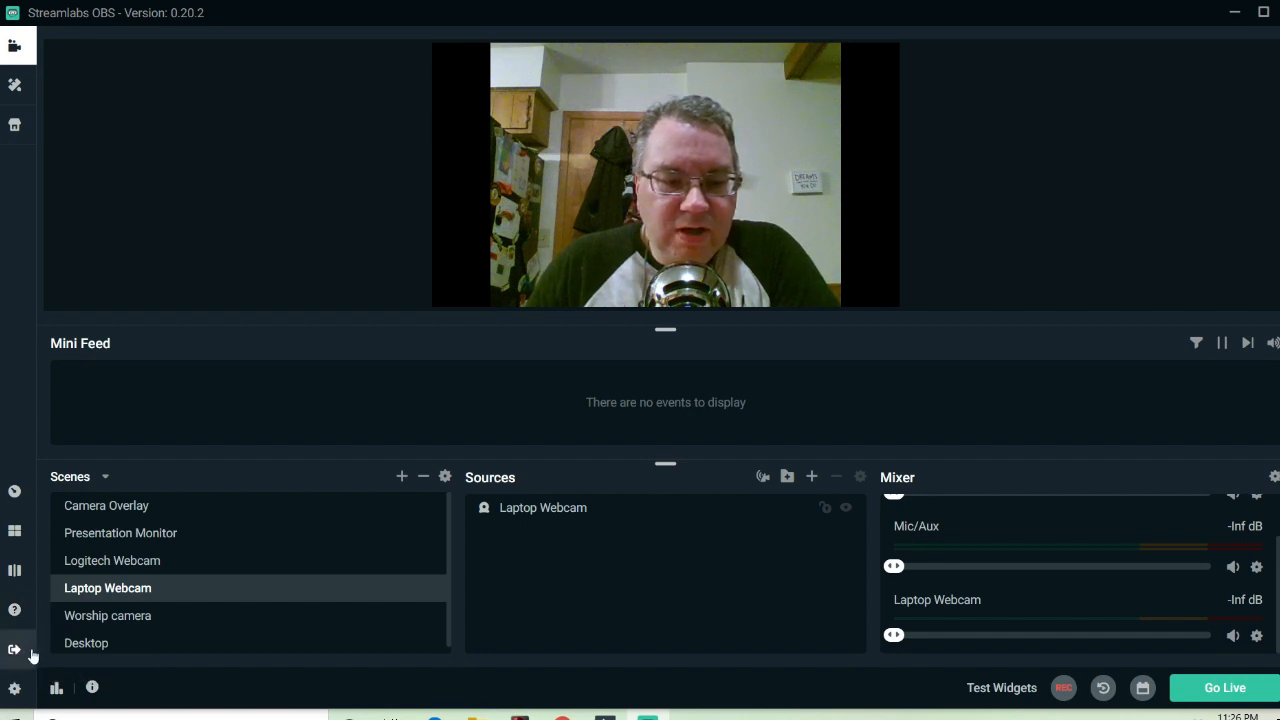
mouse_move(16, 648)
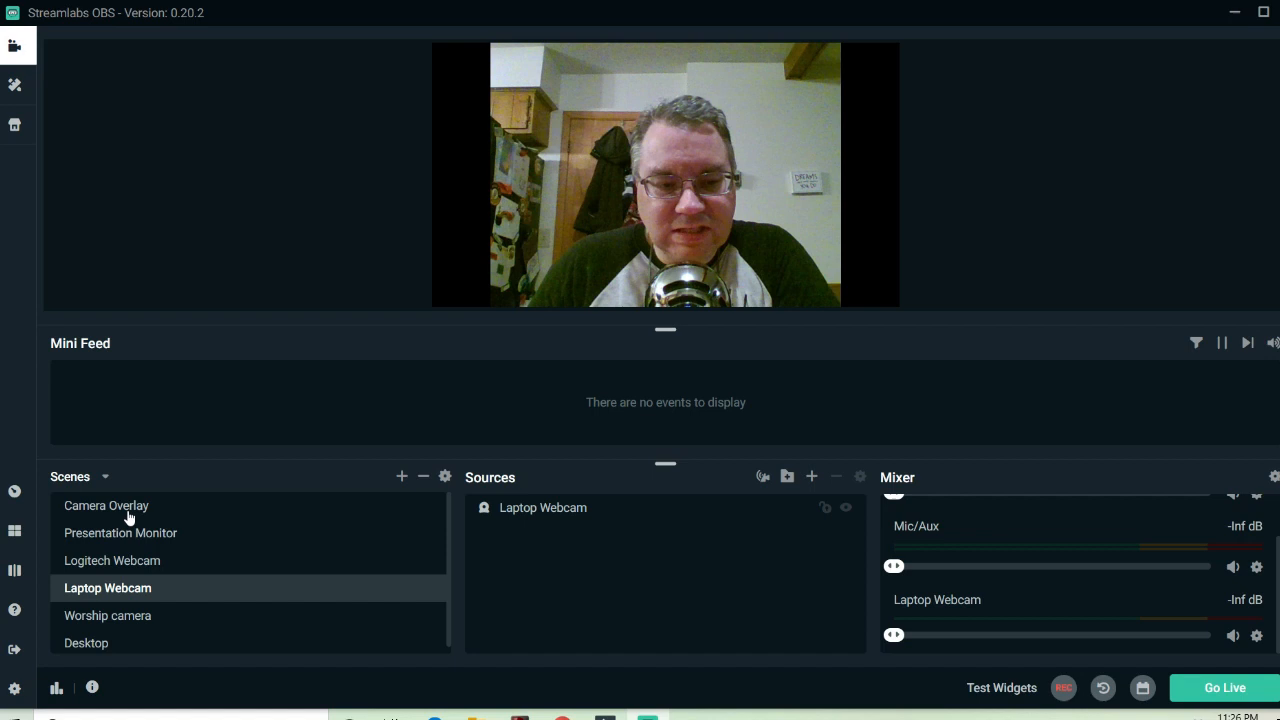
mouse_move(136, 516)
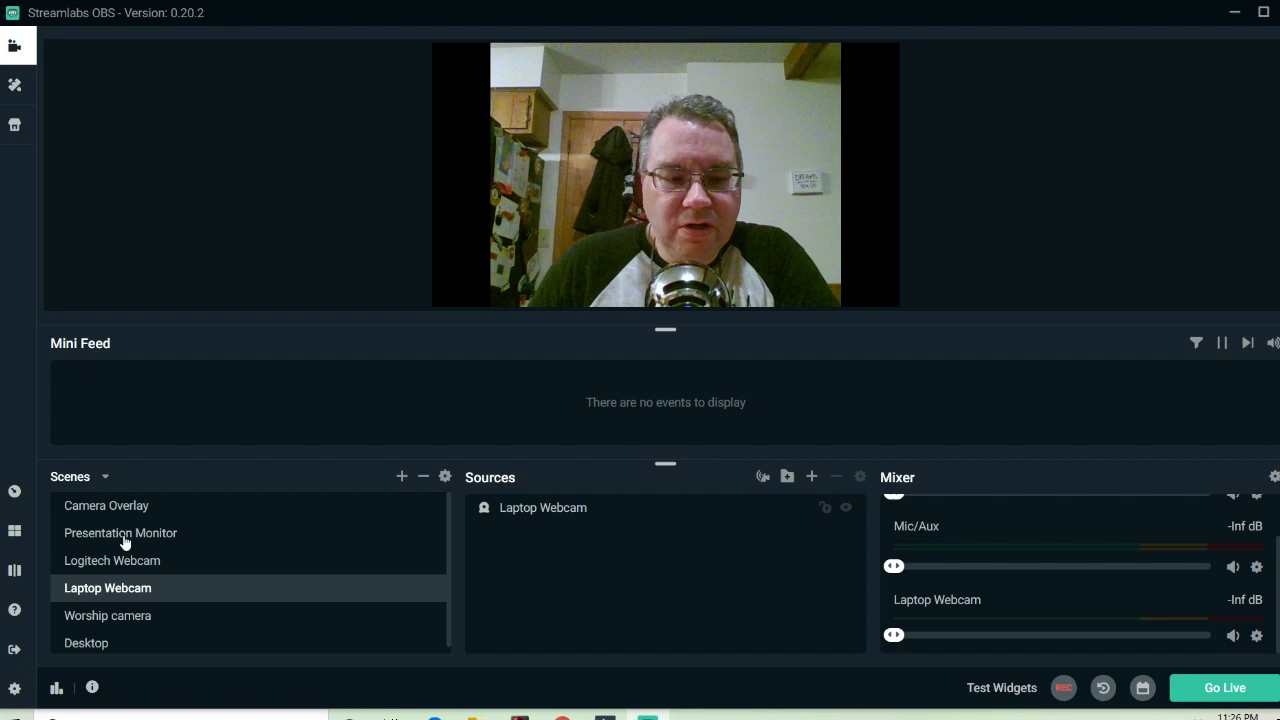
Step through the Presentation Monitor and Camera Overlay scenes, ending on Laptop Webcam
click(120, 532)
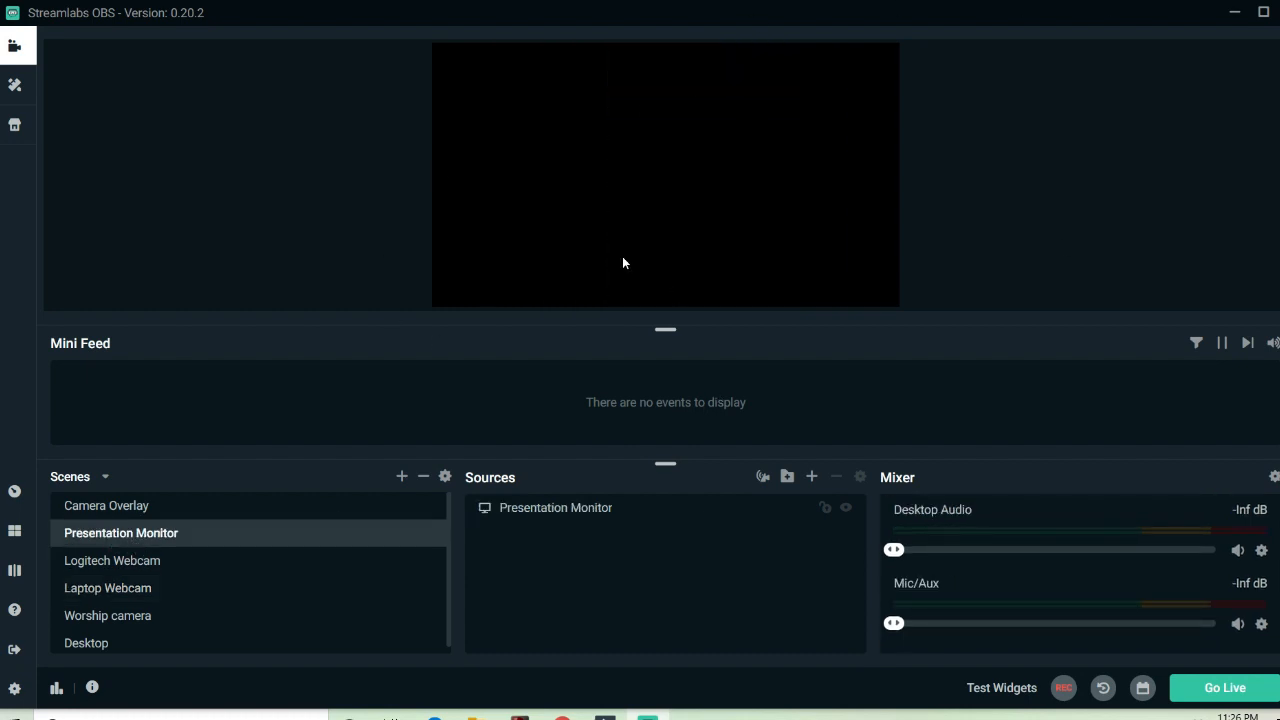
mouse_move(636, 182)
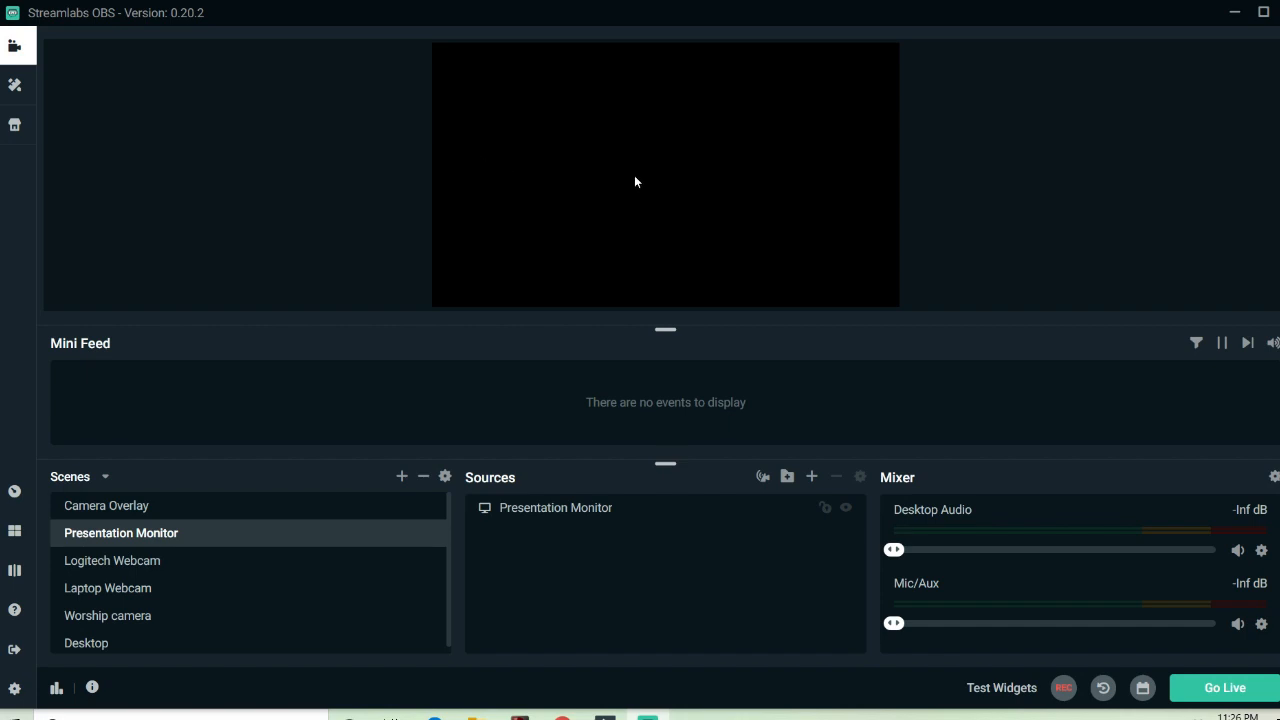
mouse_move(470, 228)
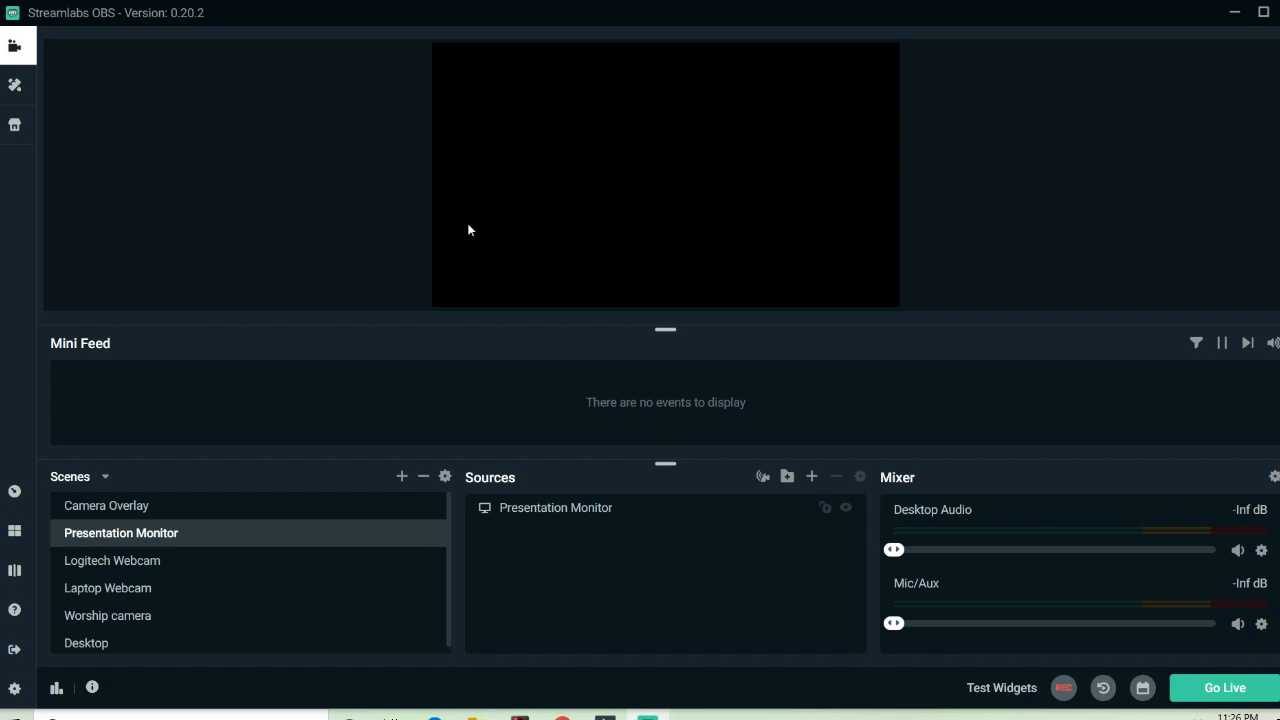
mouse_move(214, 448)
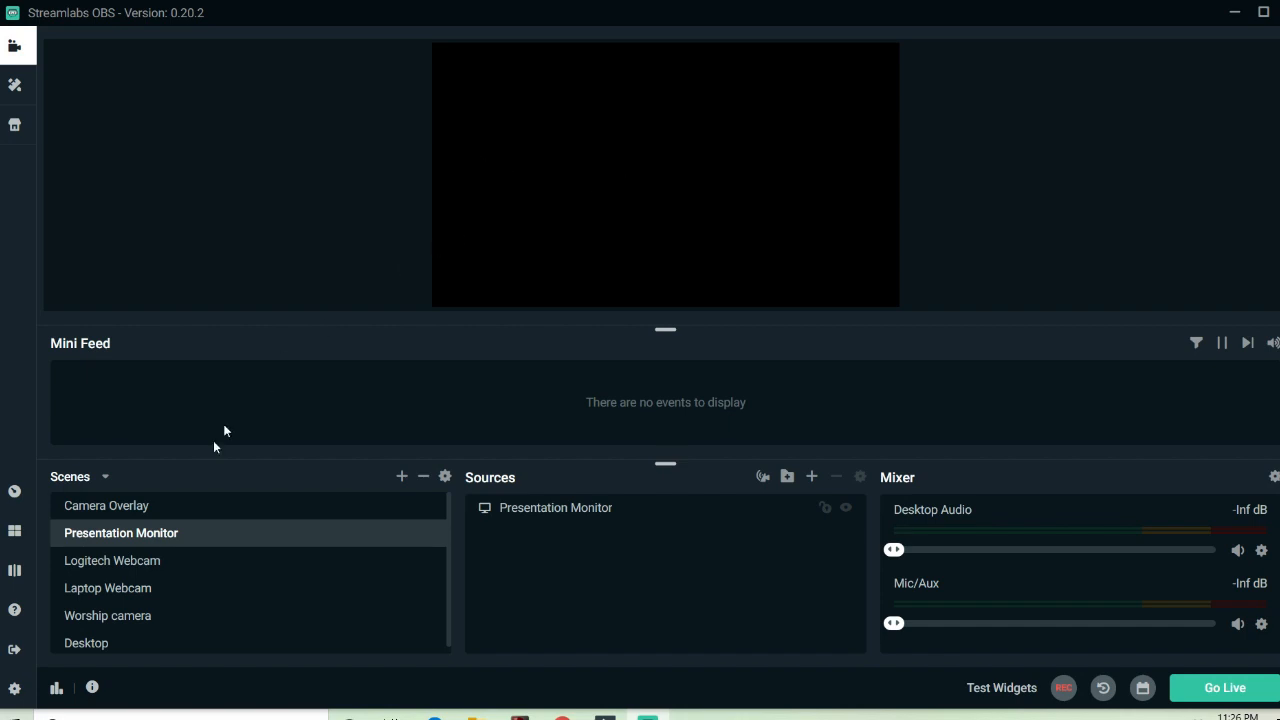
mouse_move(126, 510)
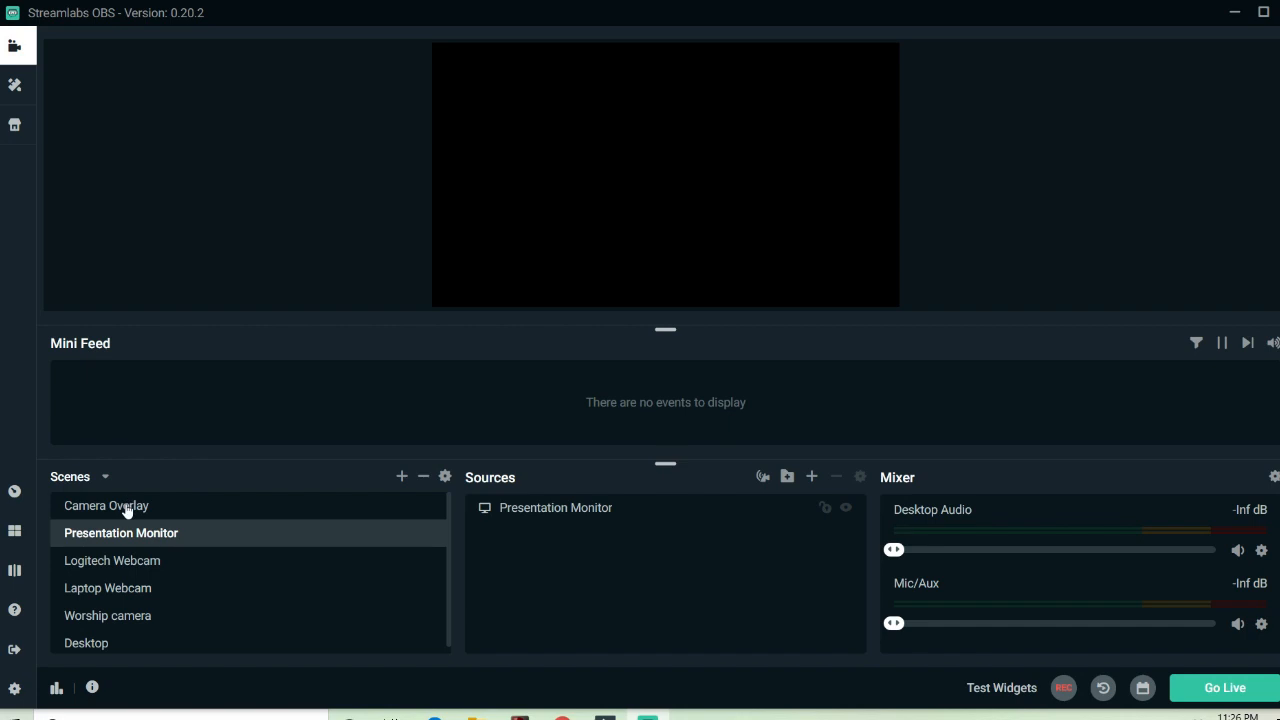
click(106, 504)
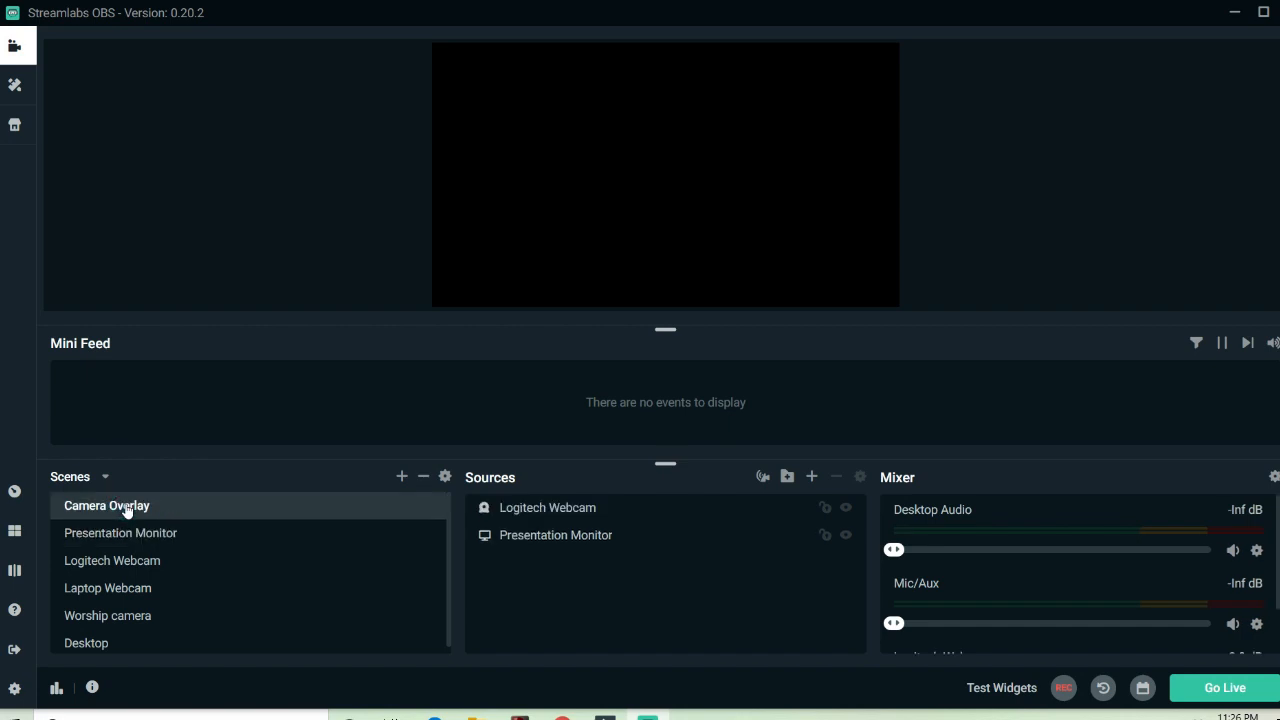
mouse_move(136, 538)
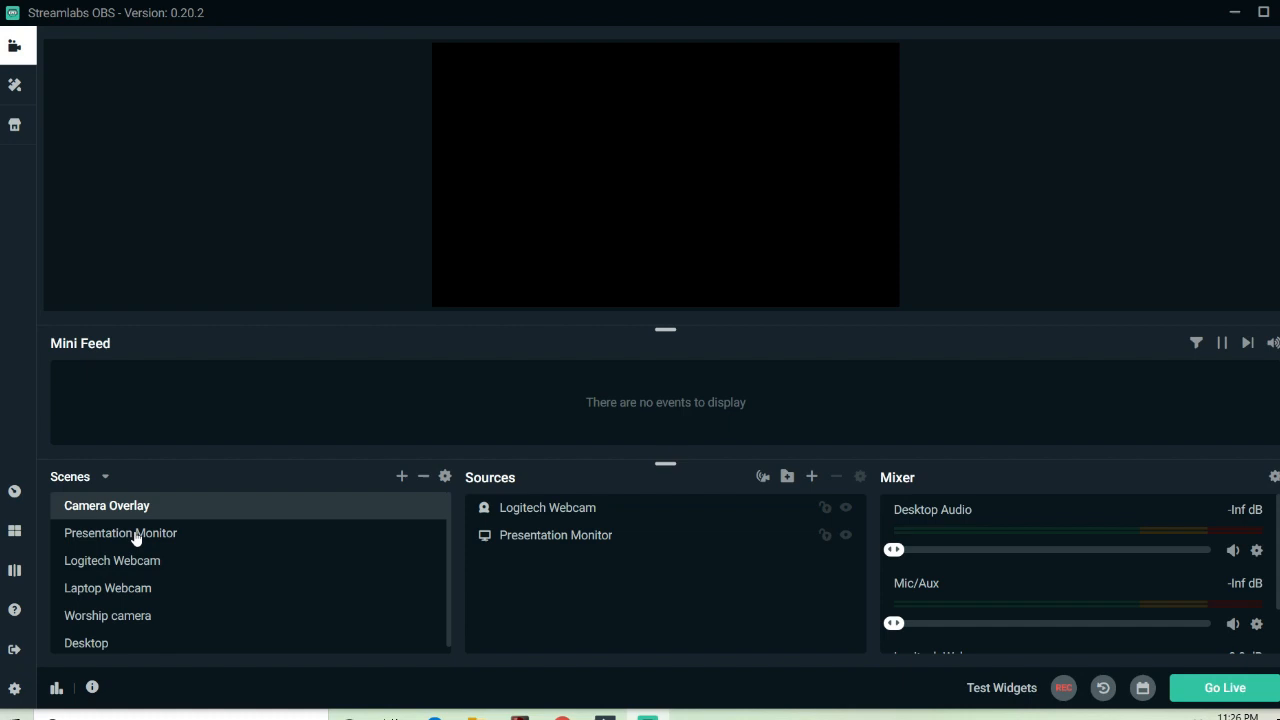
mouse_move(756, 284)
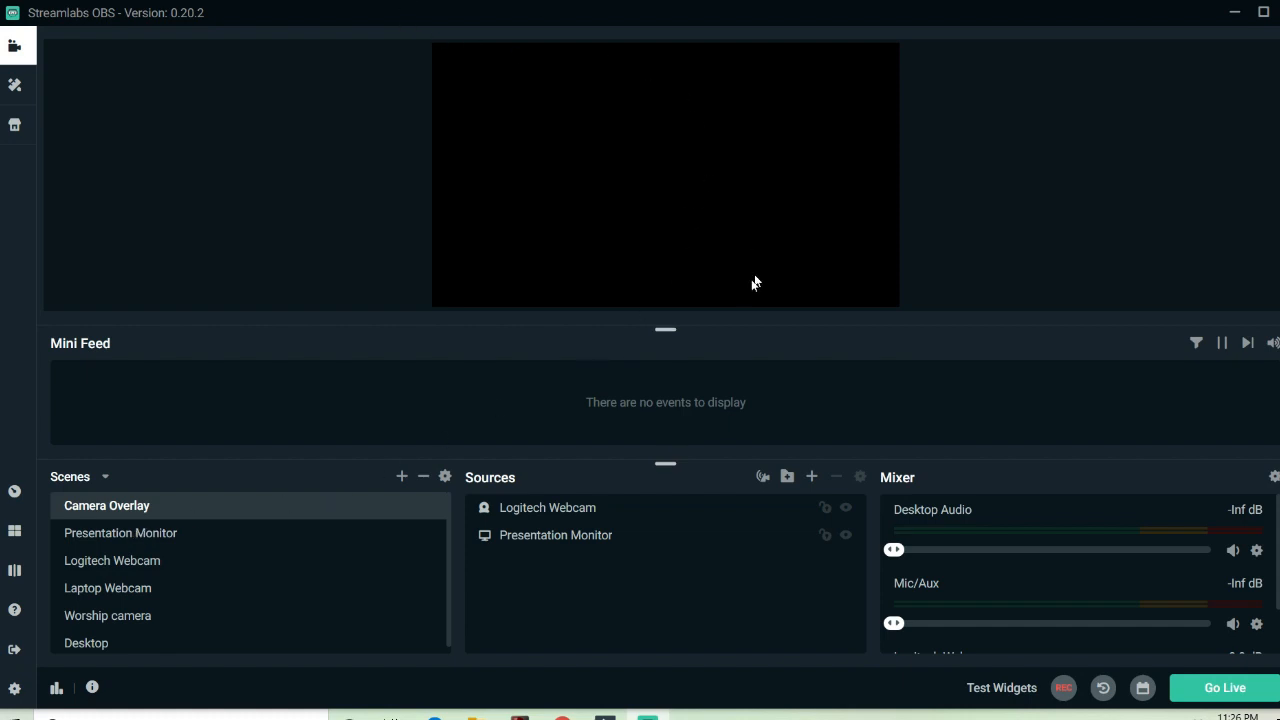
mouse_move(584, 324)
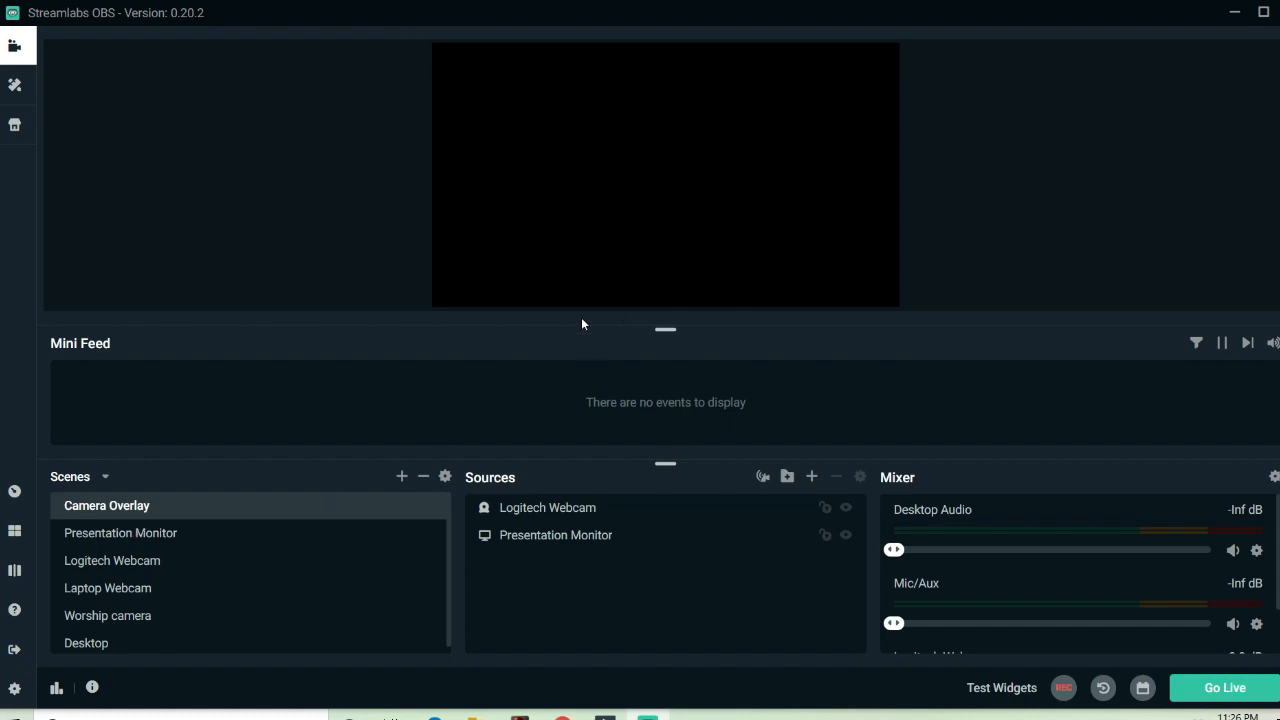
mouse_move(456, 224)
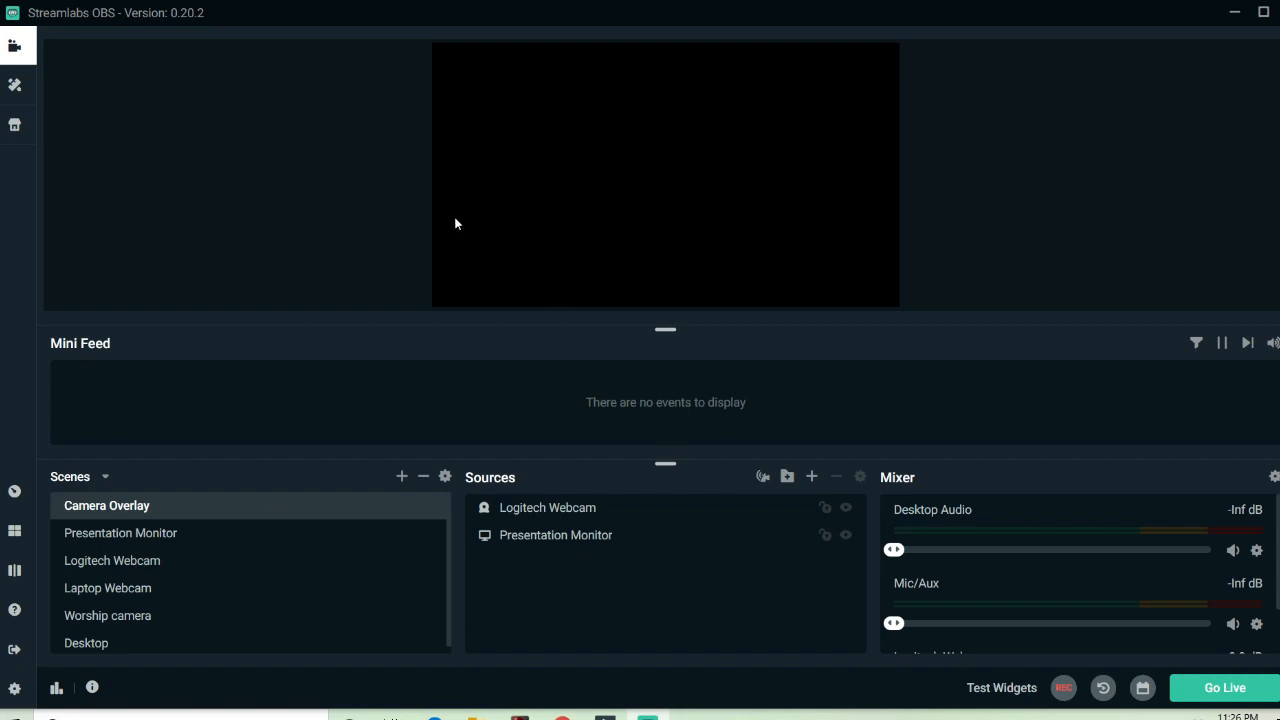
mouse_move(448, 98)
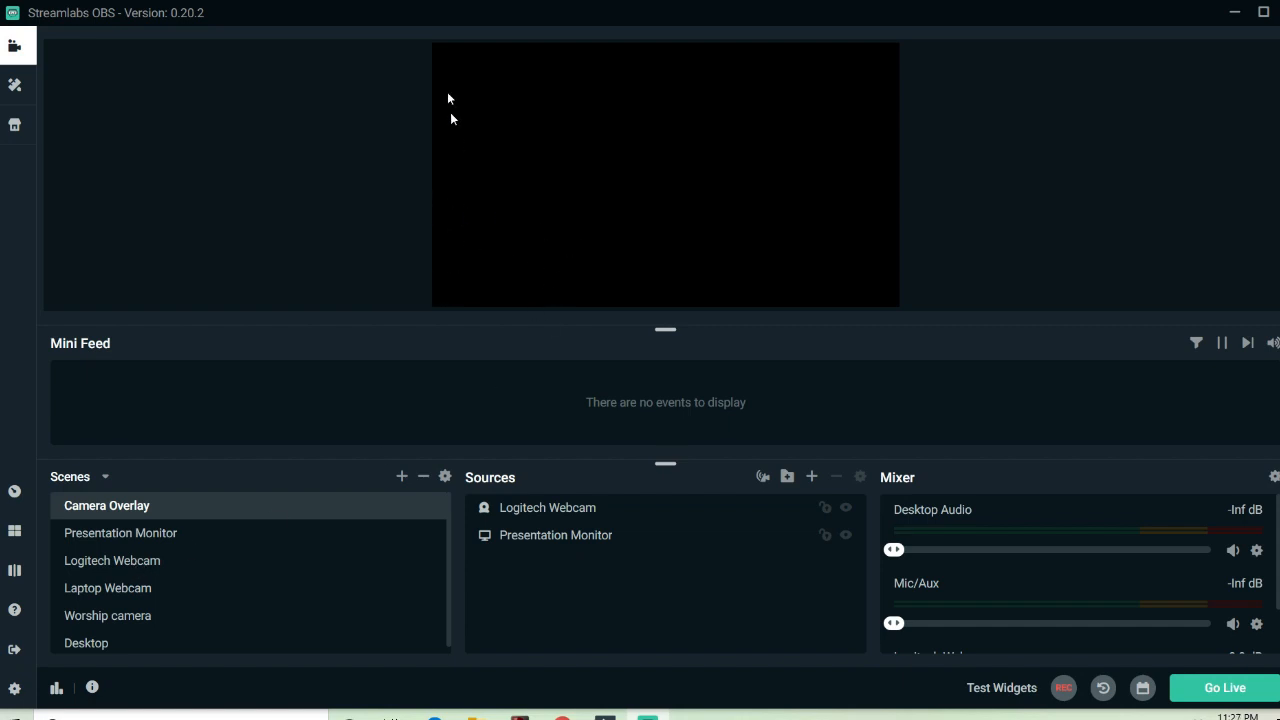
mouse_move(876, 270)
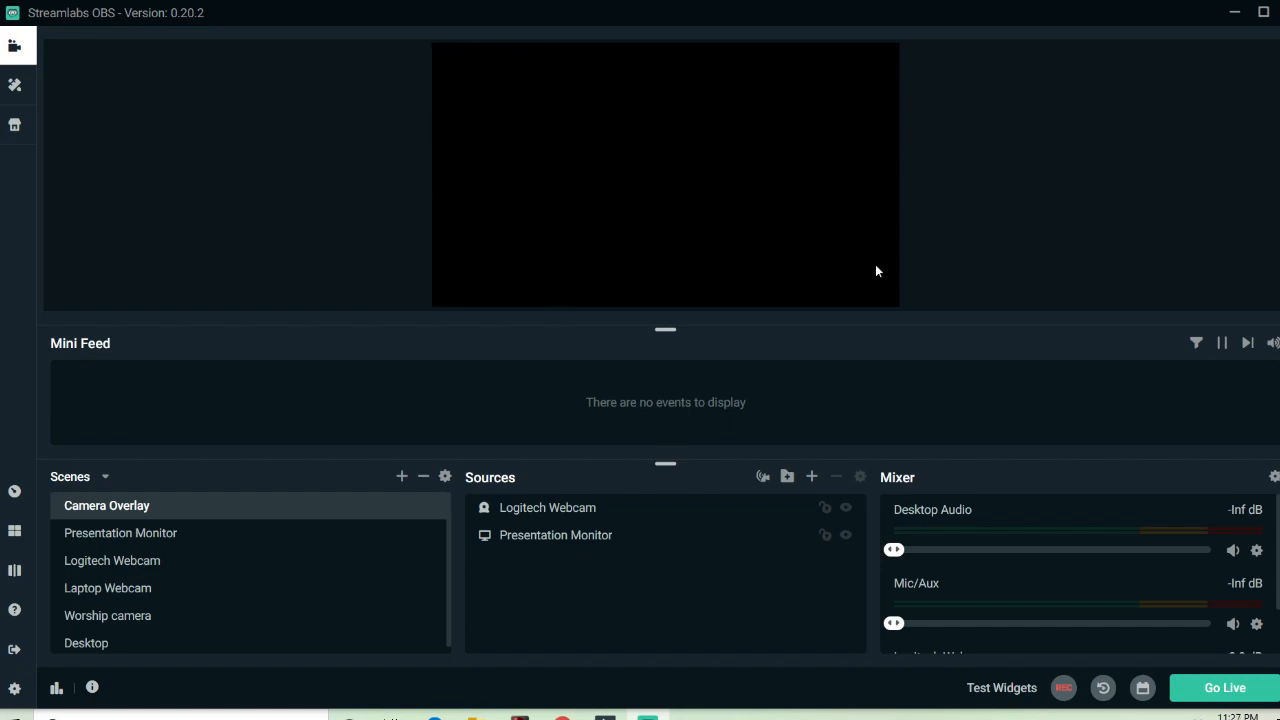
mouse_move(108, 584)
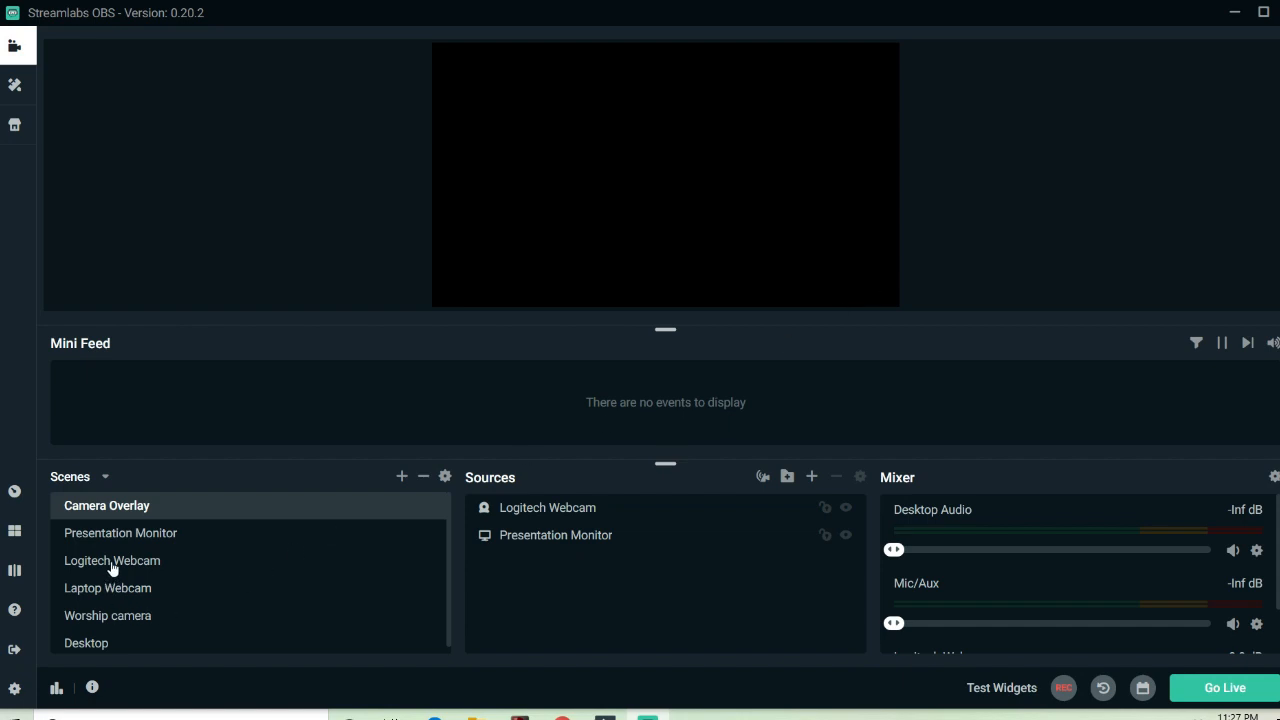
mouse_move(114, 596)
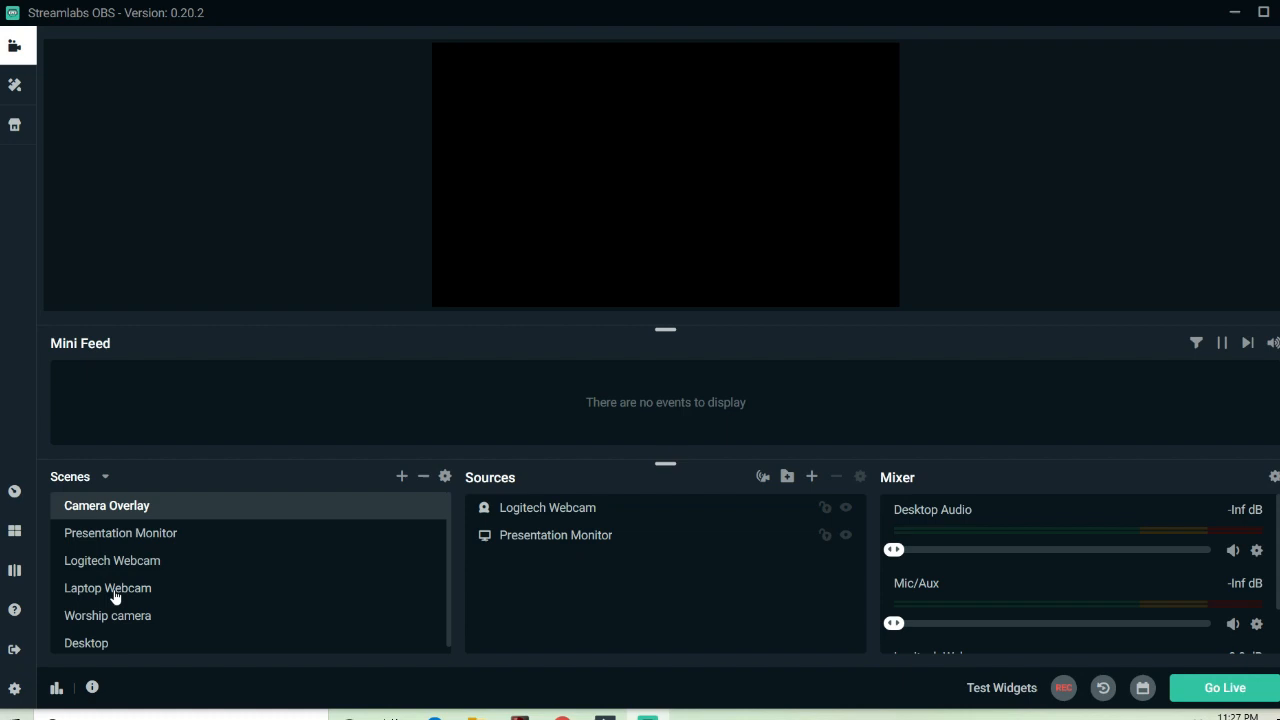
click(108, 588)
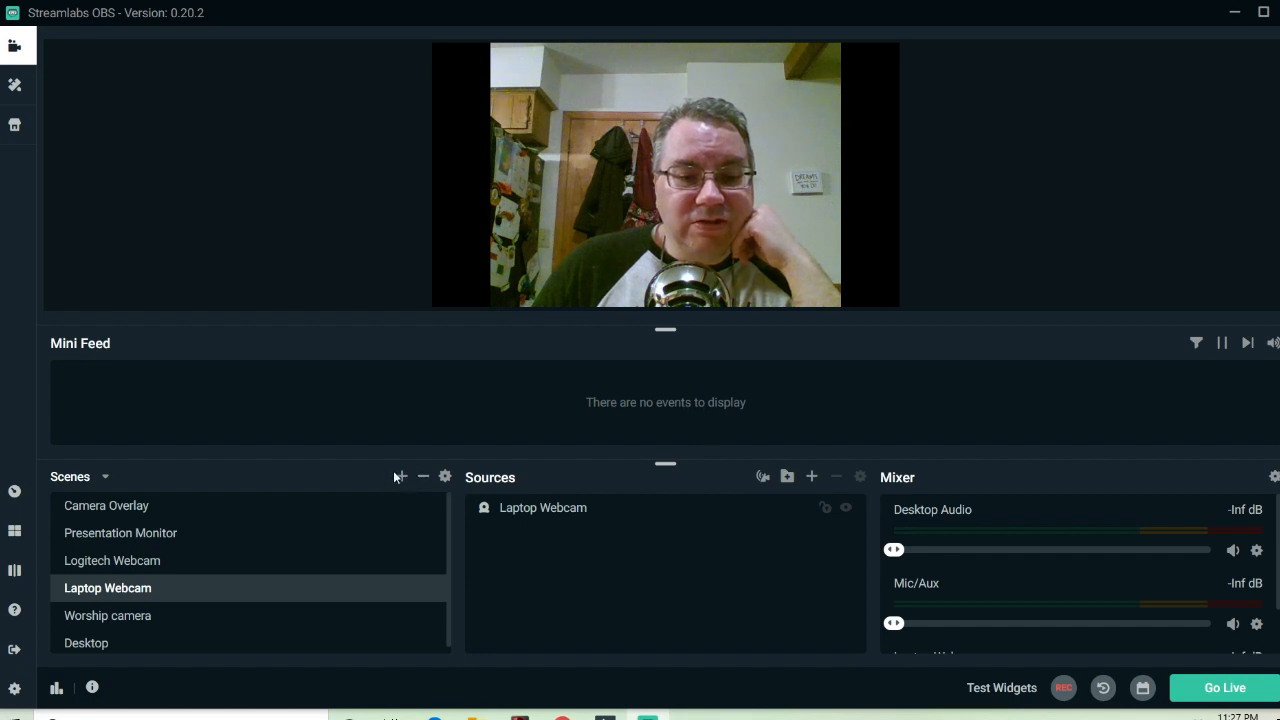
mouse_move(400, 476)
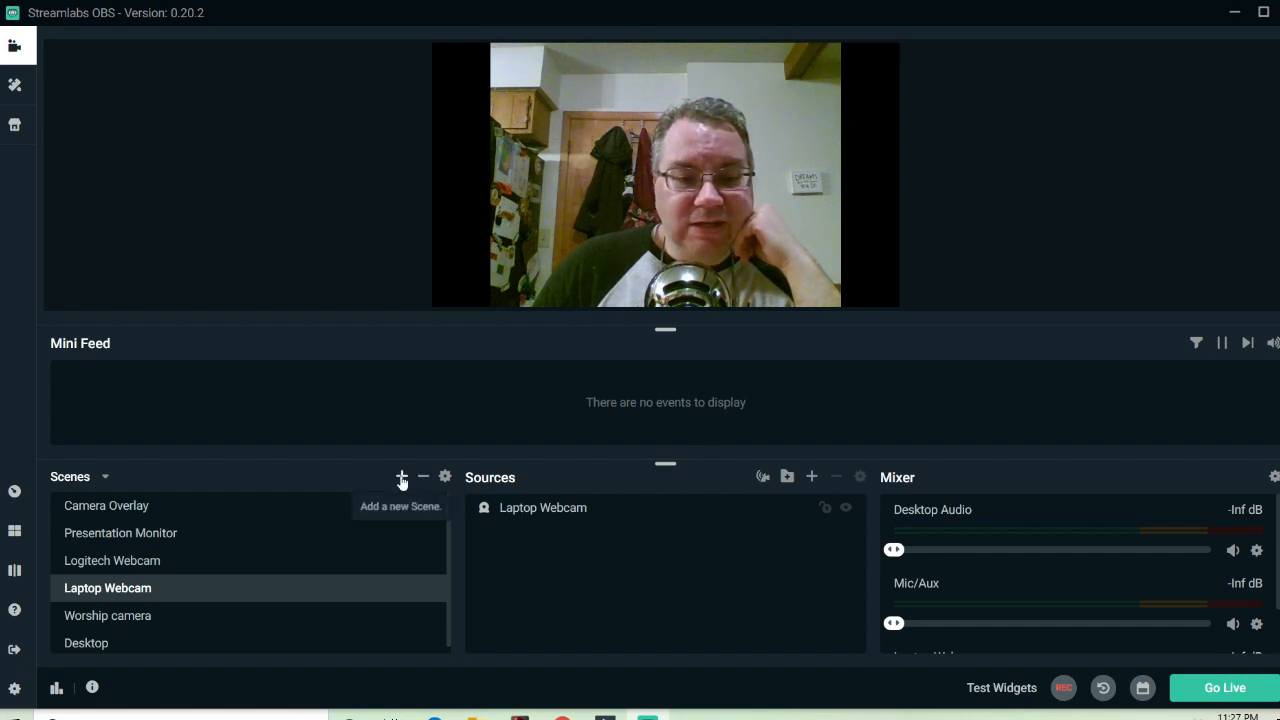
Add an empty scene keeping the default name 'New Scene' and make it active
click(400, 476)
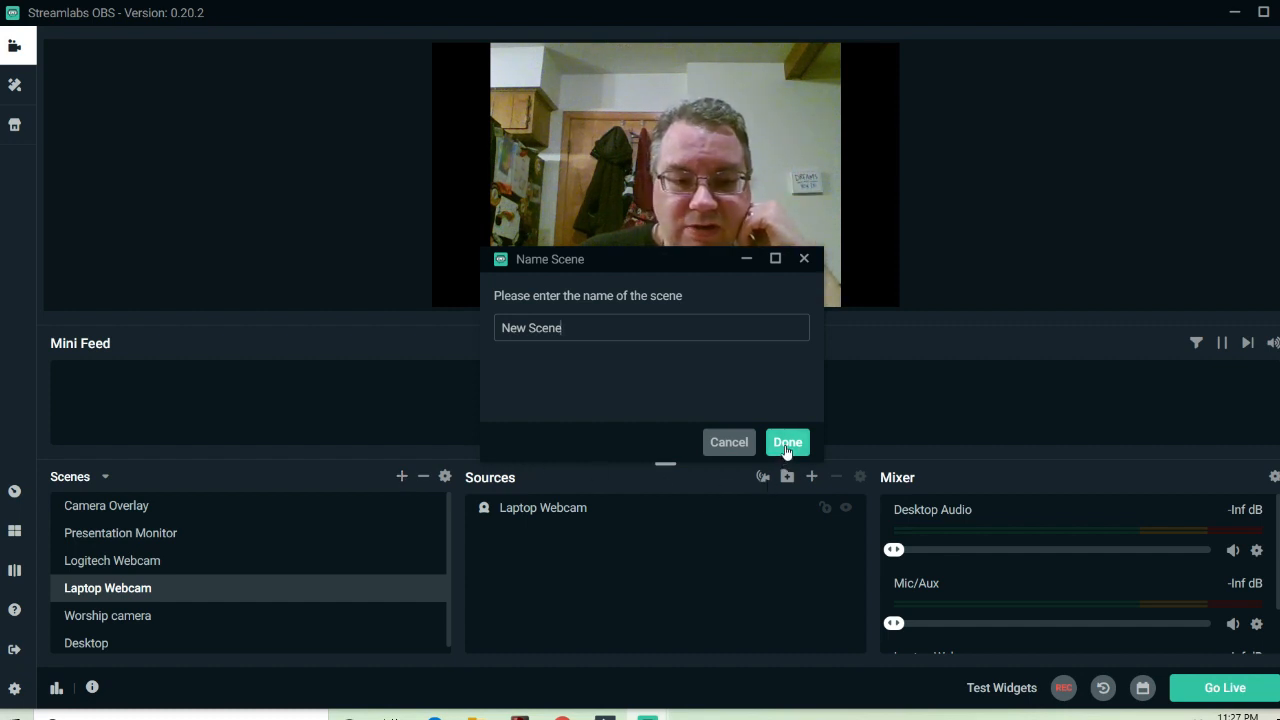
click(788, 442)
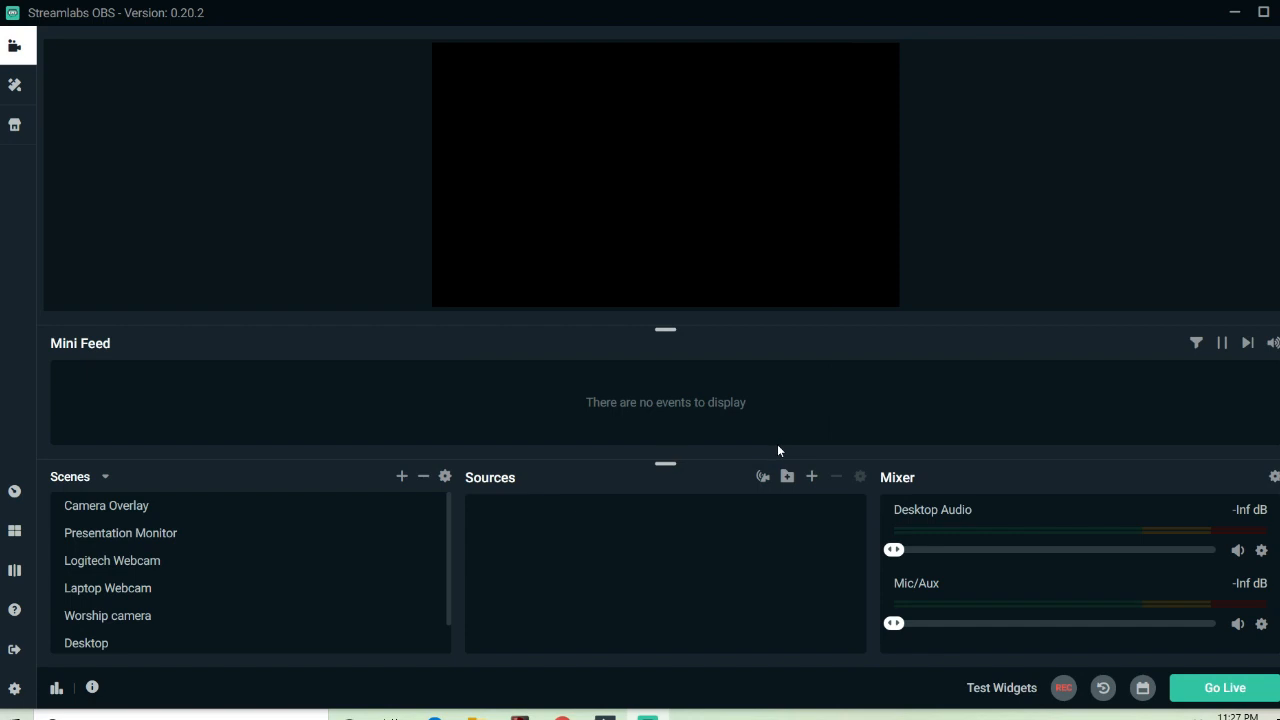
click(400, 476)
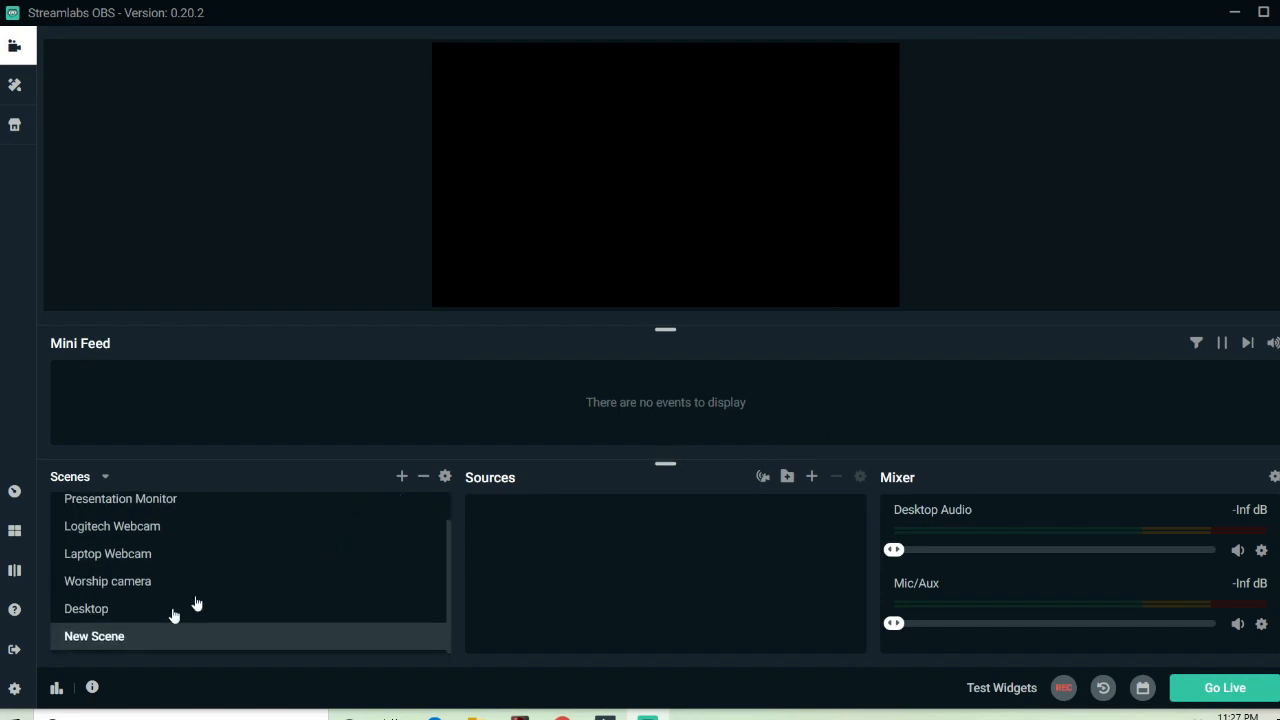
mouse_move(128, 640)
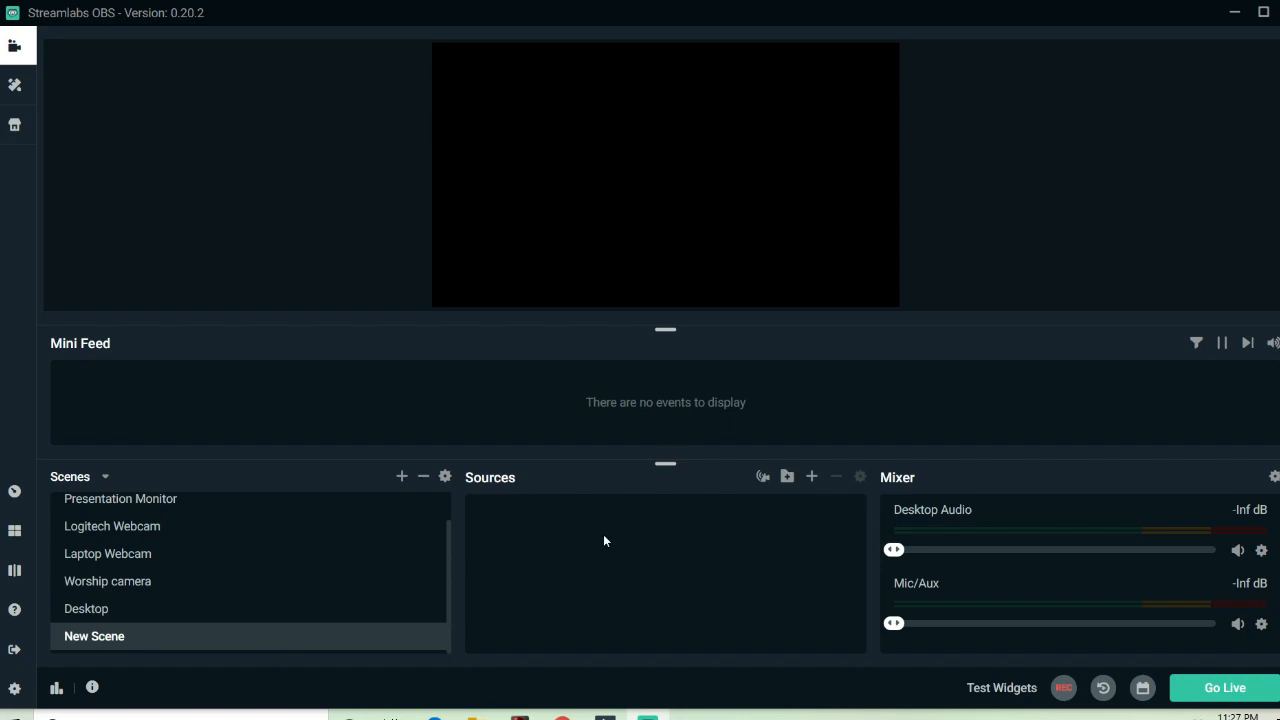
mouse_move(716, 544)
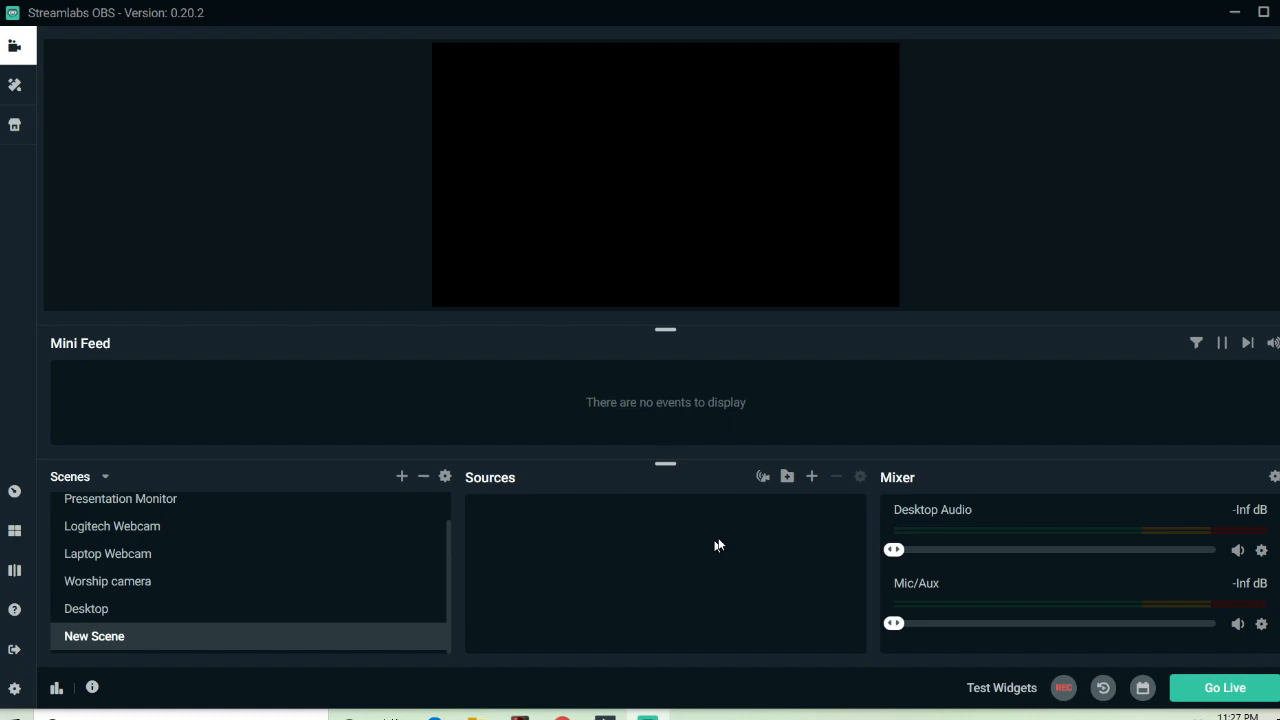
mouse_move(812, 476)
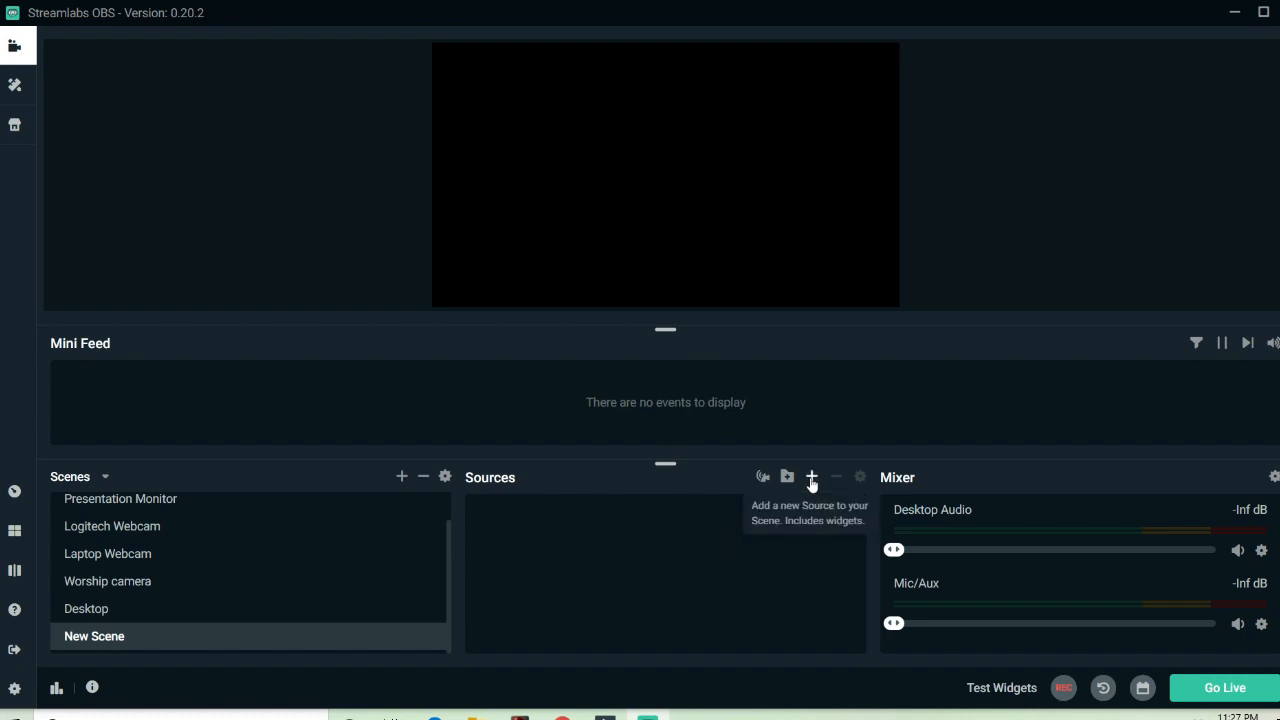
Browse the Add Source catalog, check Video Capture Device details, and choose Display Capture
click(812, 476)
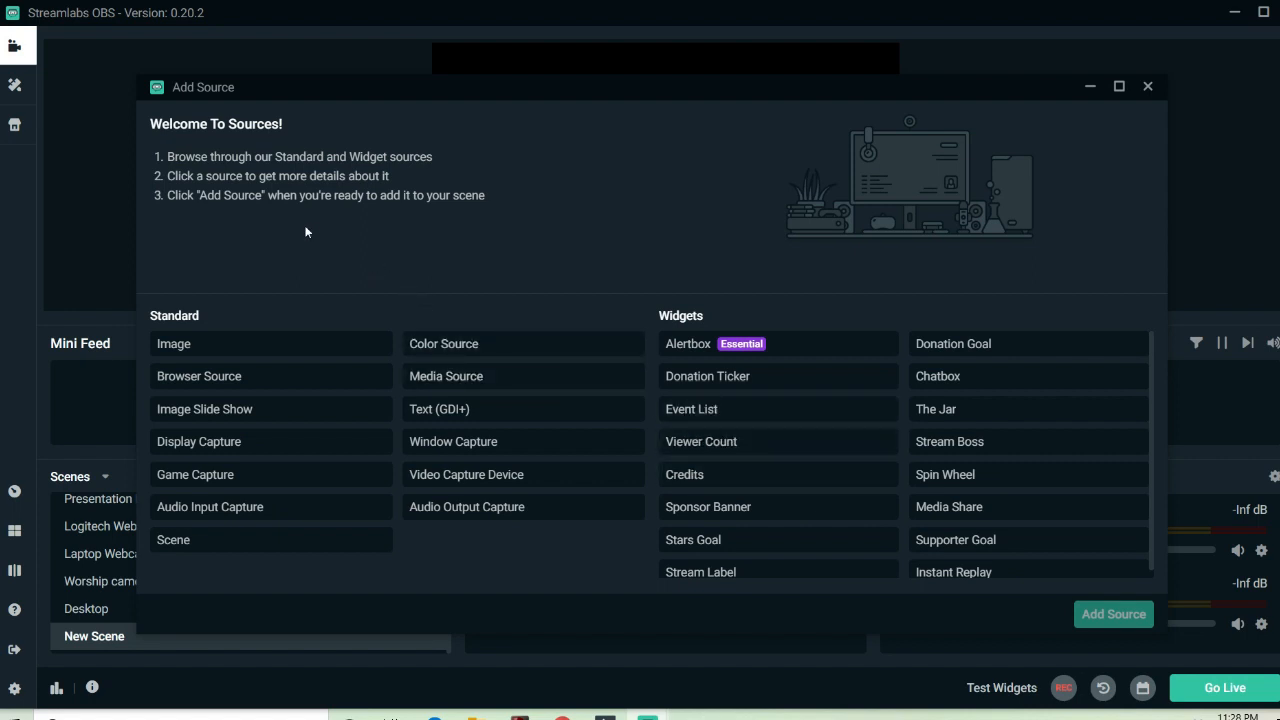
mouse_move(404, 164)
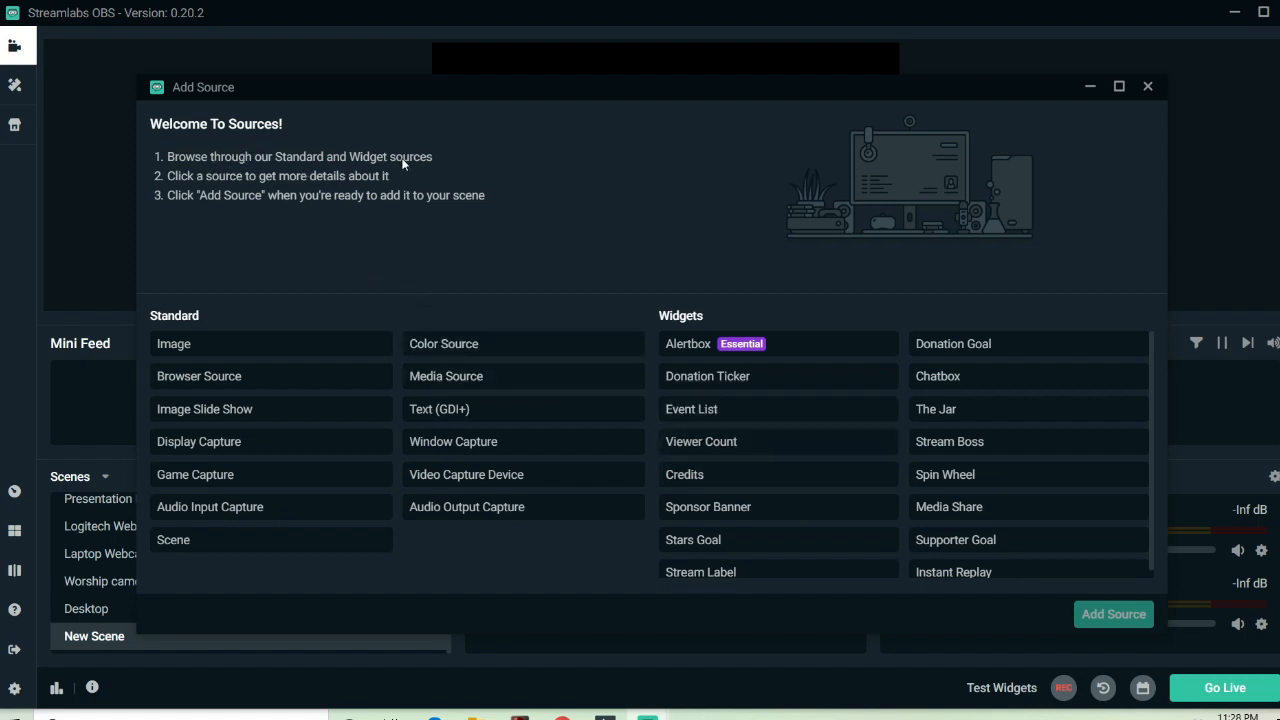
mouse_move(296, 198)
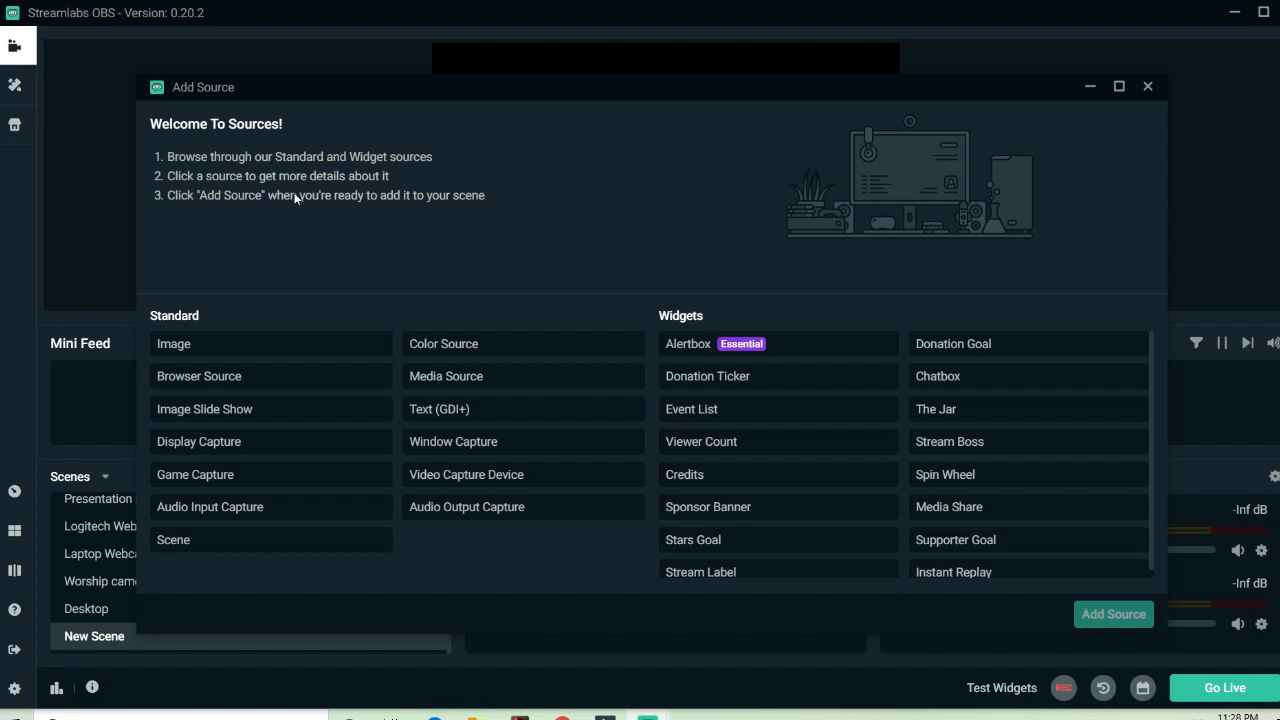
mouse_move(764, 328)
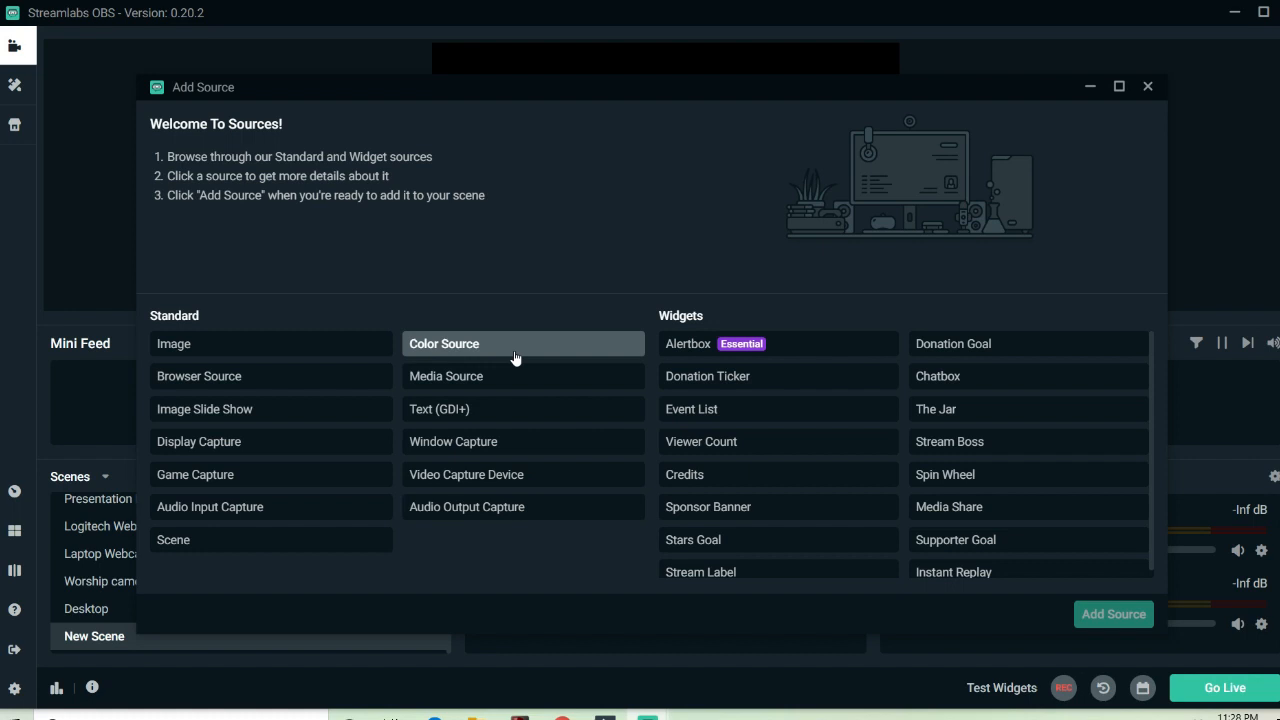
click(466, 474)
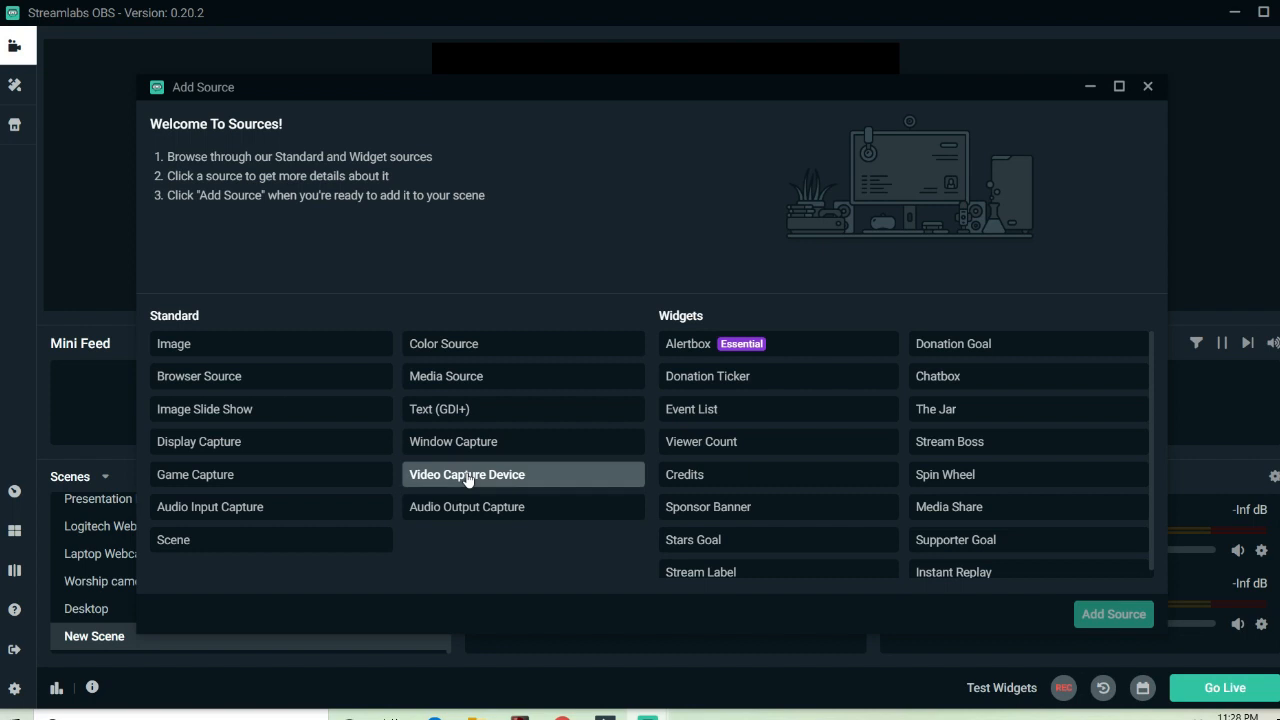
click(466, 474)
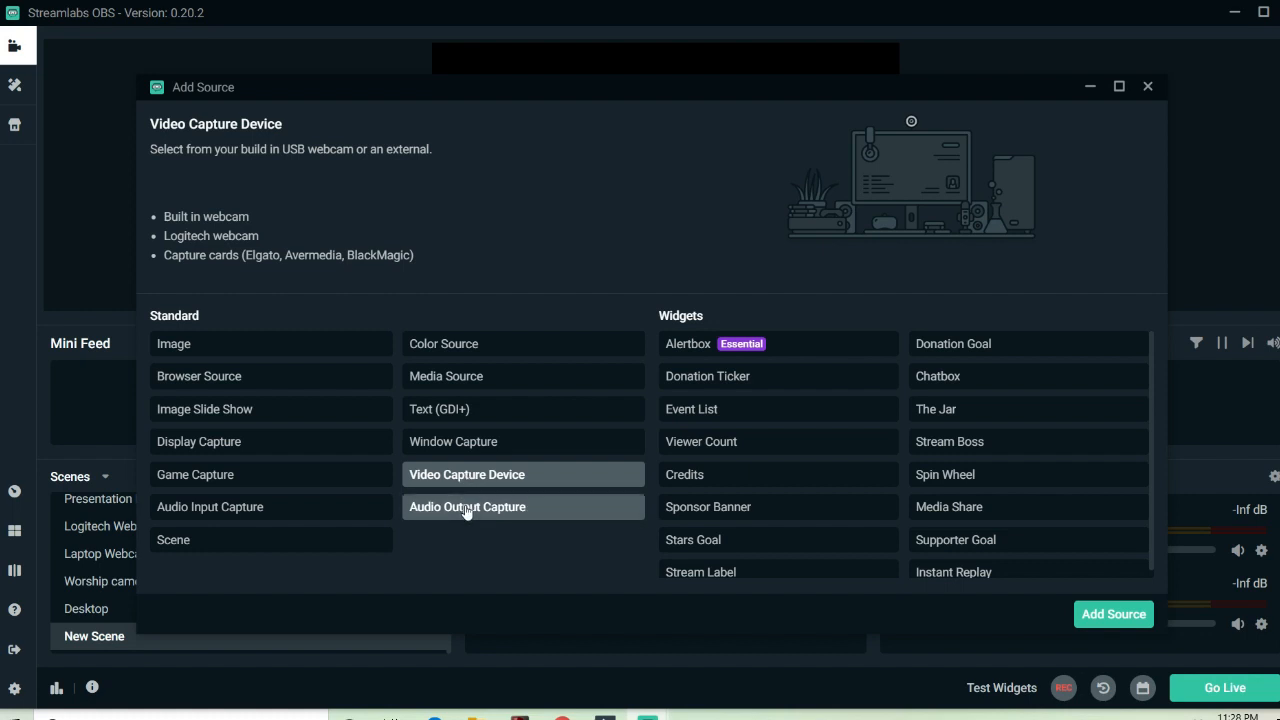
mouse_move(236, 512)
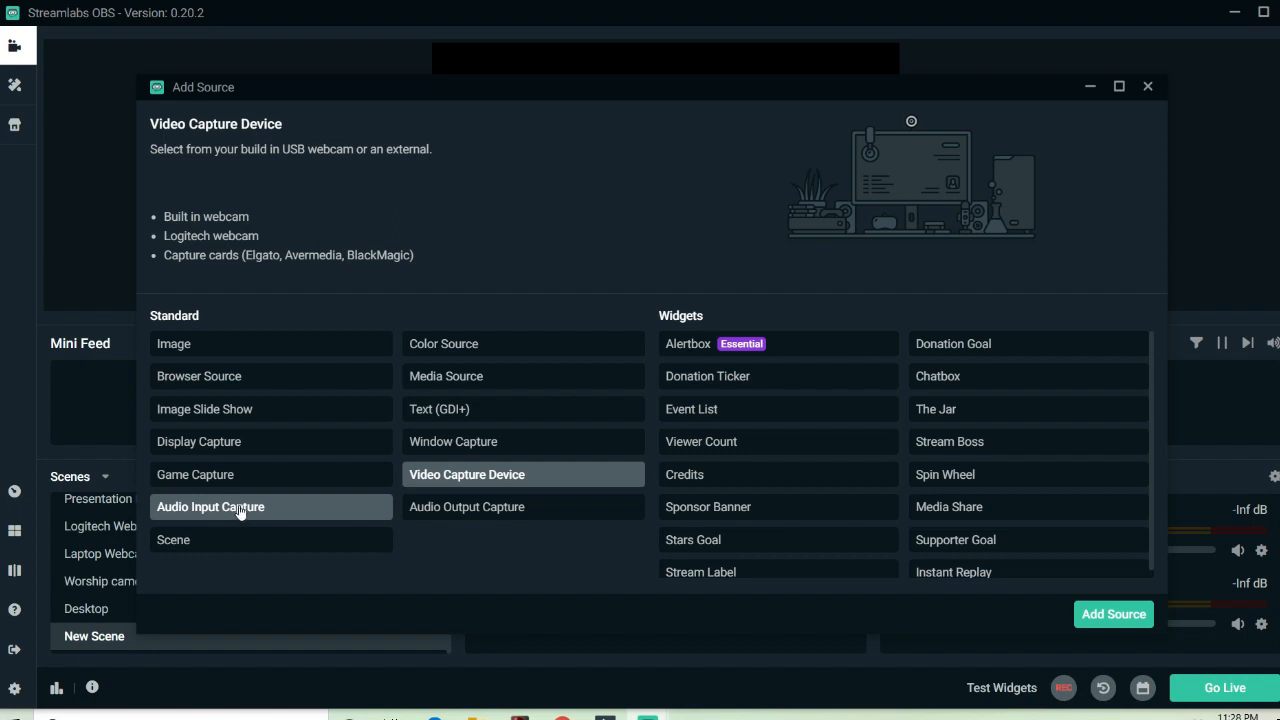
mouse_move(252, 442)
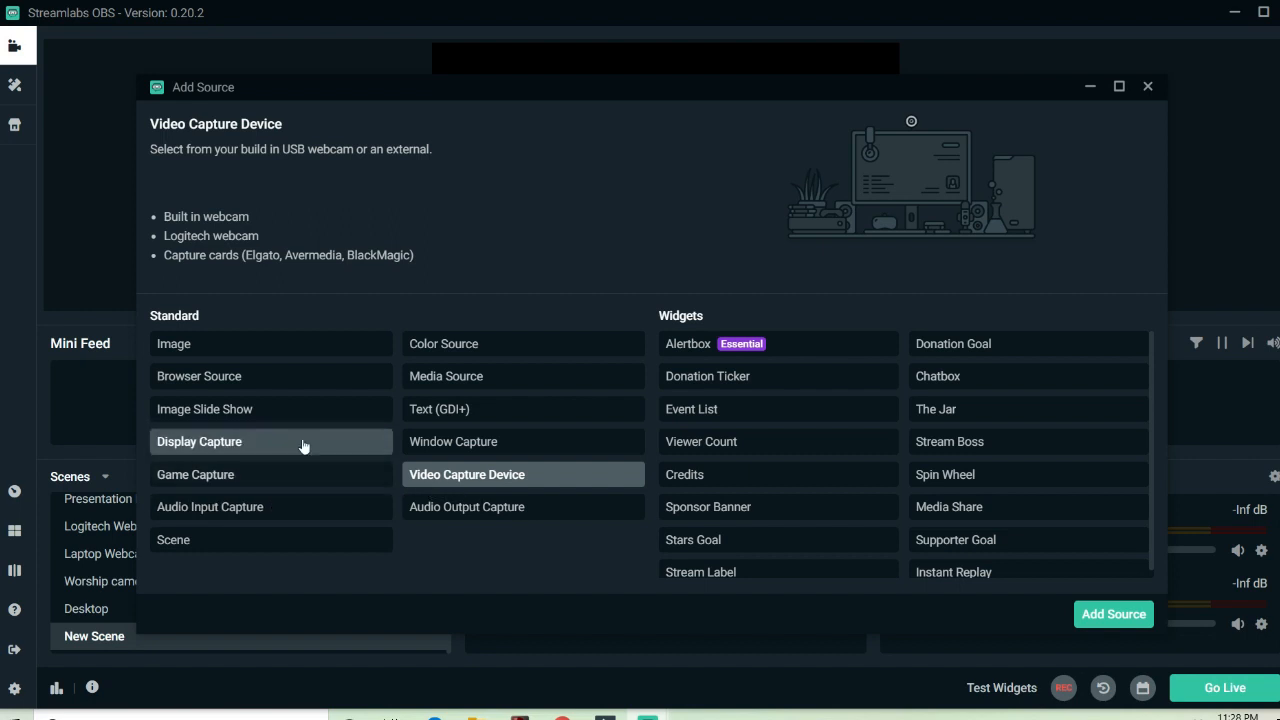
click(200, 442)
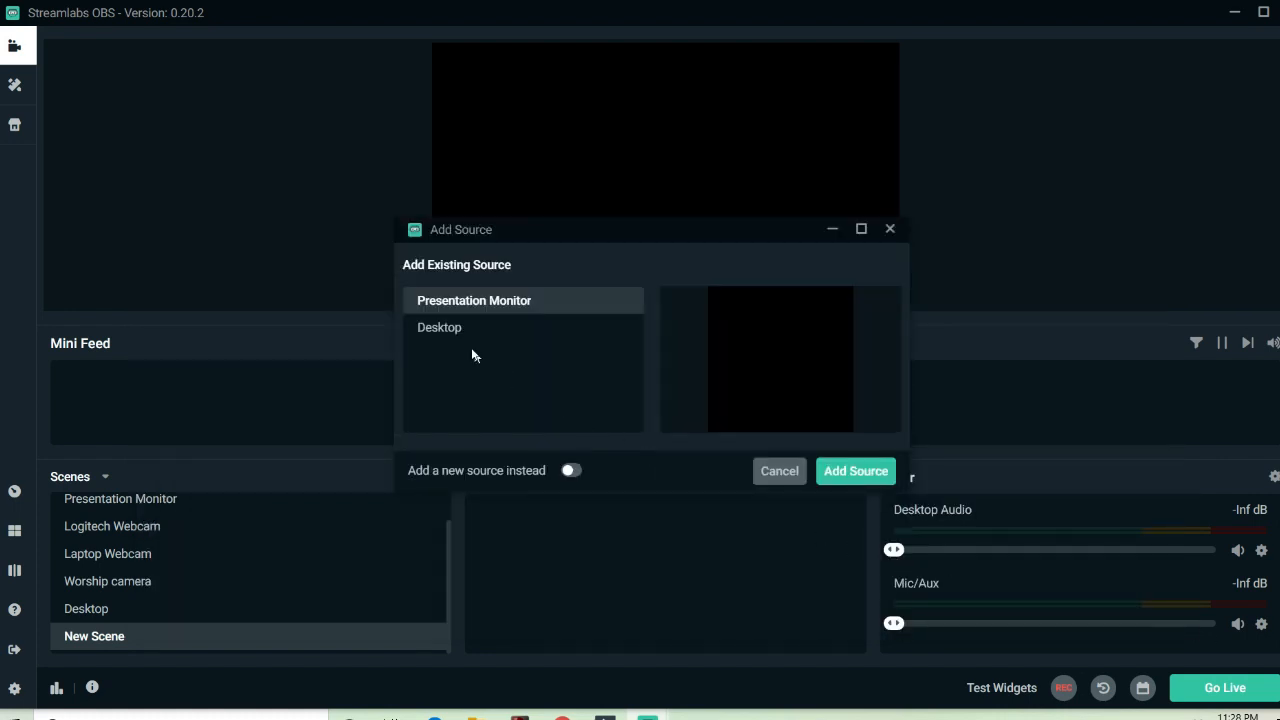
Preview the existing Desktop source, then add a brand-new source named Display Capture instead
click(440, 328)
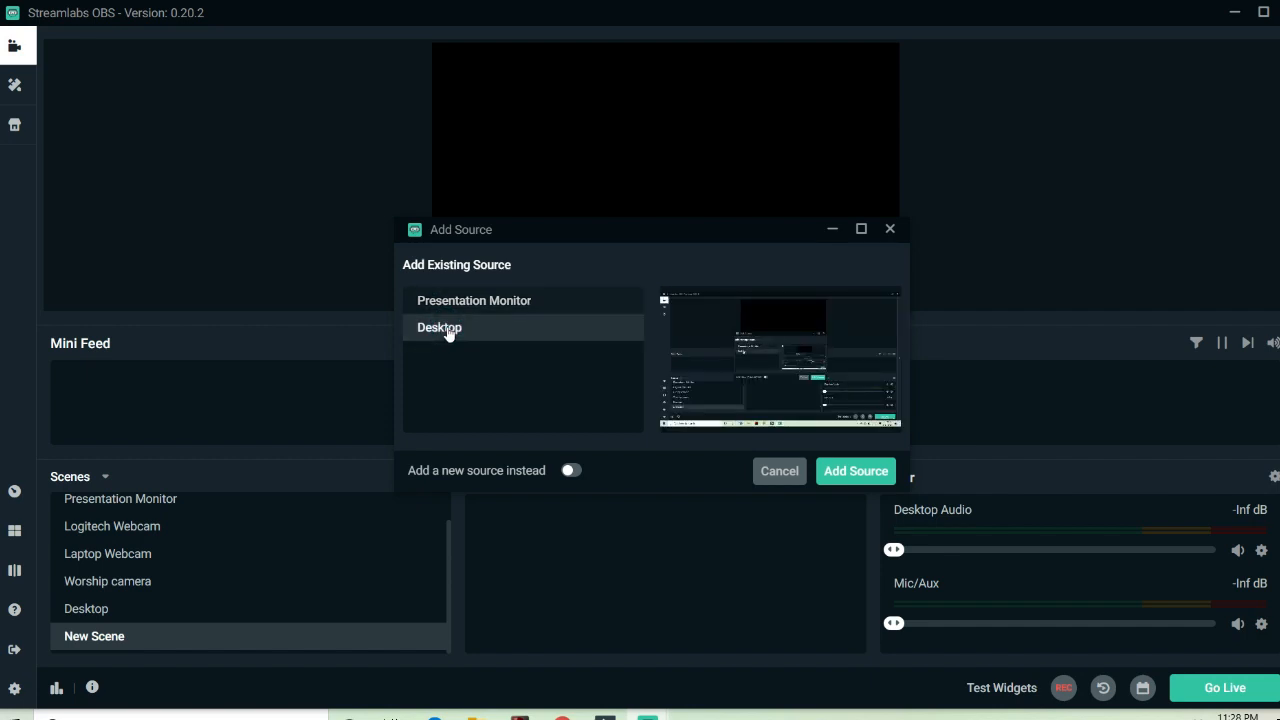
mouse_move(500, 344)
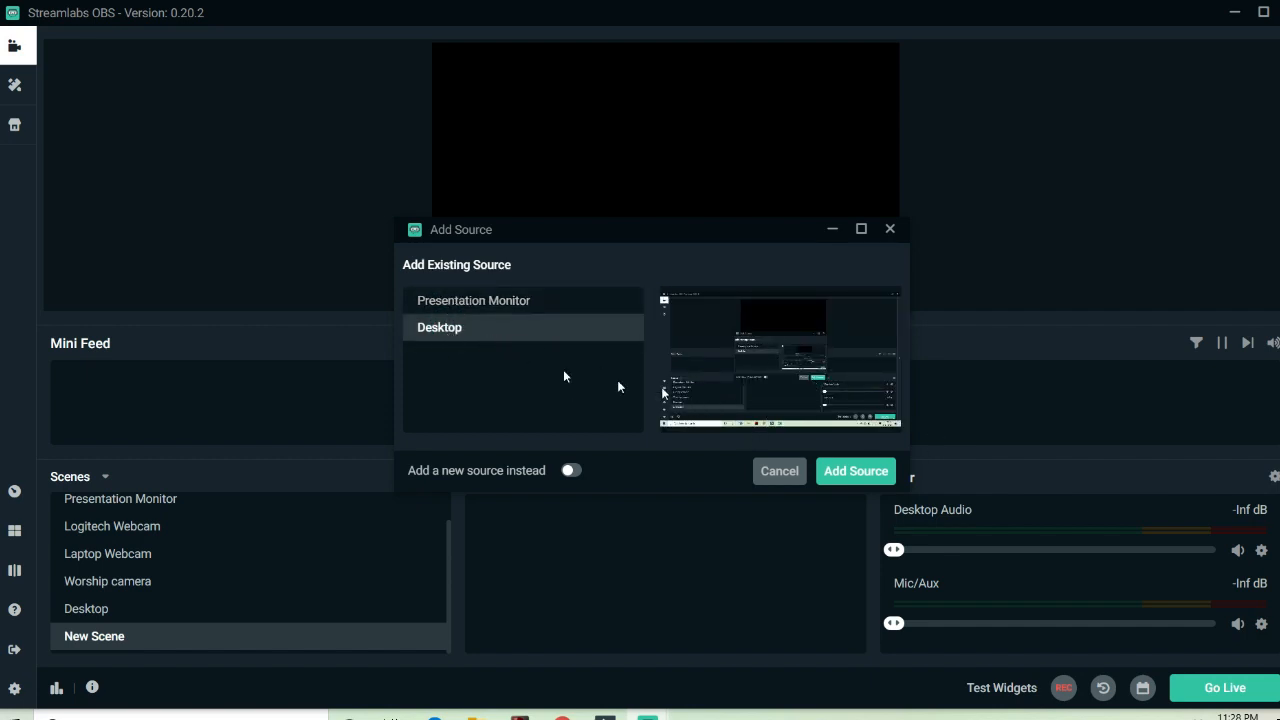
mouse_move(472, 300)
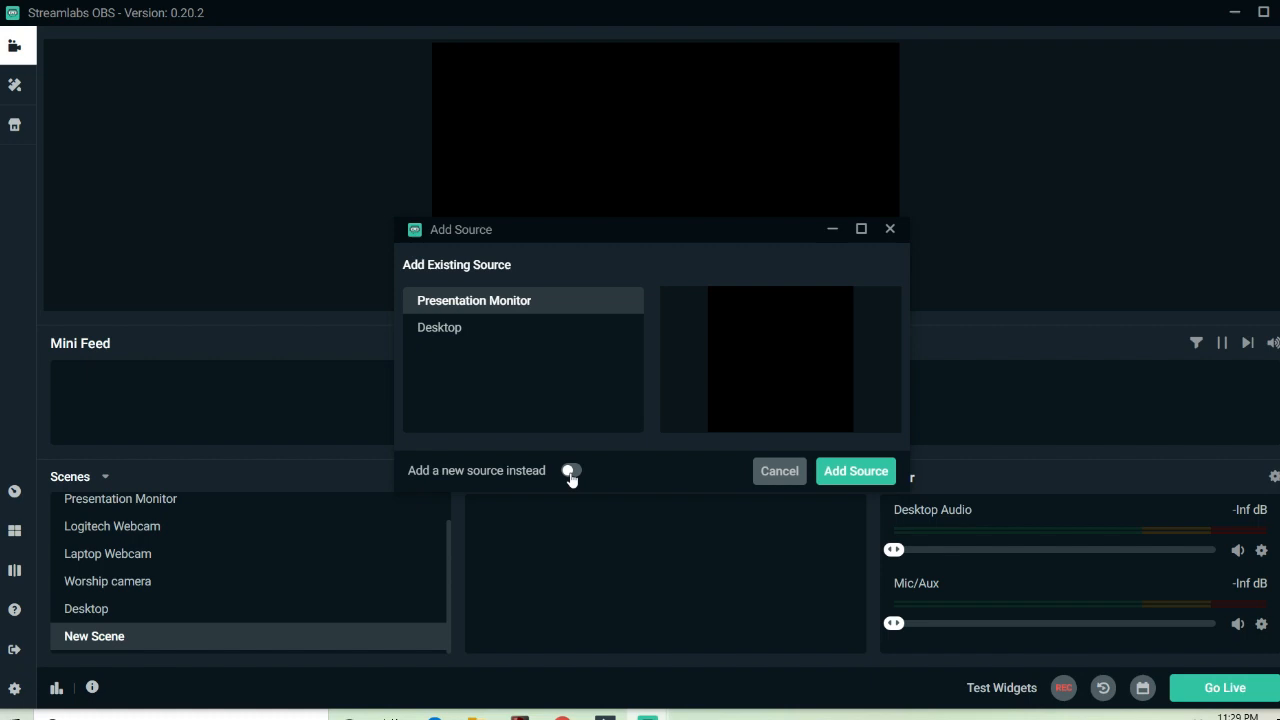
click(572, 472)
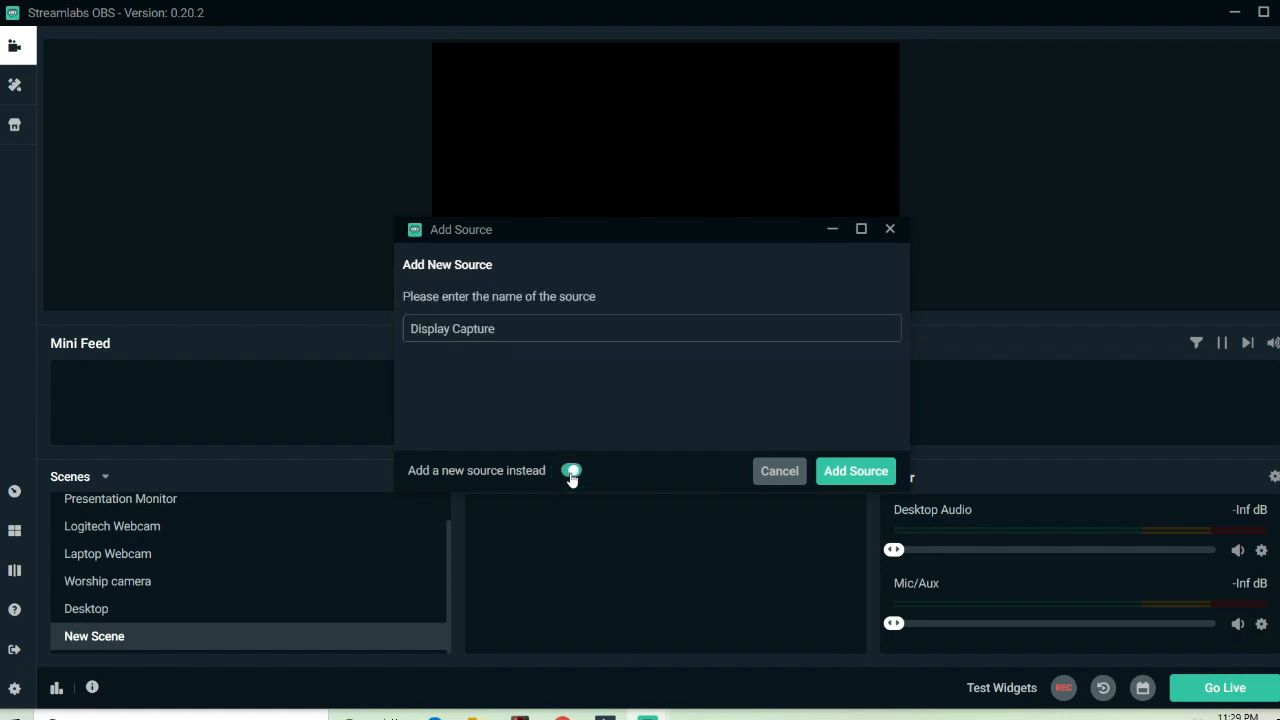
click(572, 470)
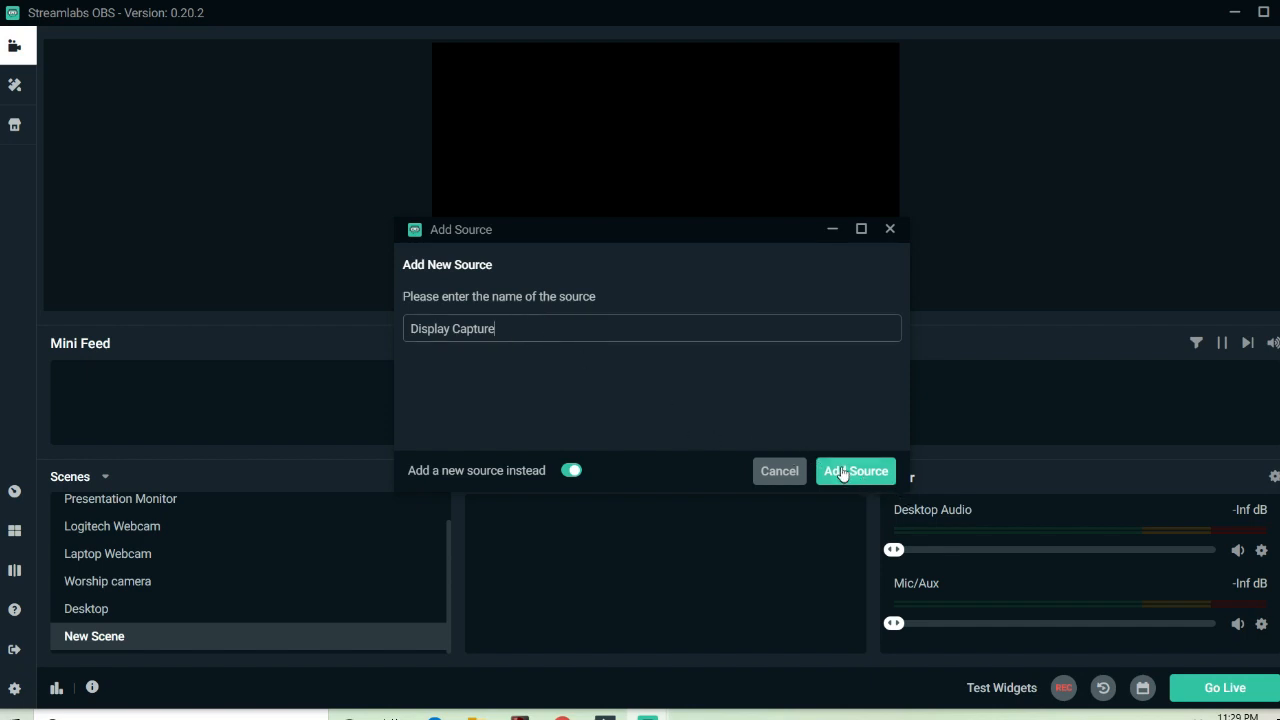
click(854, 472)
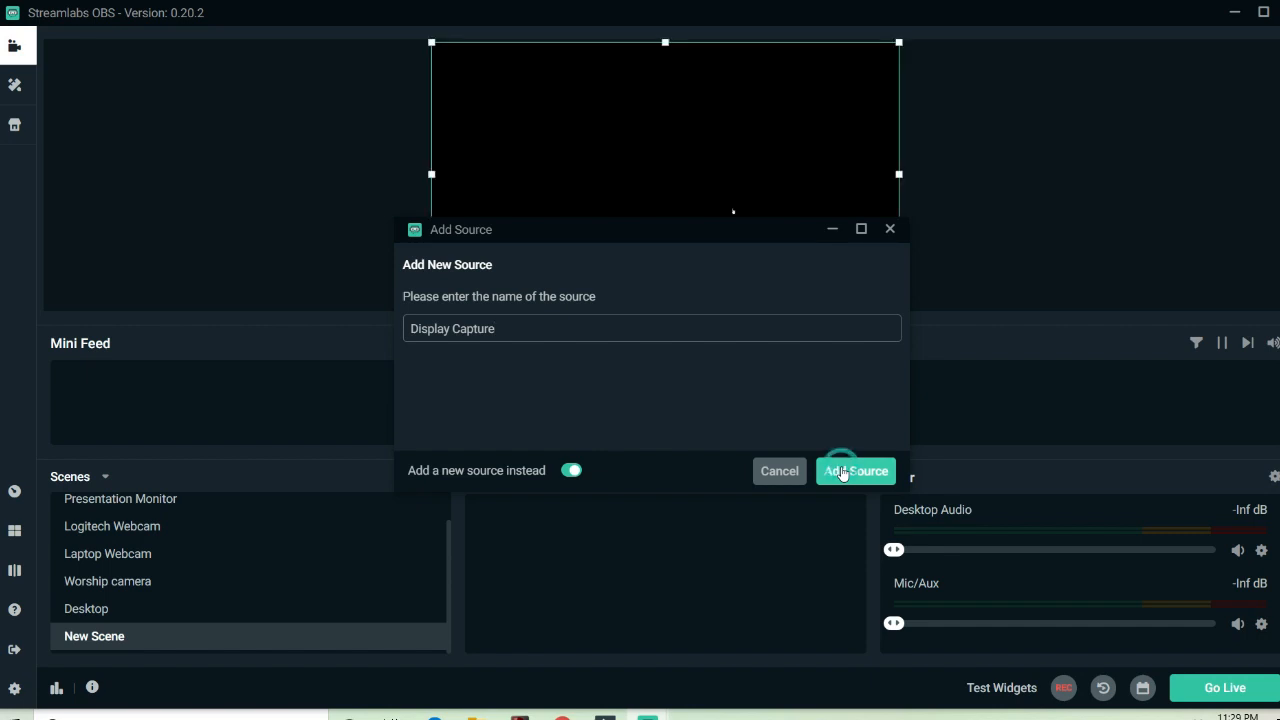
Set the Display Capture source to Display 1 so the desktop fills the preview
click(856, 470)
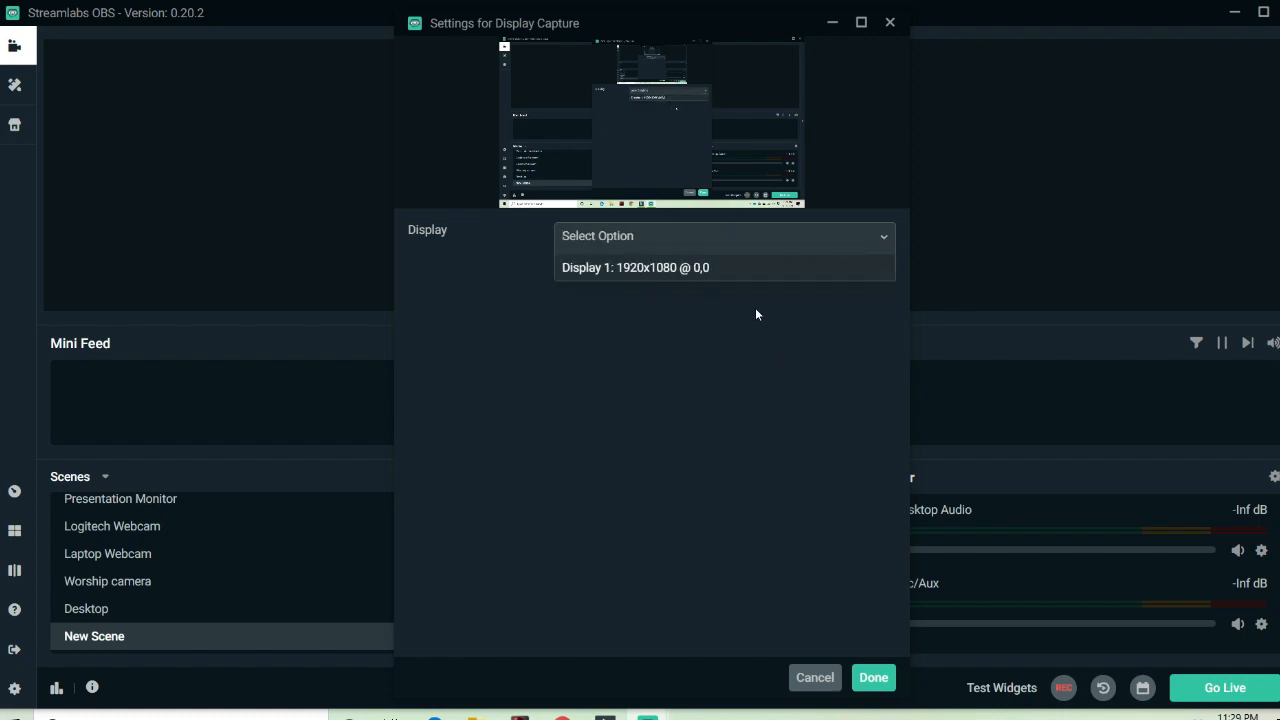
click(636, 268)
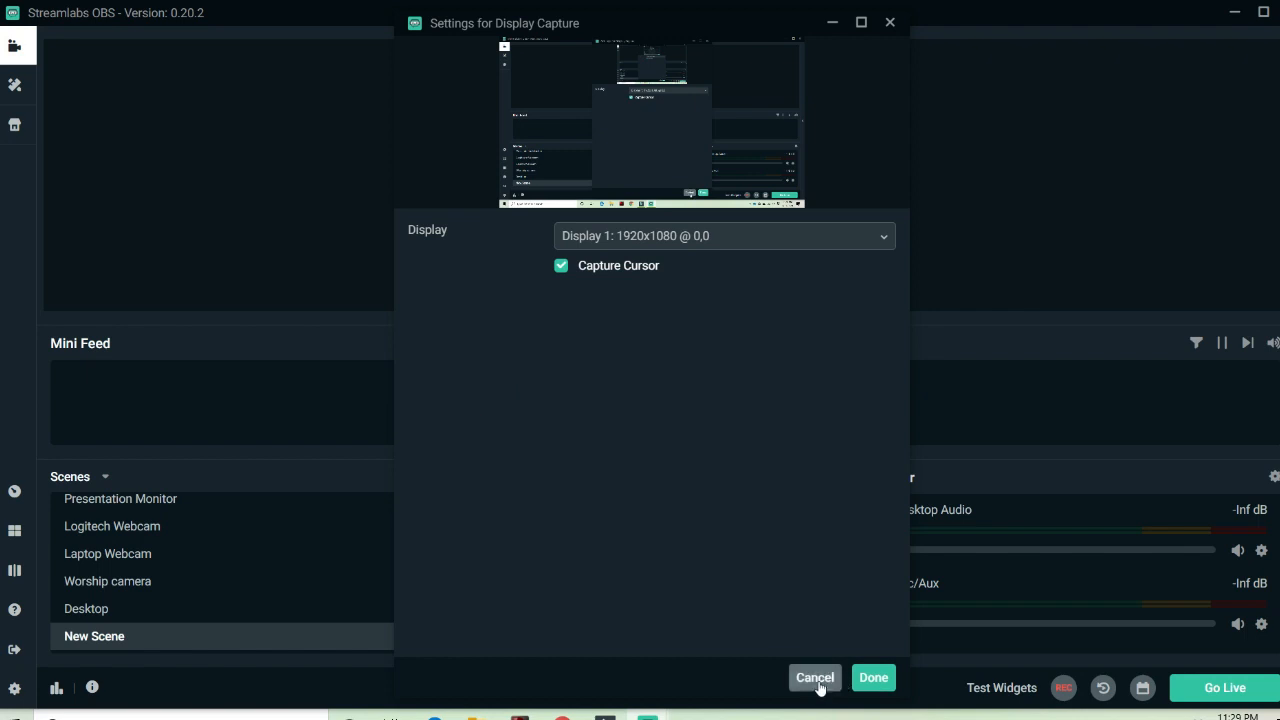
click(814, 676)
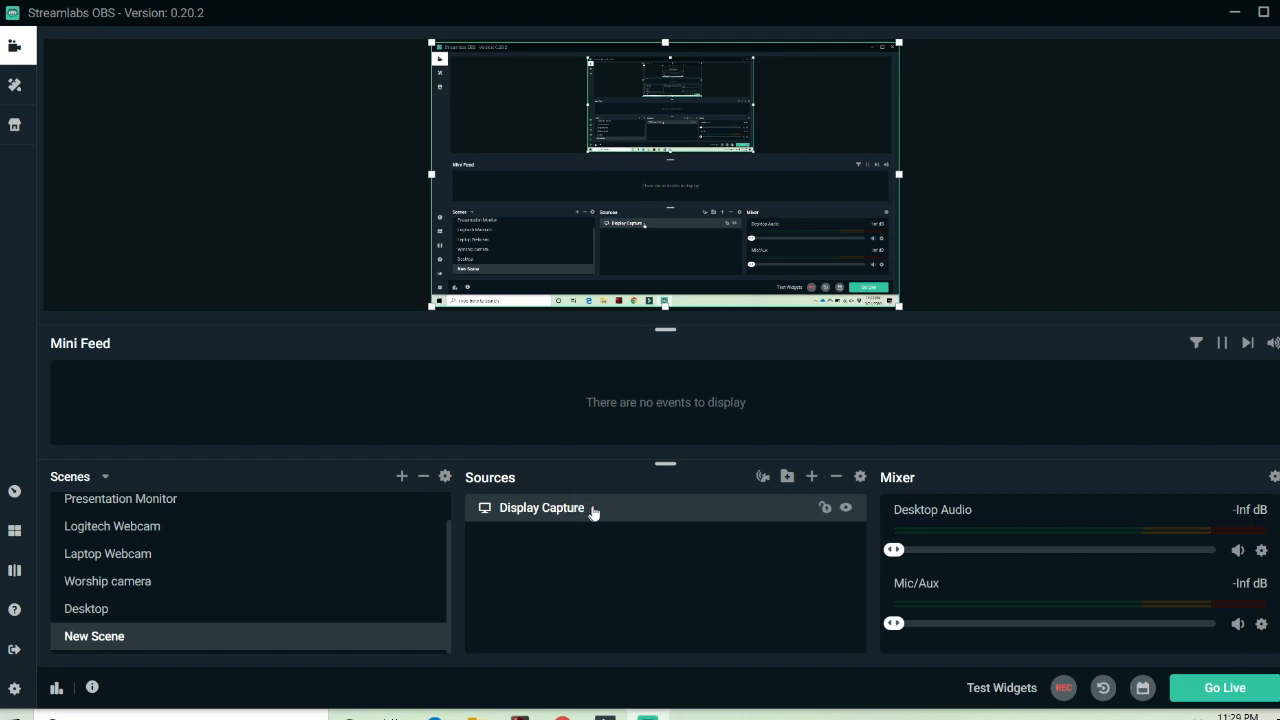
mouse_move(852, 492)
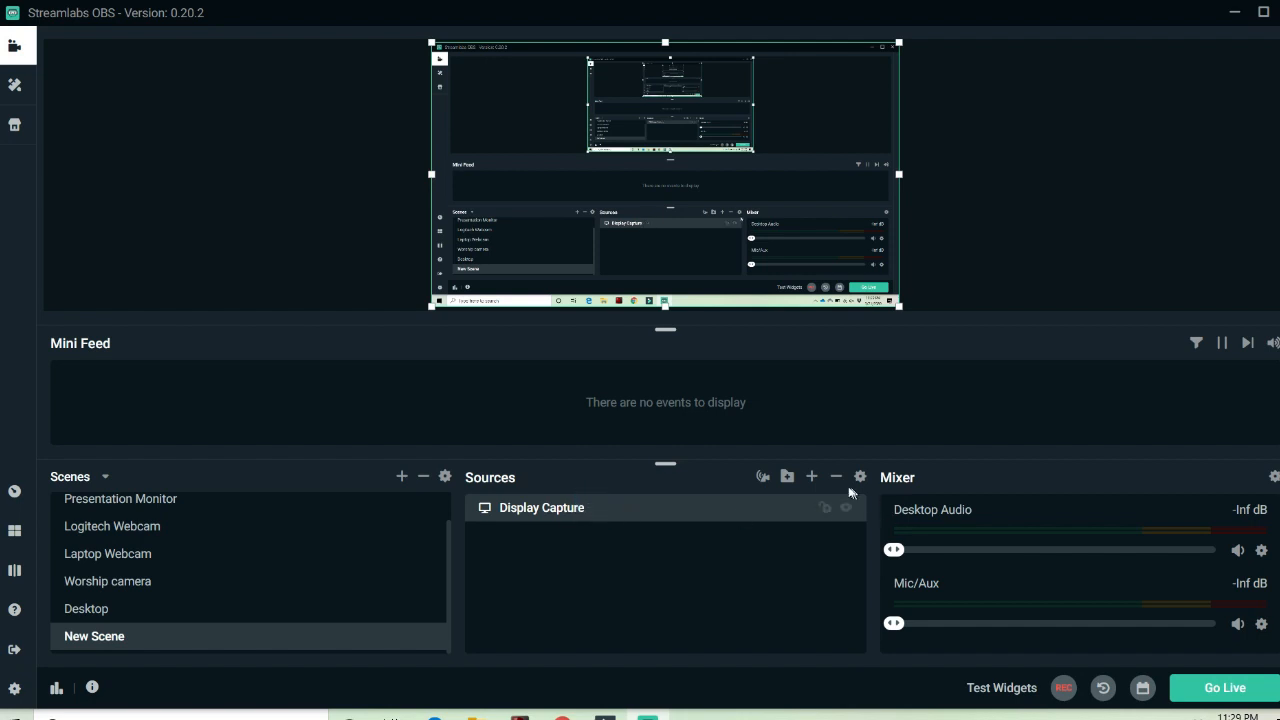
mouse_move(836, 476)
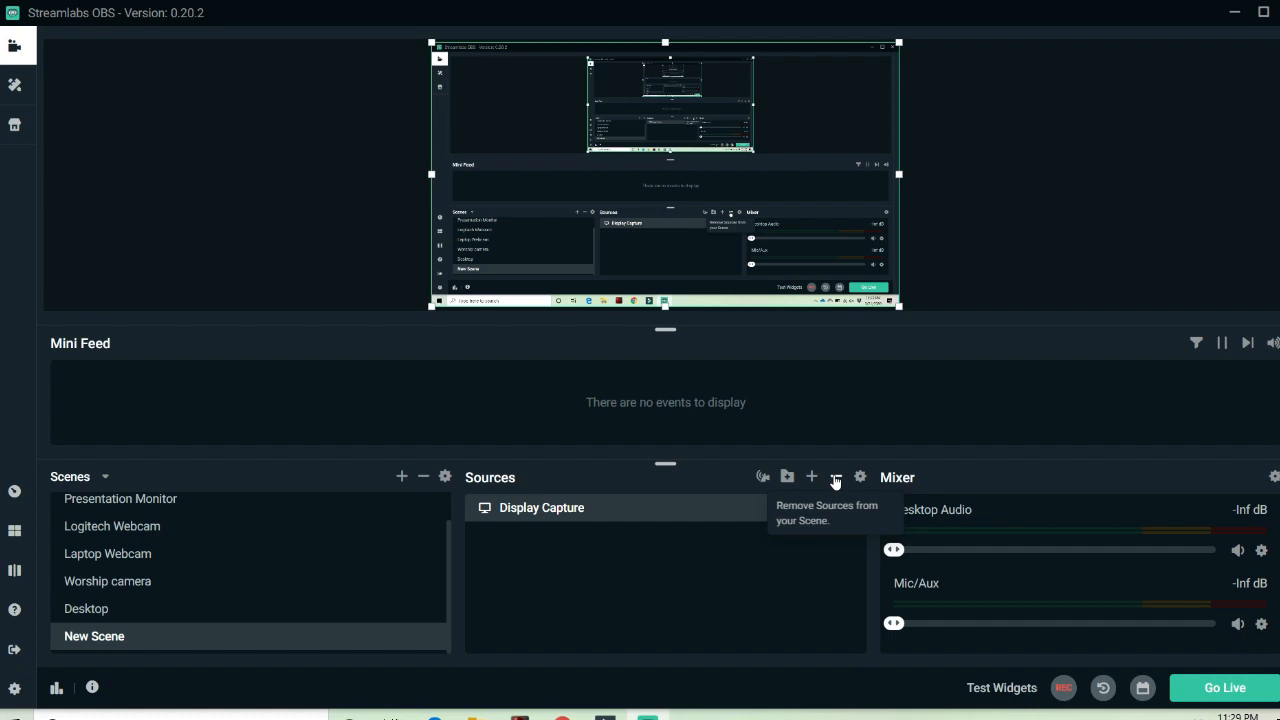
Delete the Display Capture source from New Scene and return to the source-type gallery
click(836, 476)
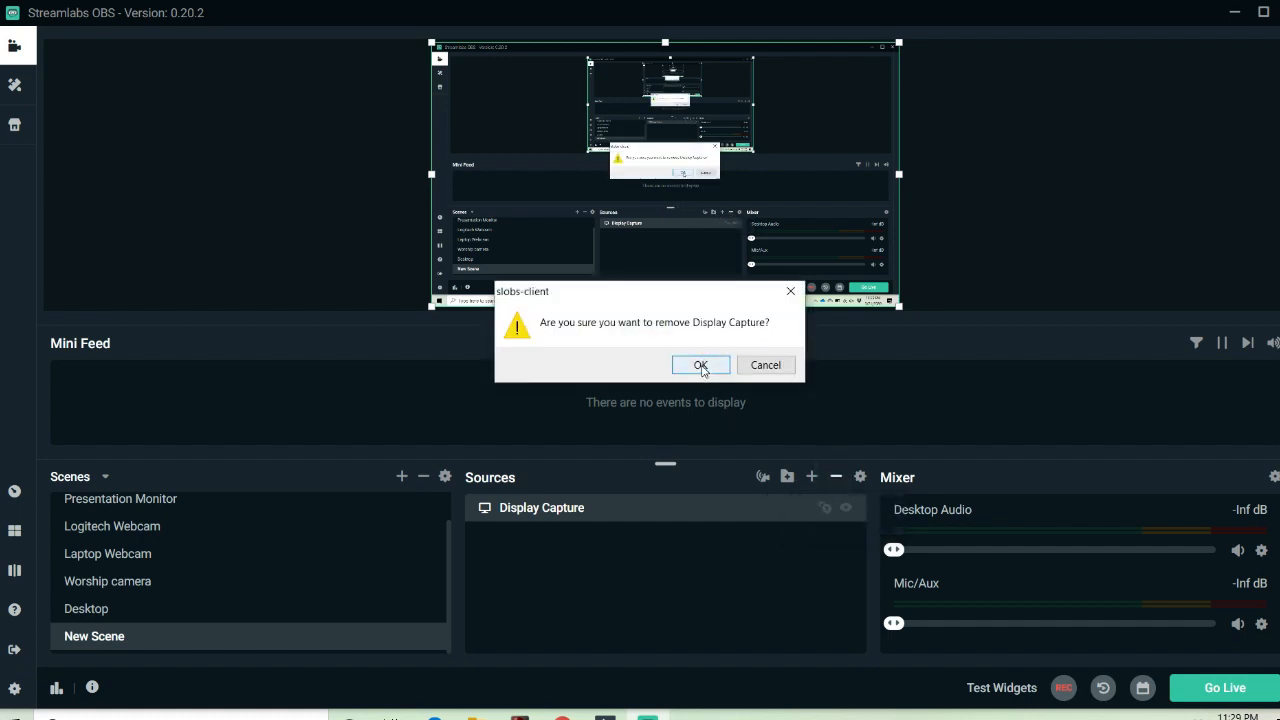
click(700, 364)
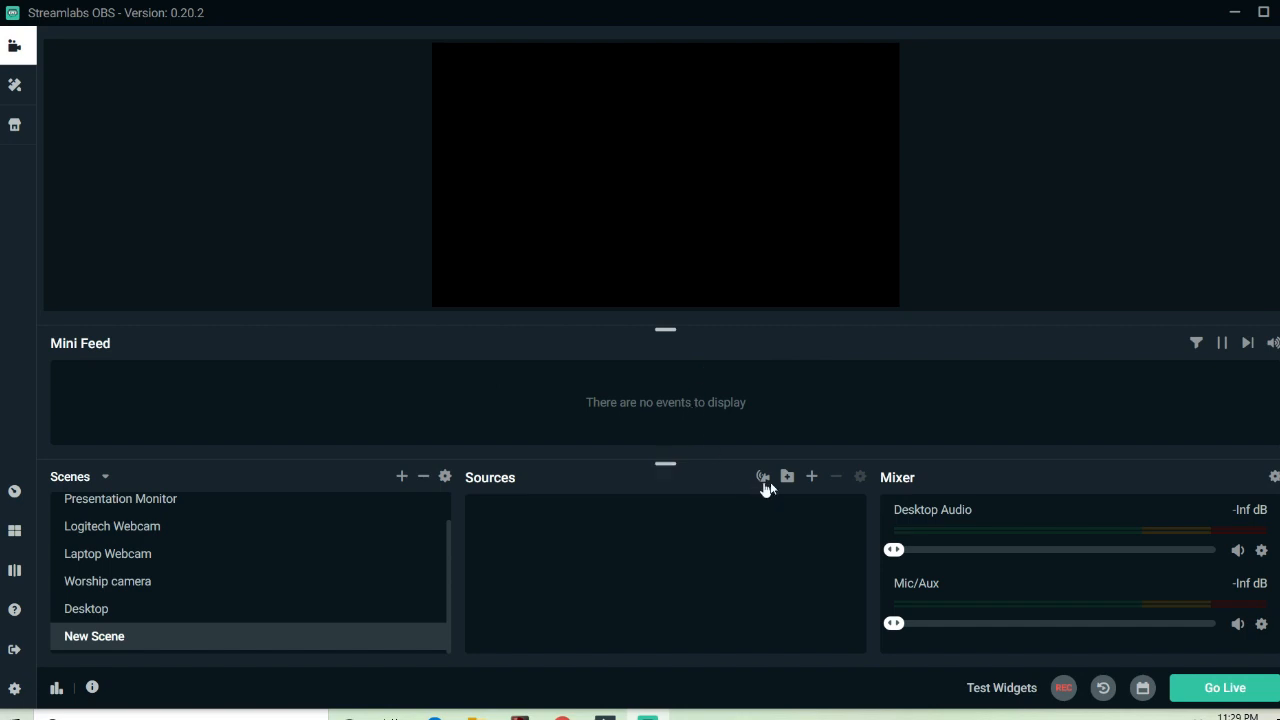
click(812, 476)
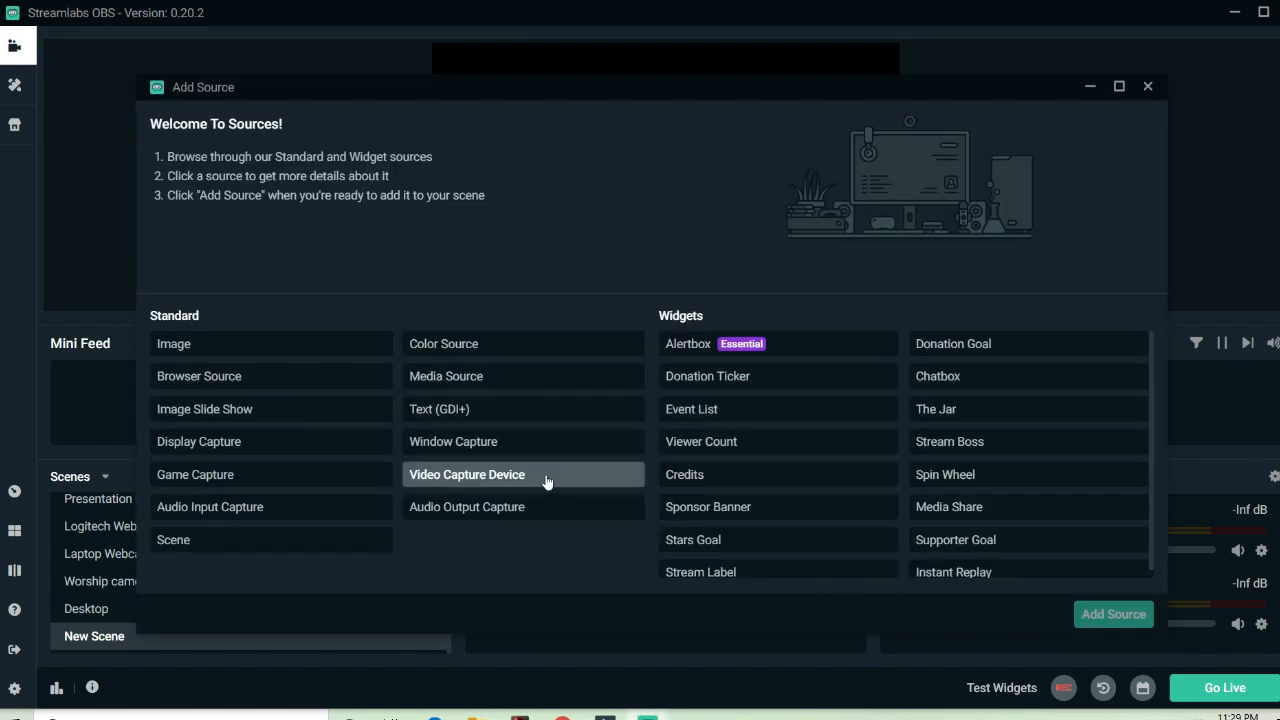
Start a Video Capture Device source, preview the existing Laptop Webcam, then cancel without adding
click(466, 474)
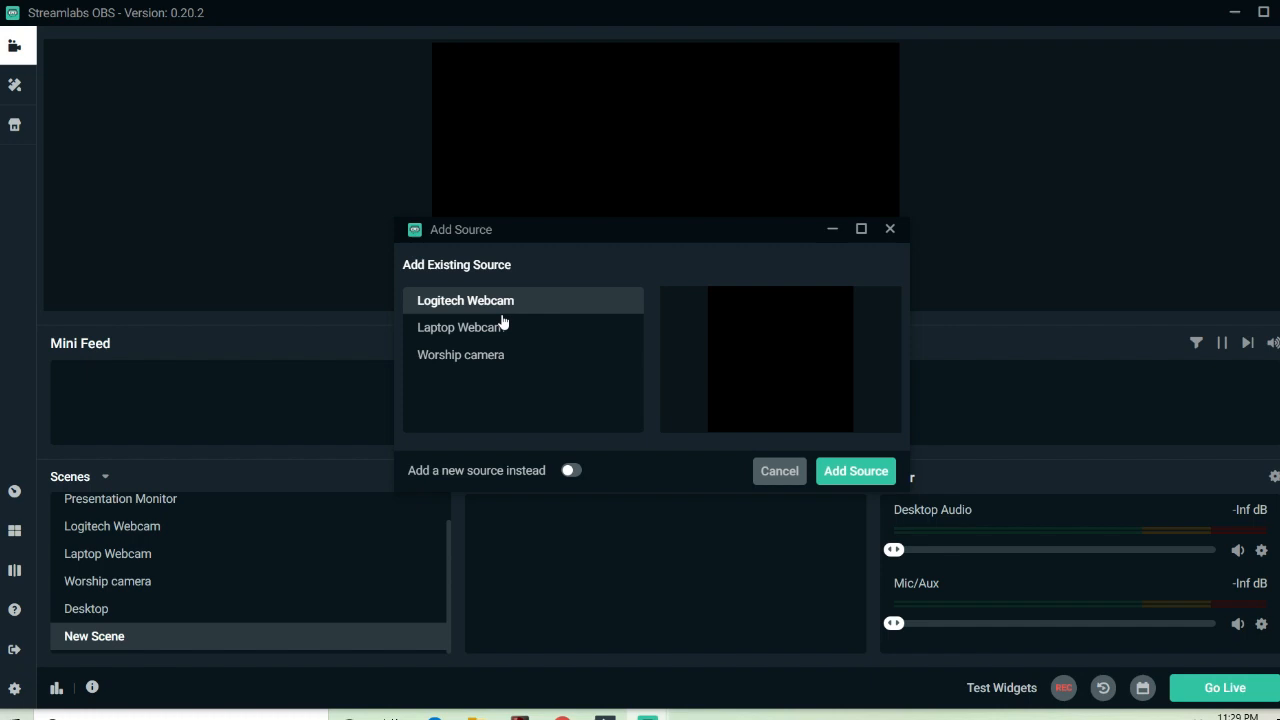
click(460, 328)
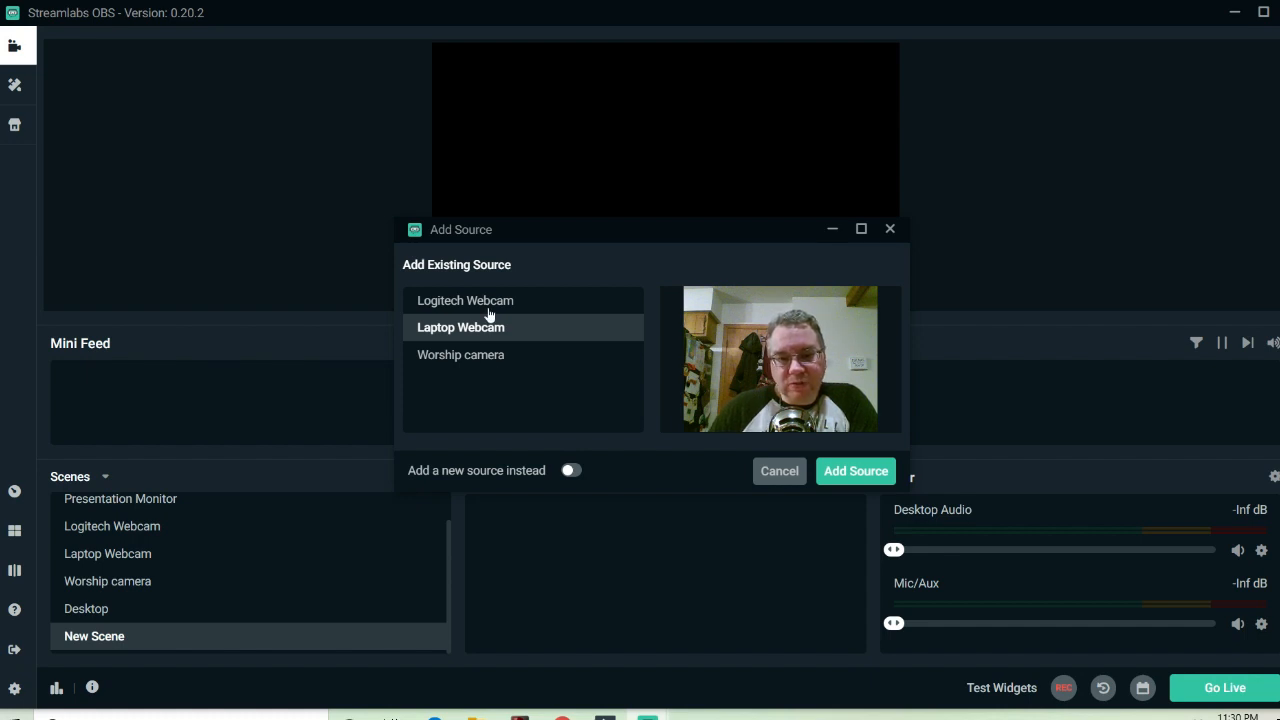
mouse_move(780, 472)
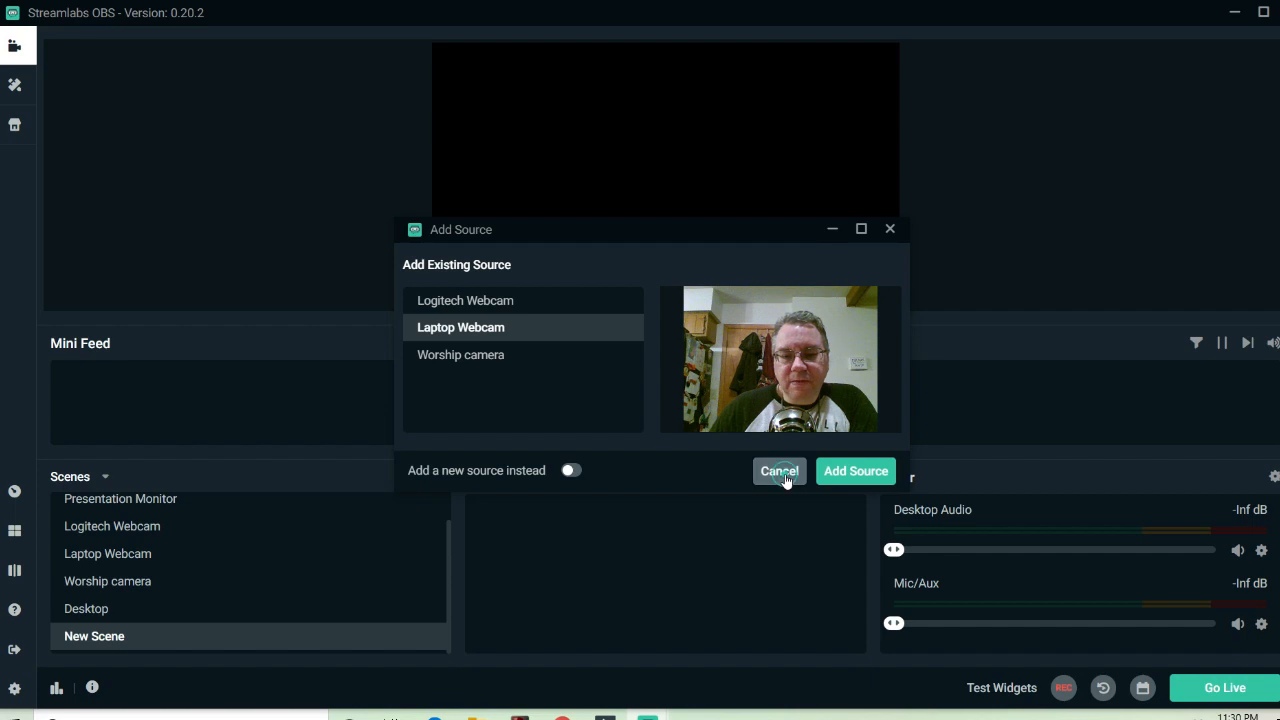
click(780, 472)
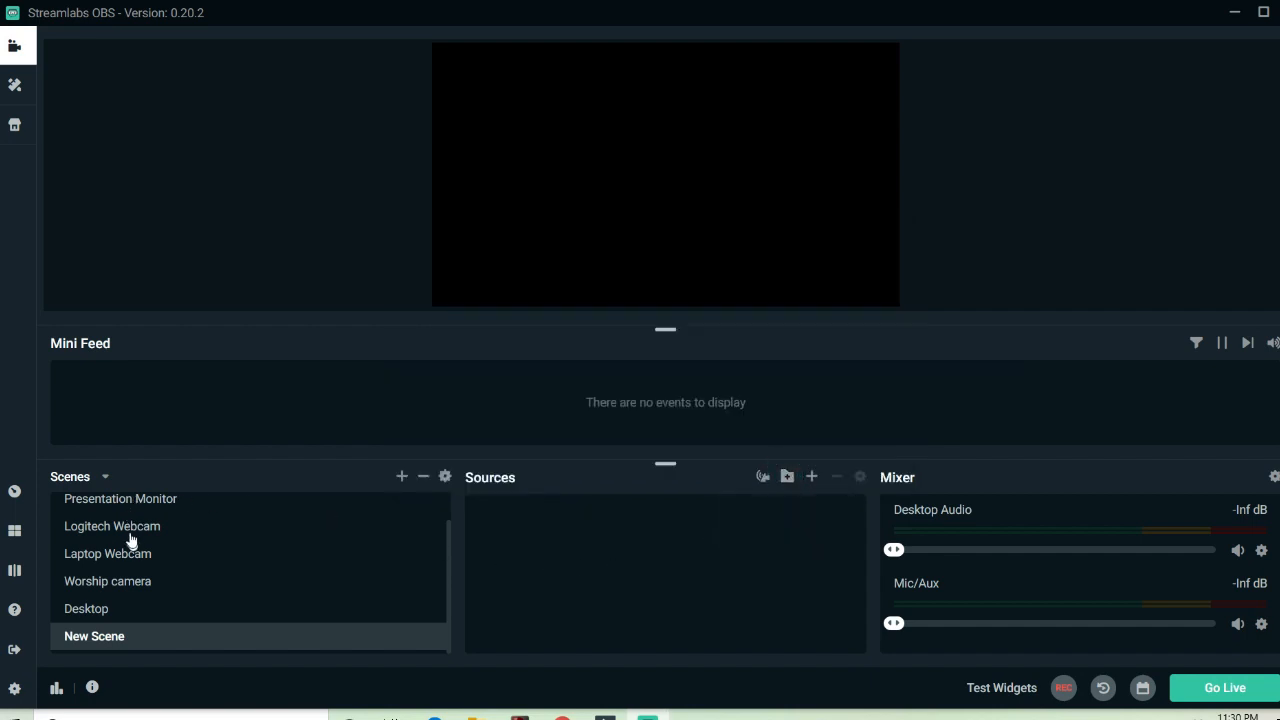
Visit the Logitech Webcam scene, then make the Laptop Webcam scene active
click(112, 526)
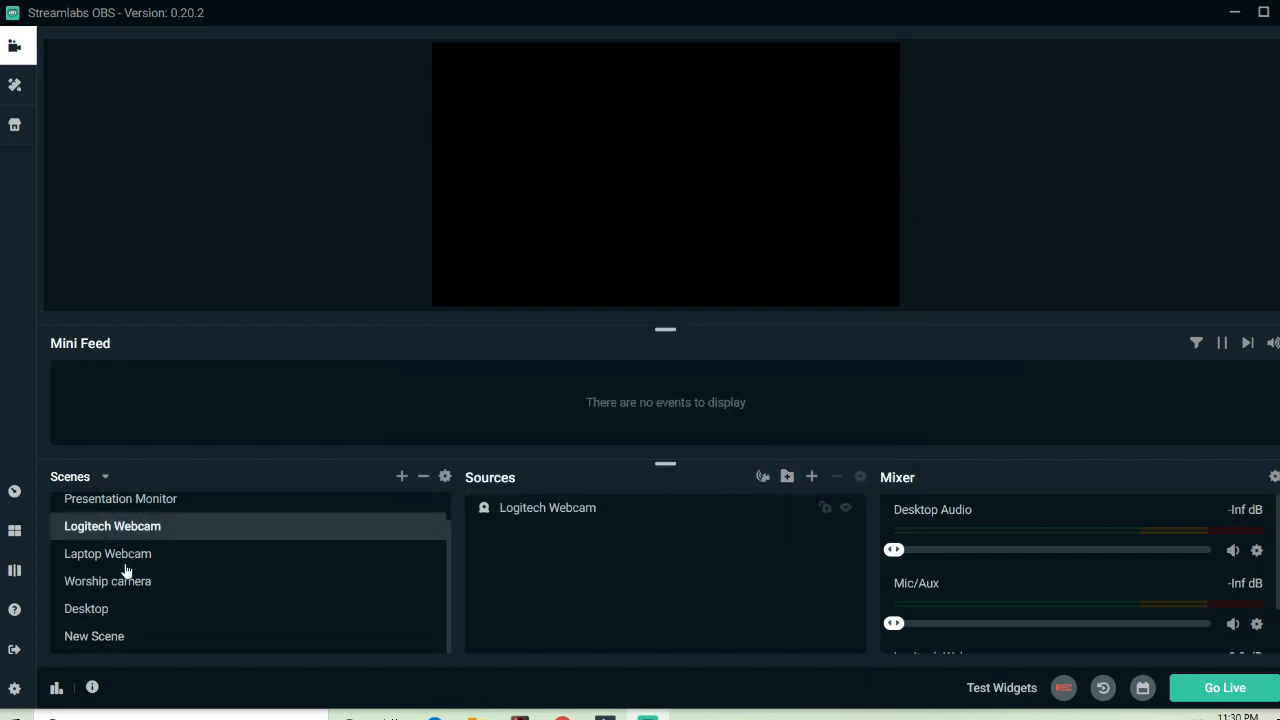
click(108, 552)
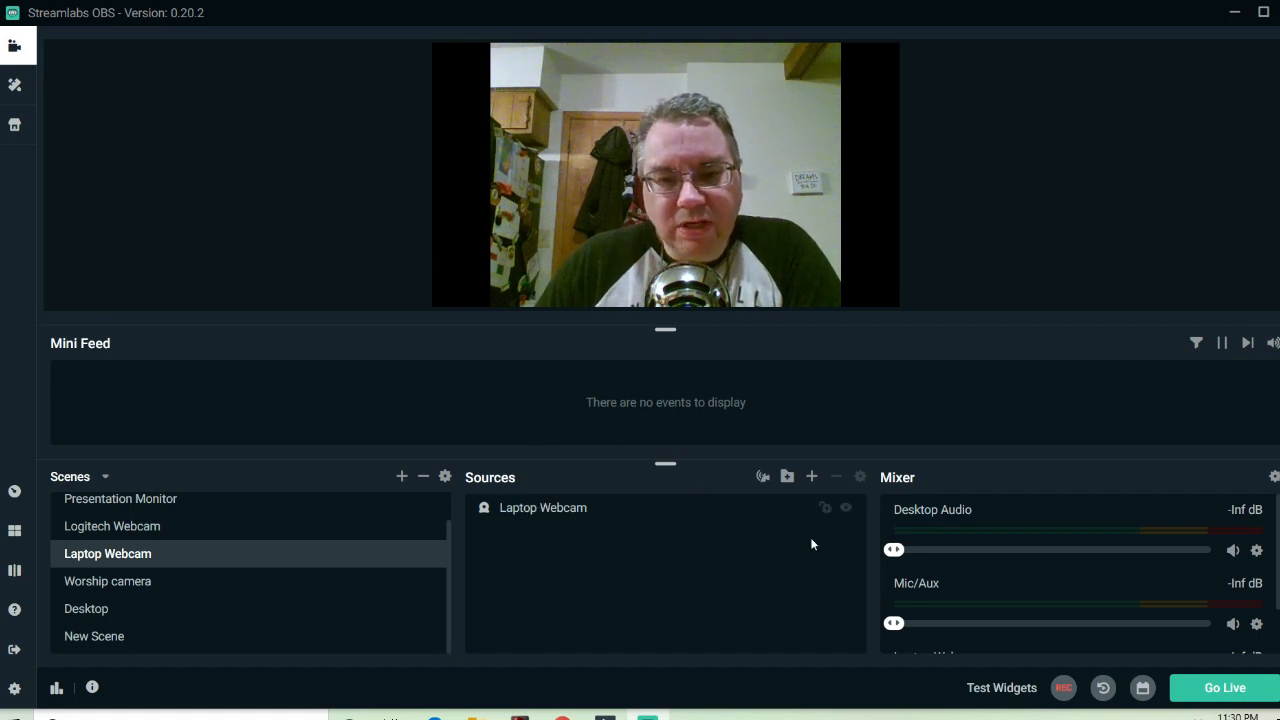
scroll(down, 3)
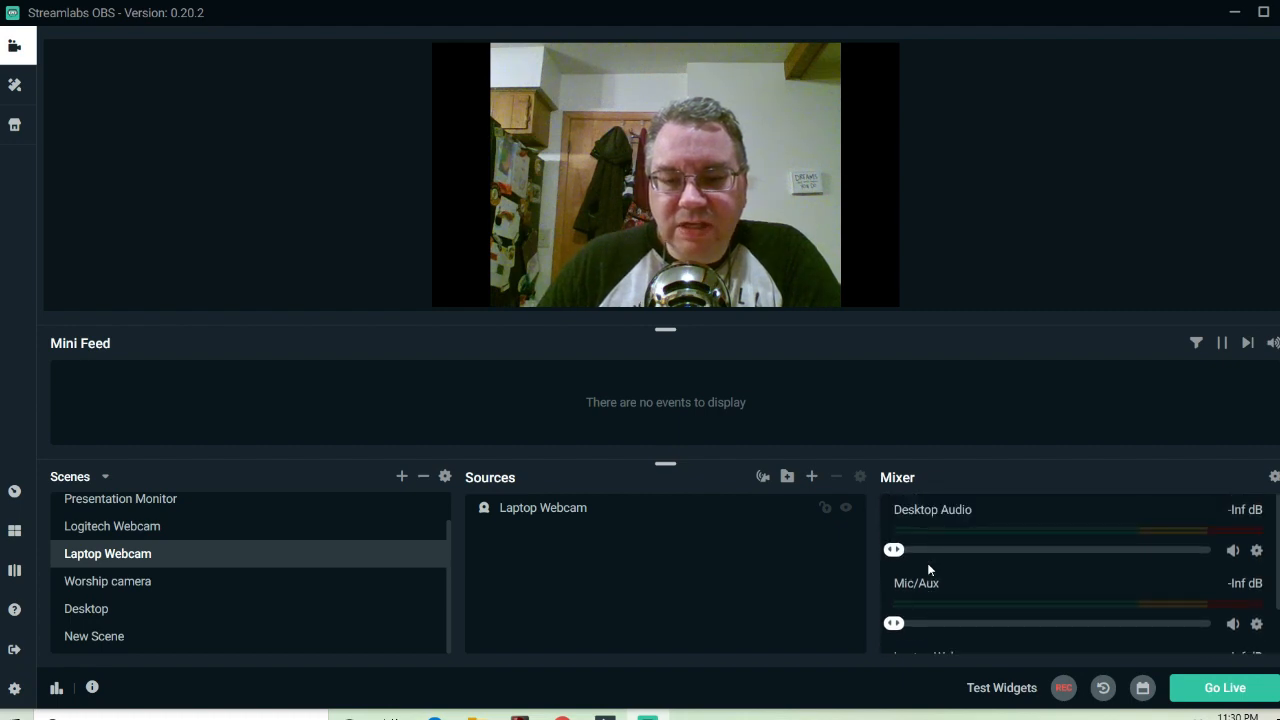
mouse_move(492, 554)
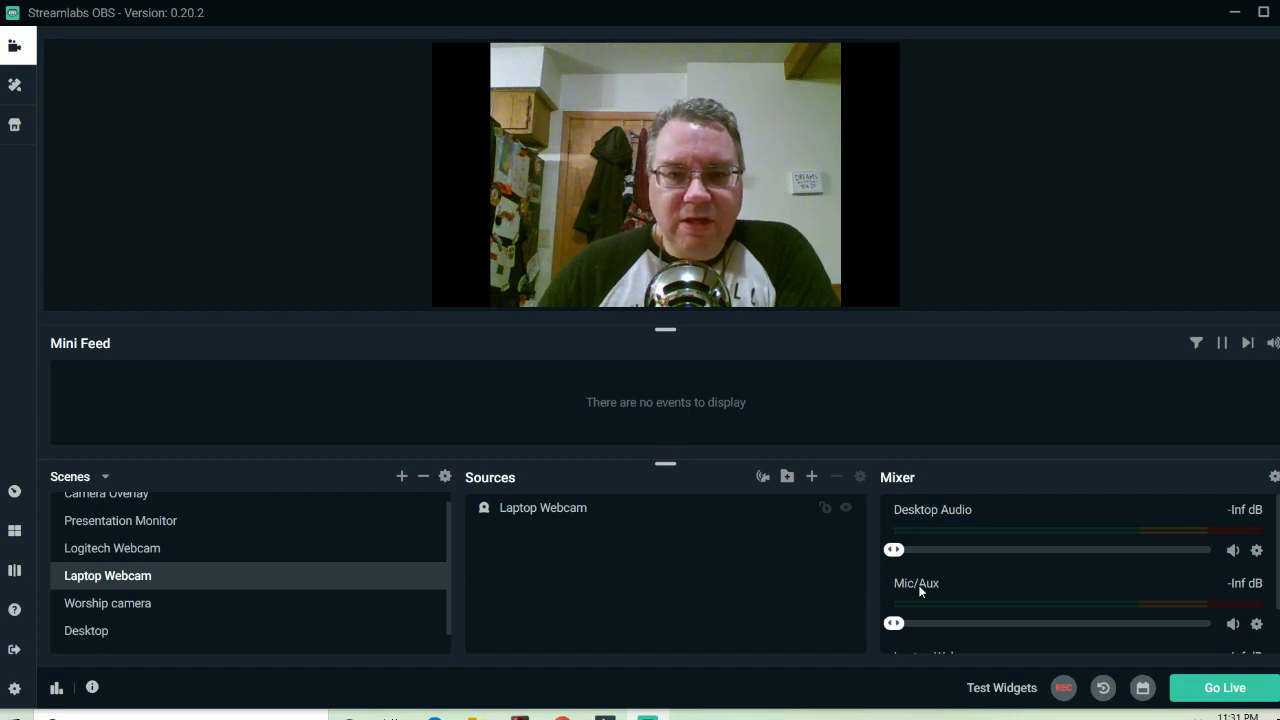
mouse_move(1058, 630)
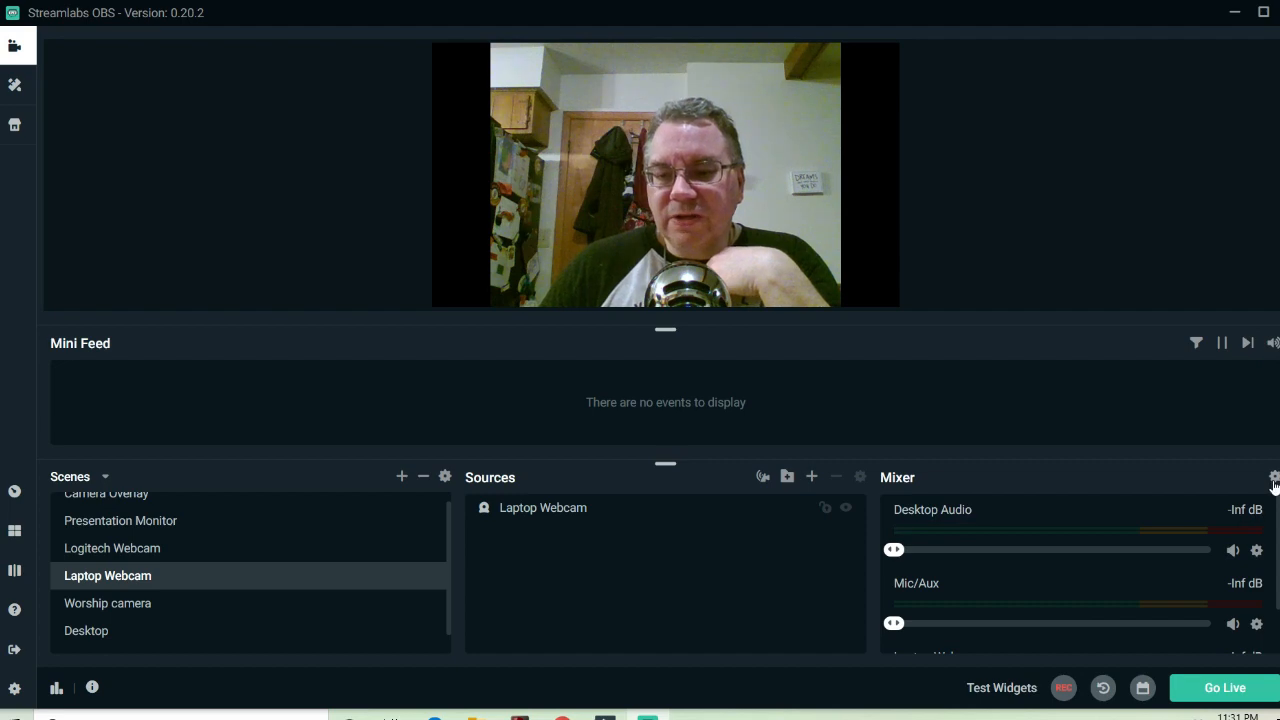
In Advanced Audio Settings, set Mic/Aux Audio Monitoring to Monitor Off
click(1274, 476)
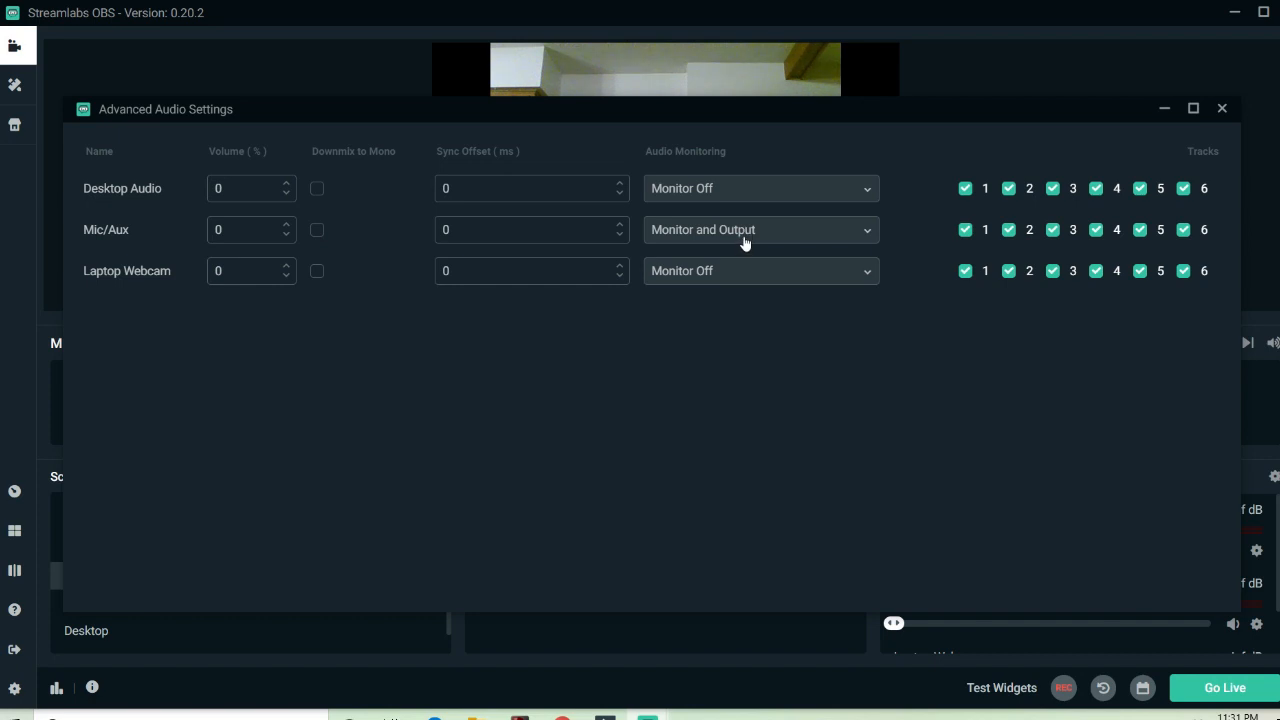
click(760, 228)
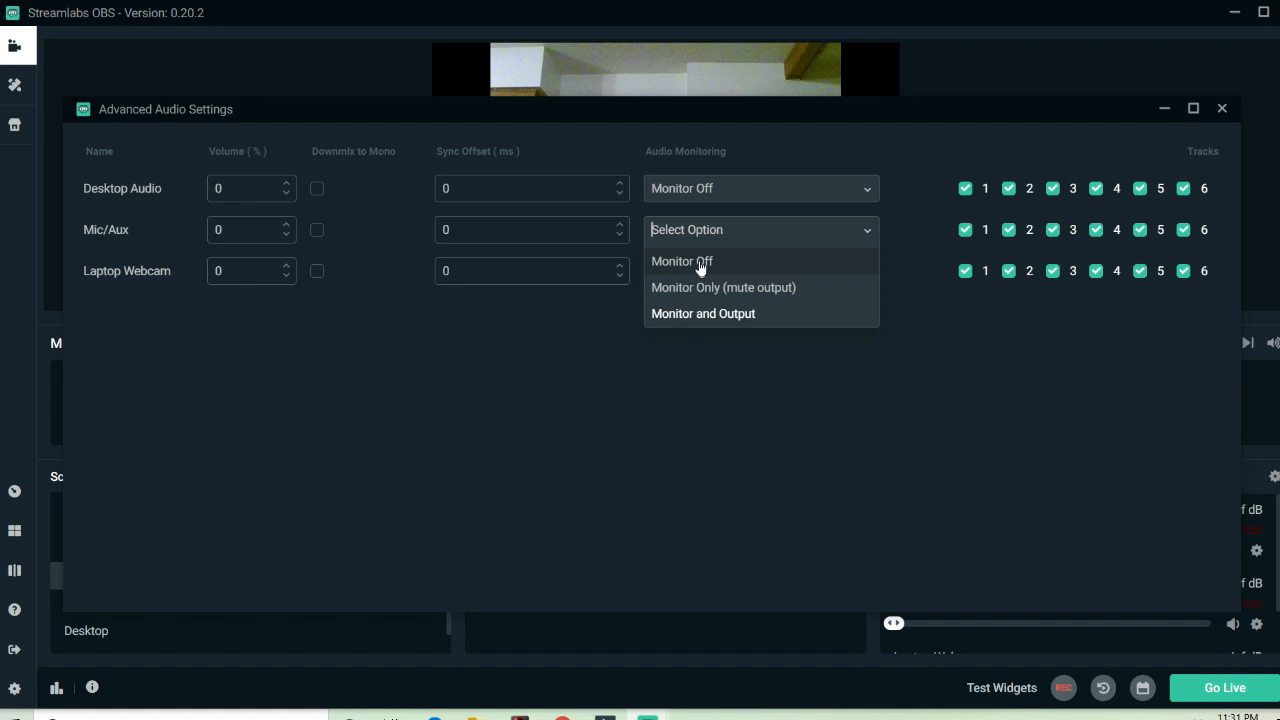
click(680, 260)
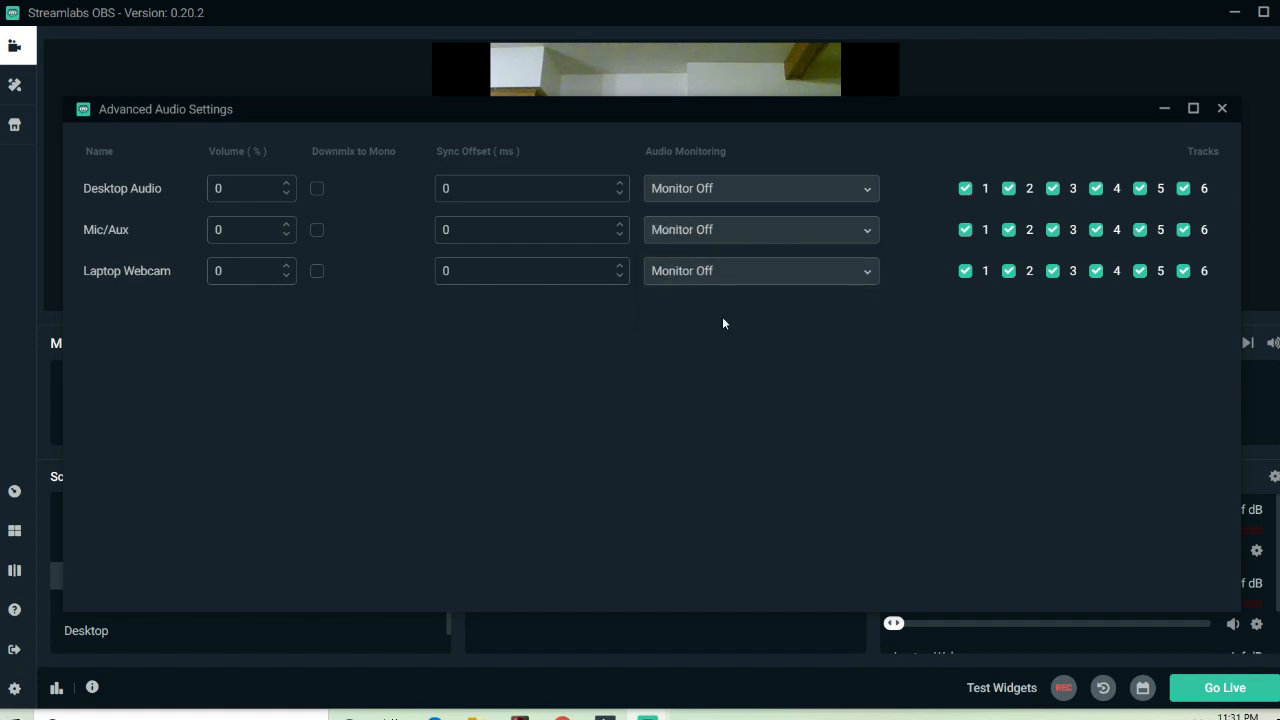
mouse_move(812, 308)
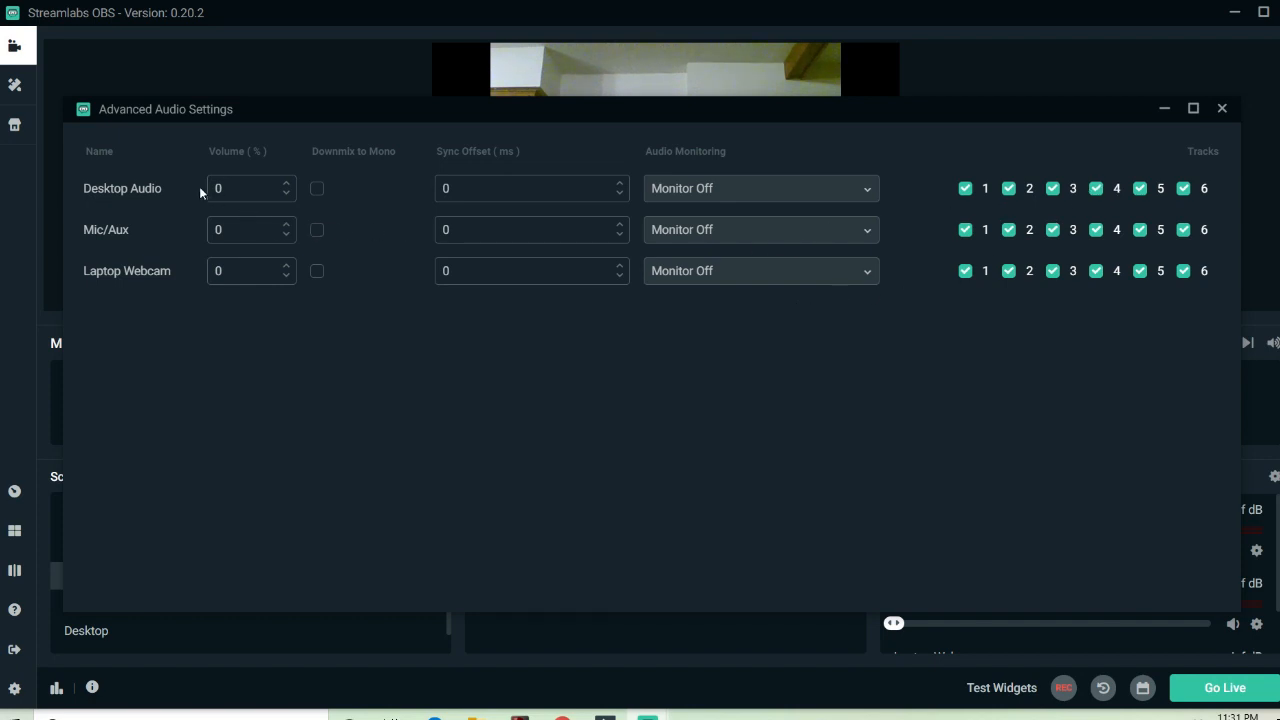
mouse_move(1264, 116)
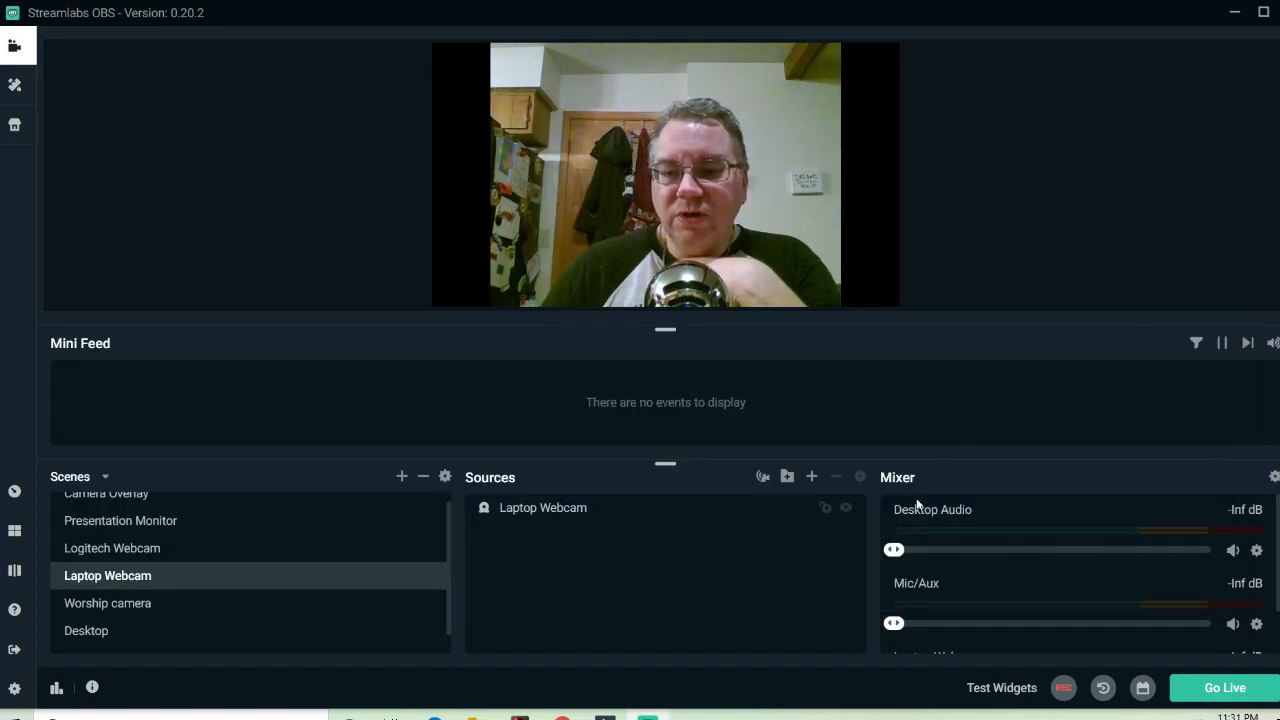
scroll(down, 3)
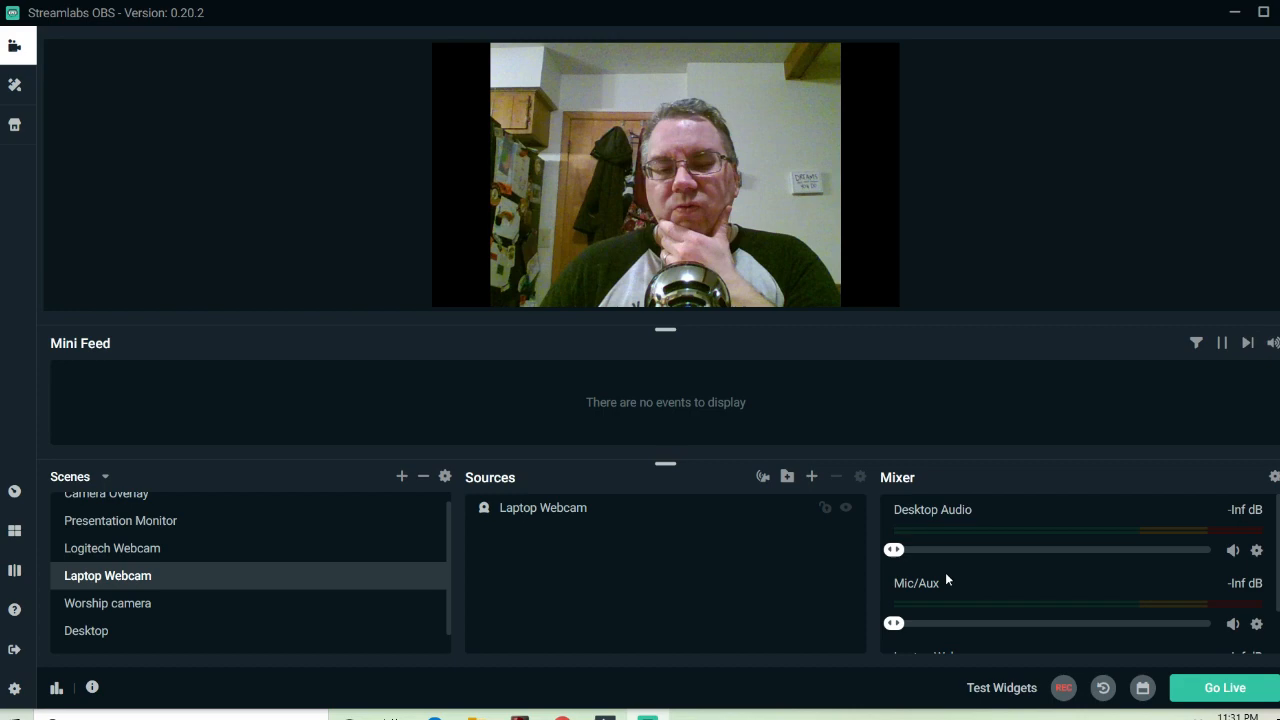
mouse_move(408, 672)
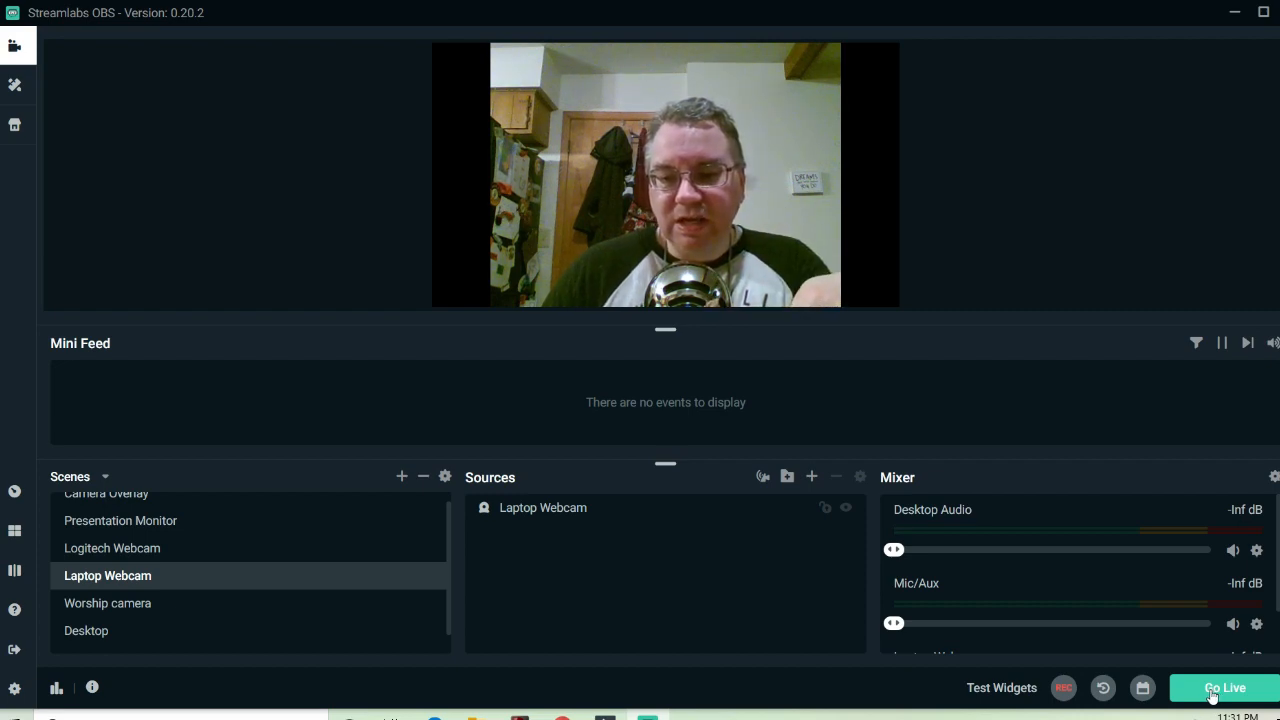
click(1224, 688)
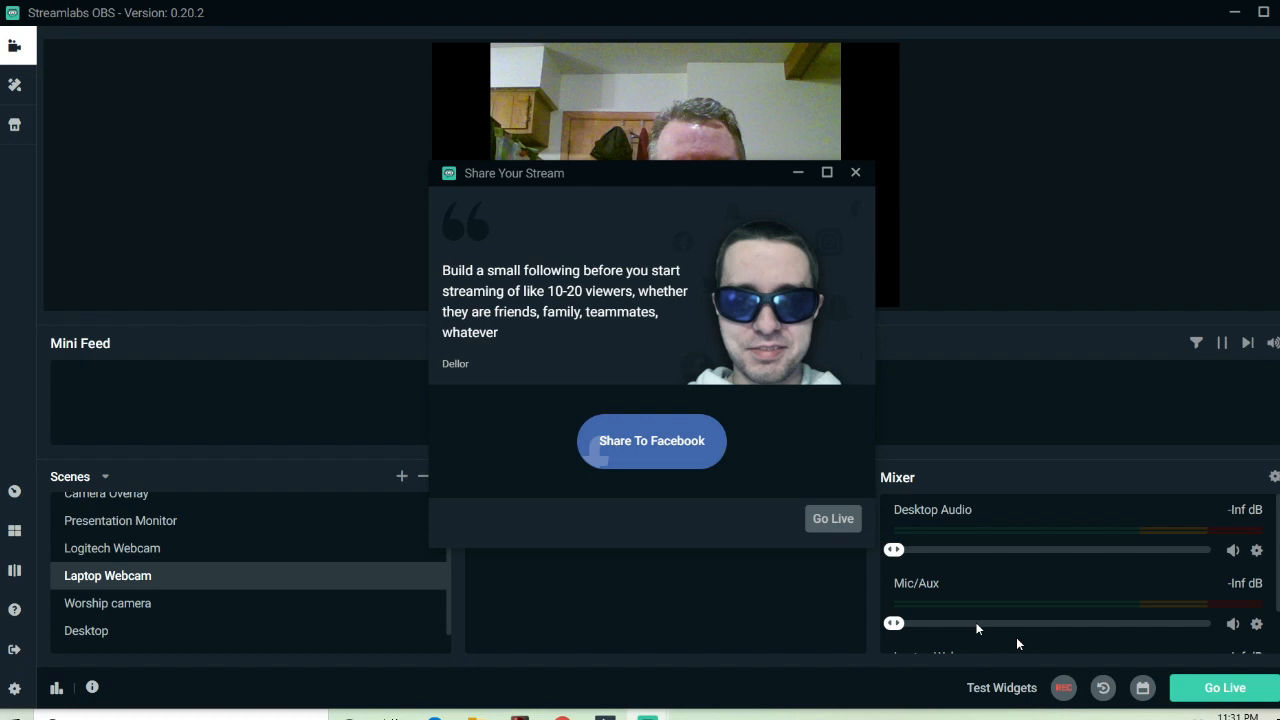
click(832, 518)
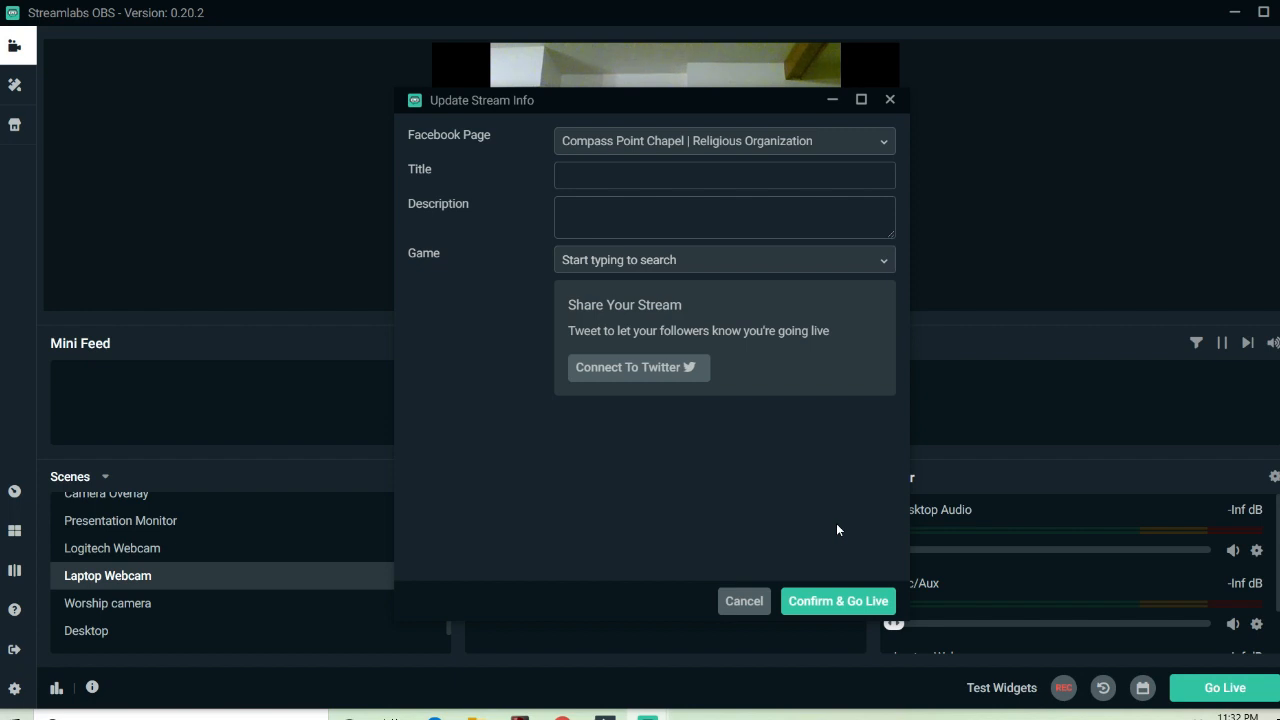
mouse_move(568, 352)
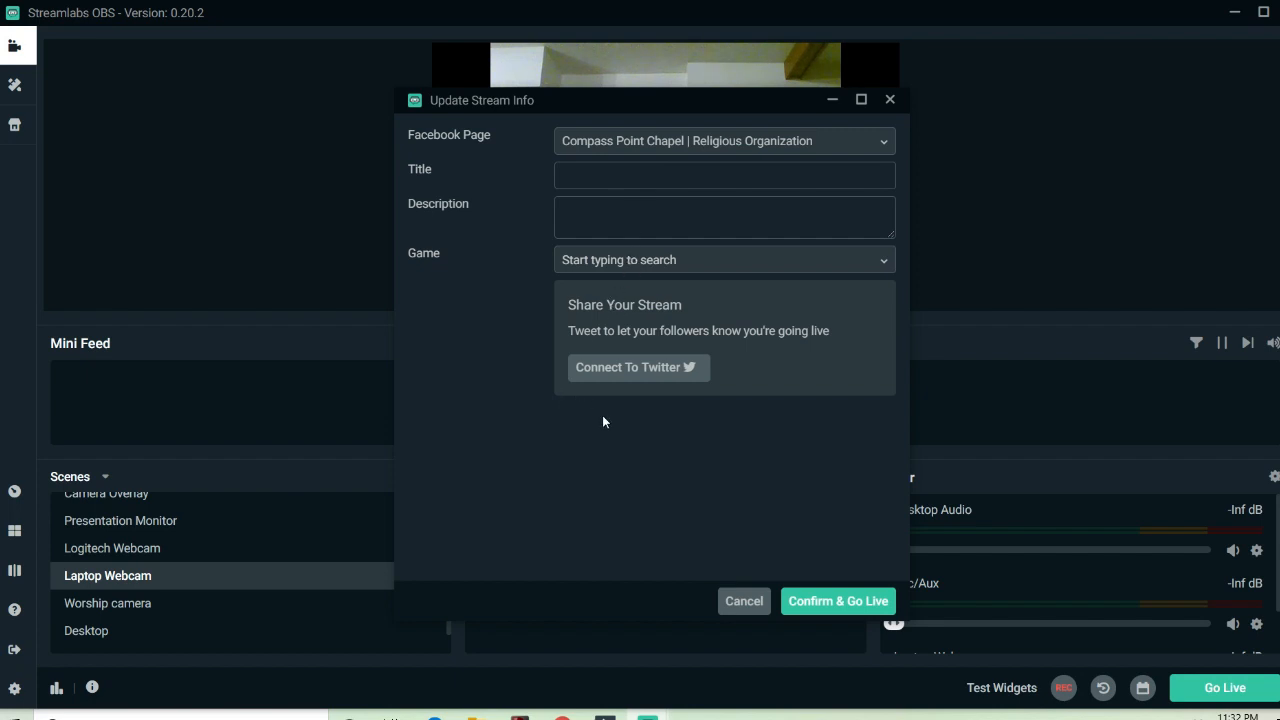
mouse_move(660, 482)
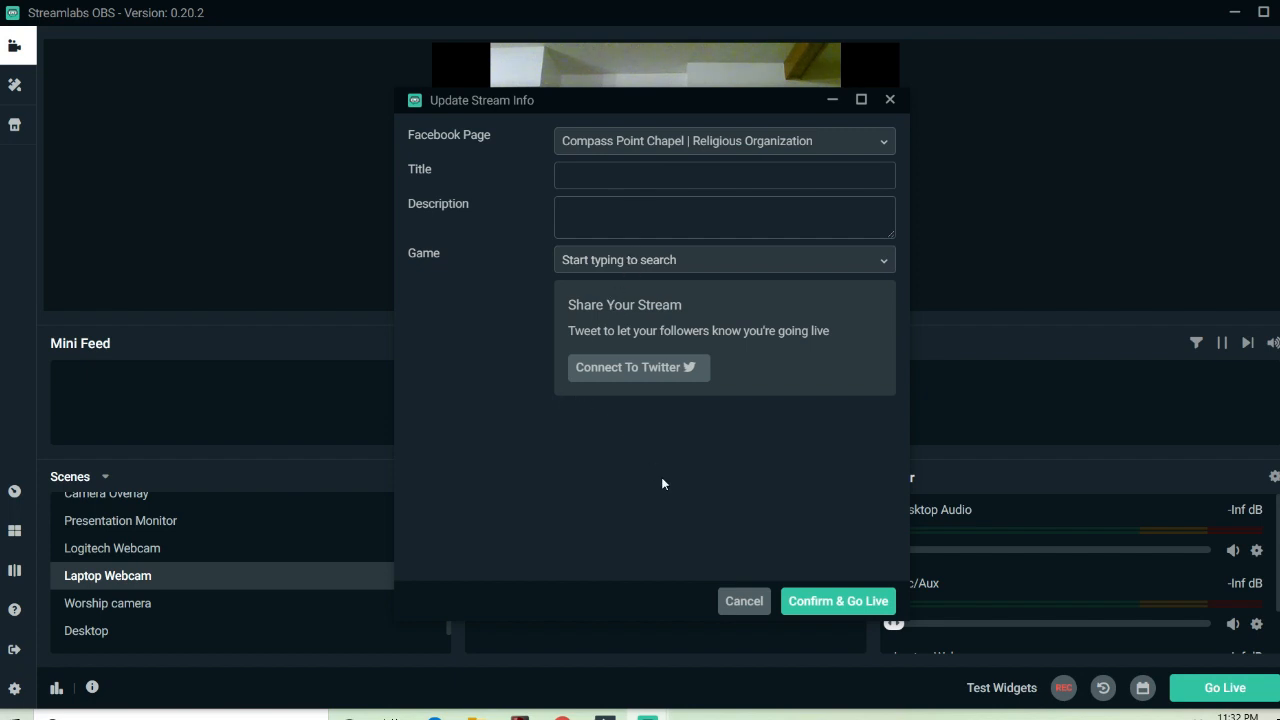
mouse_move(744, 600)
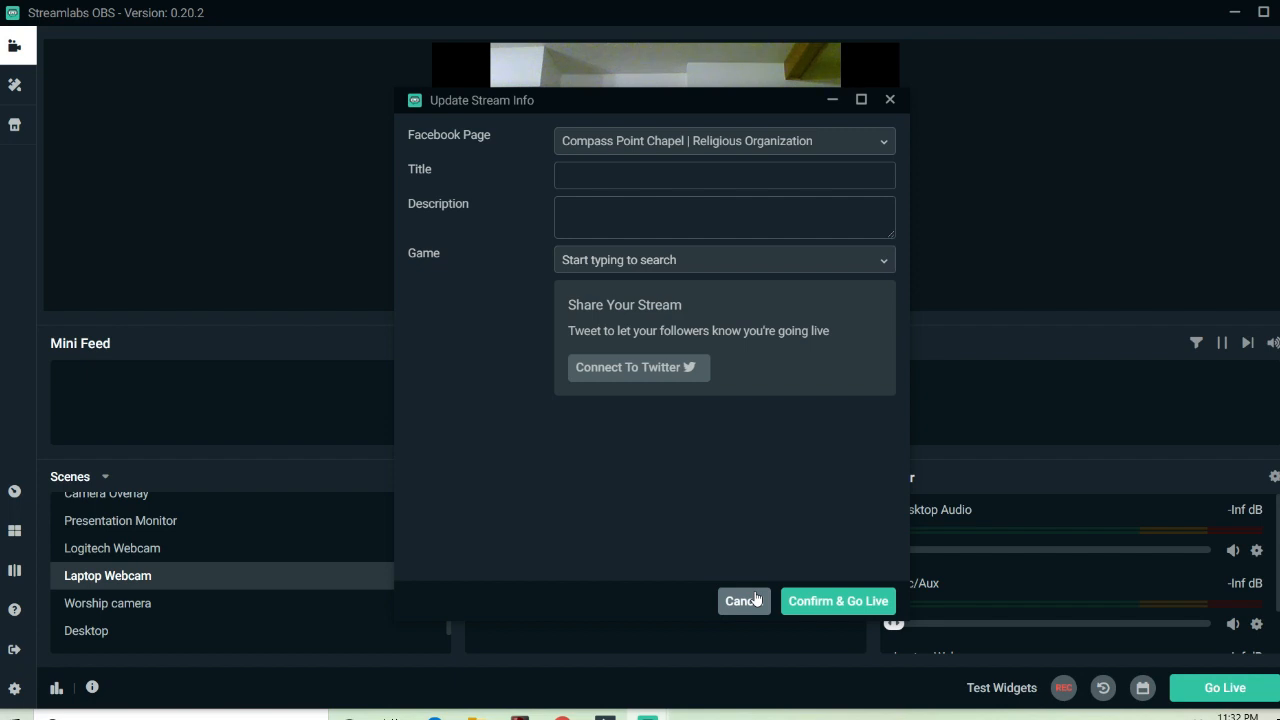
mouse_move(744, 590)
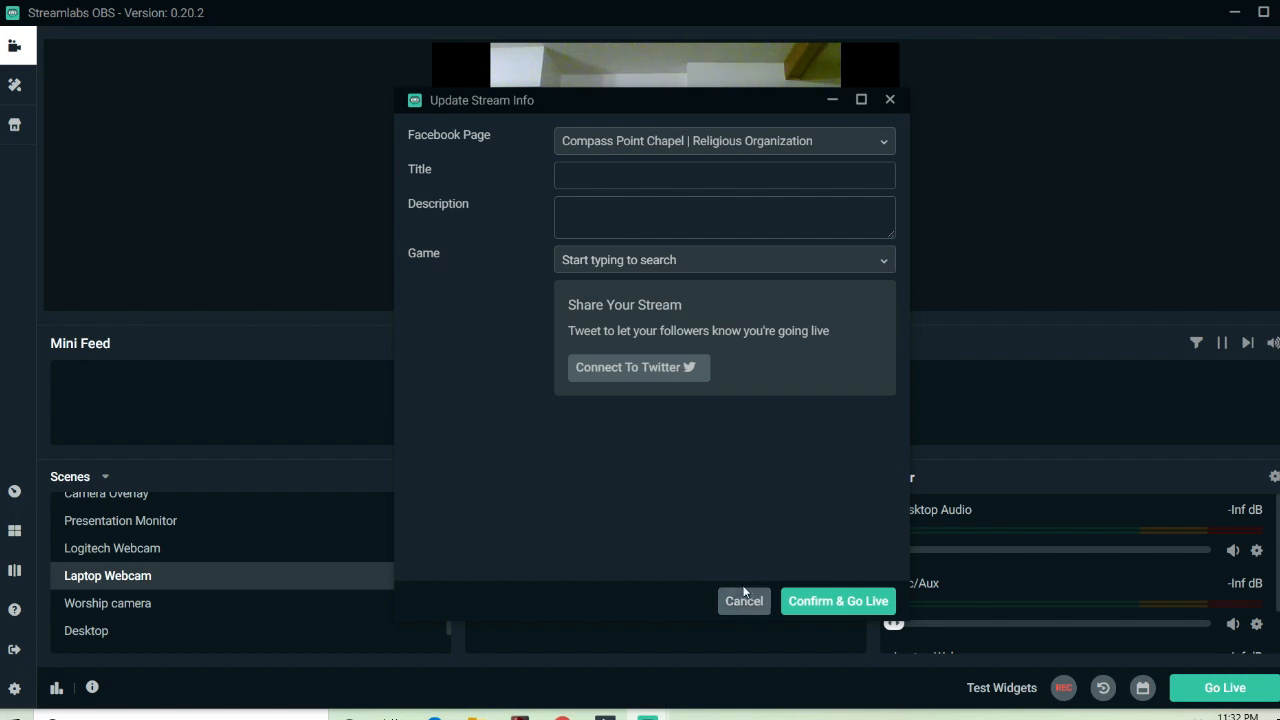
click(744, 600)
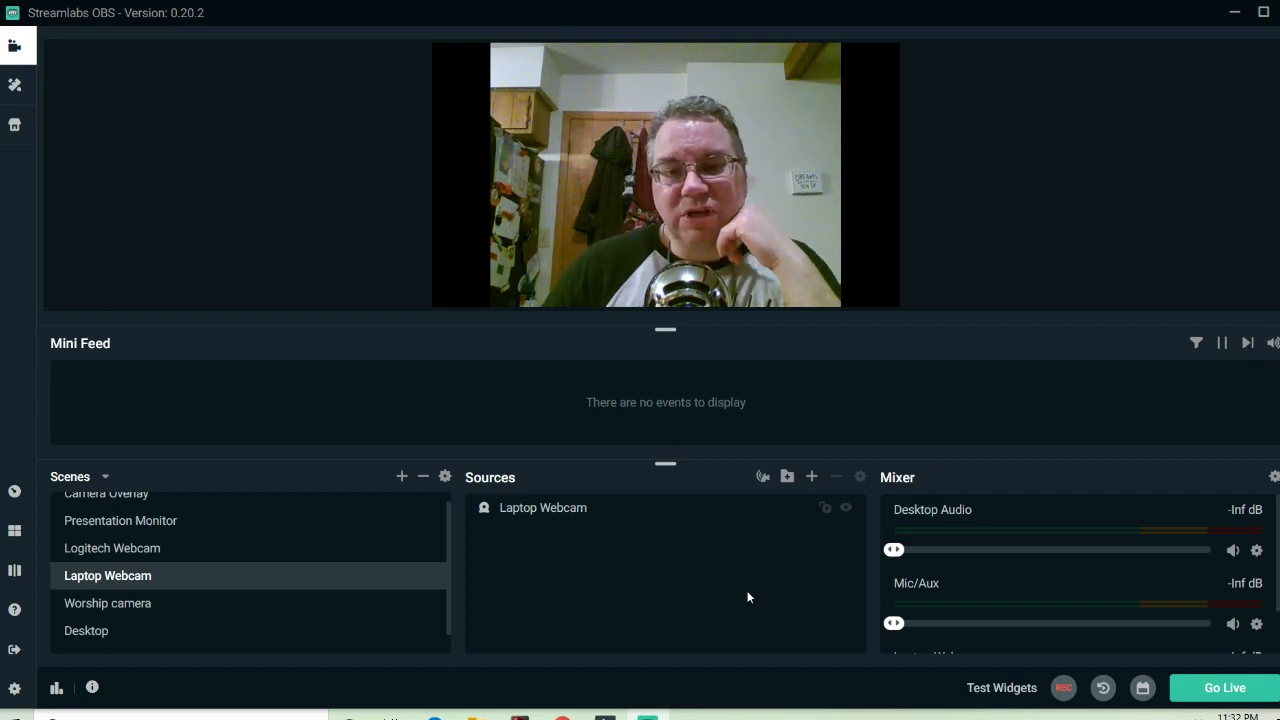
Start Go Live and continue past the share prompt to the Facebook stream info form
click(1224, 688)
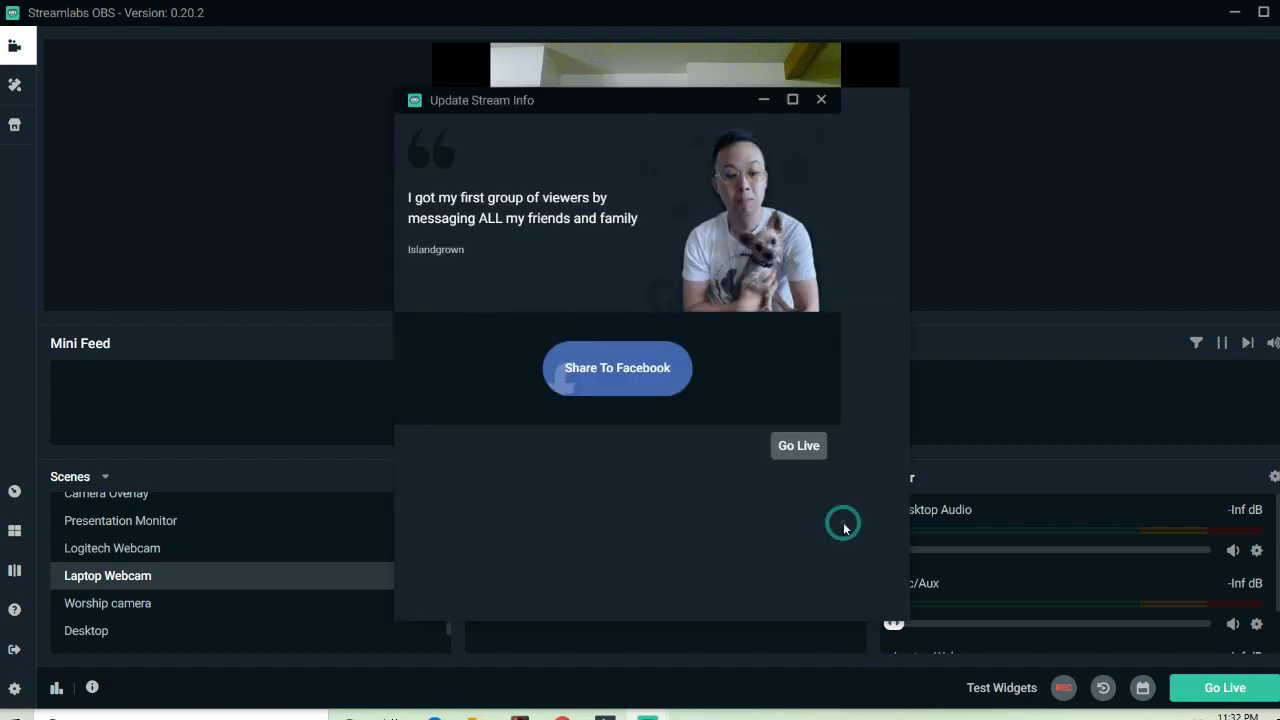
click(798, 444)
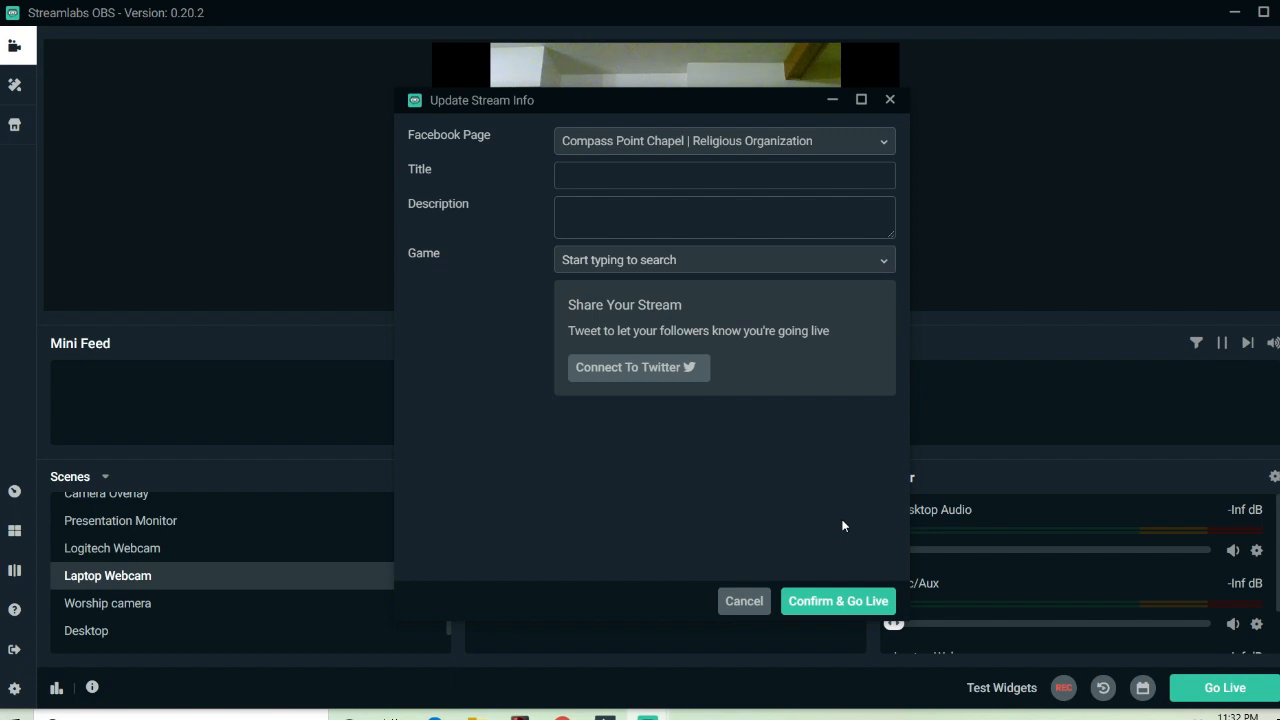
mouse_move(620, 268)
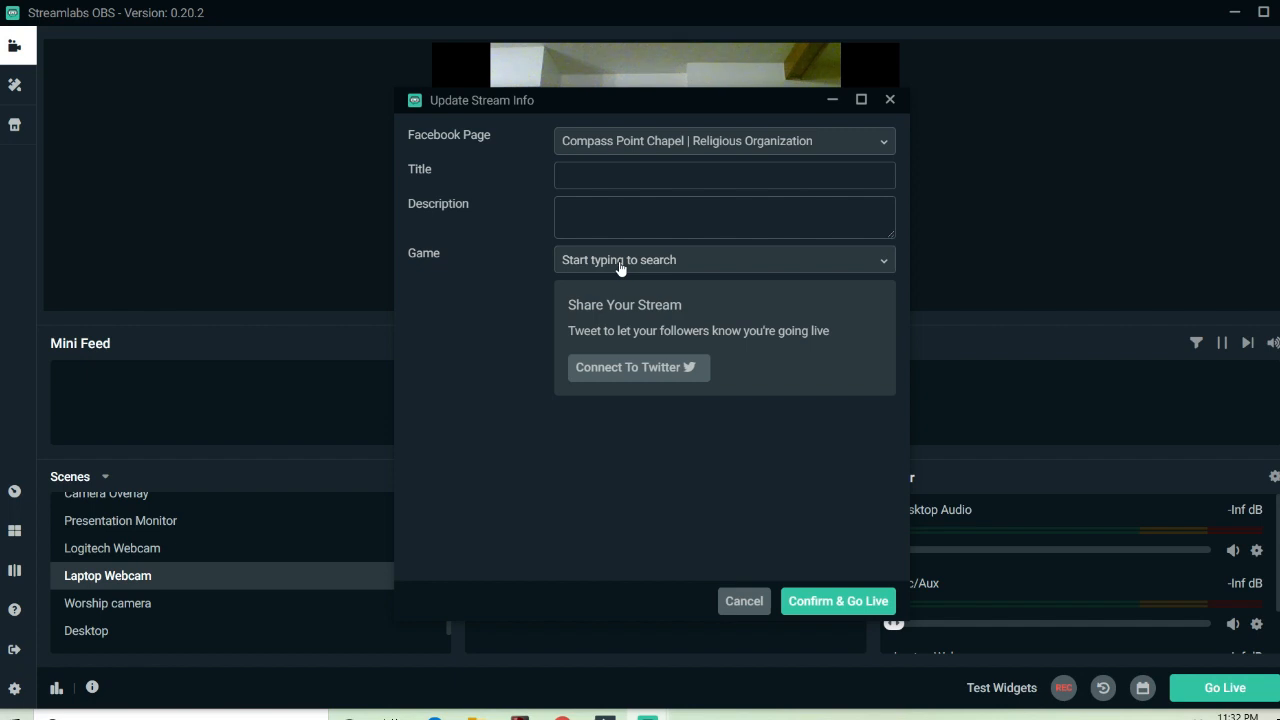
mouse_move(604, 268)
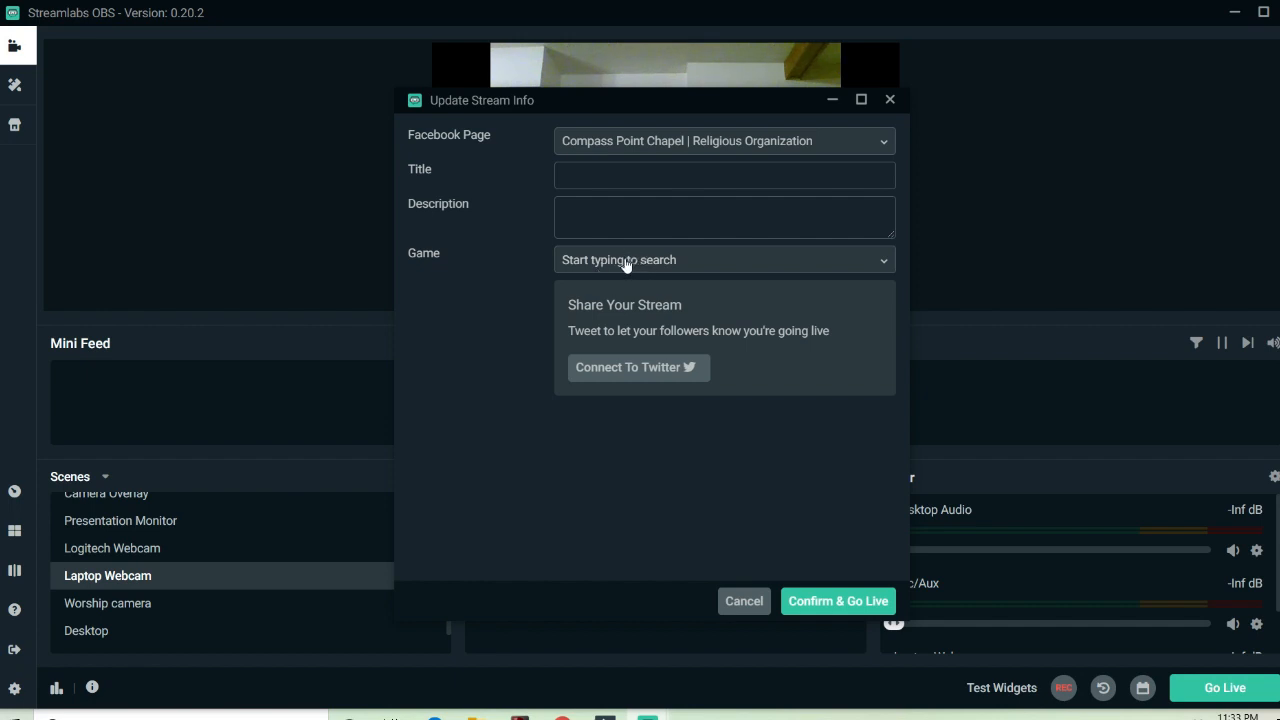
mouse_move(620, 266)
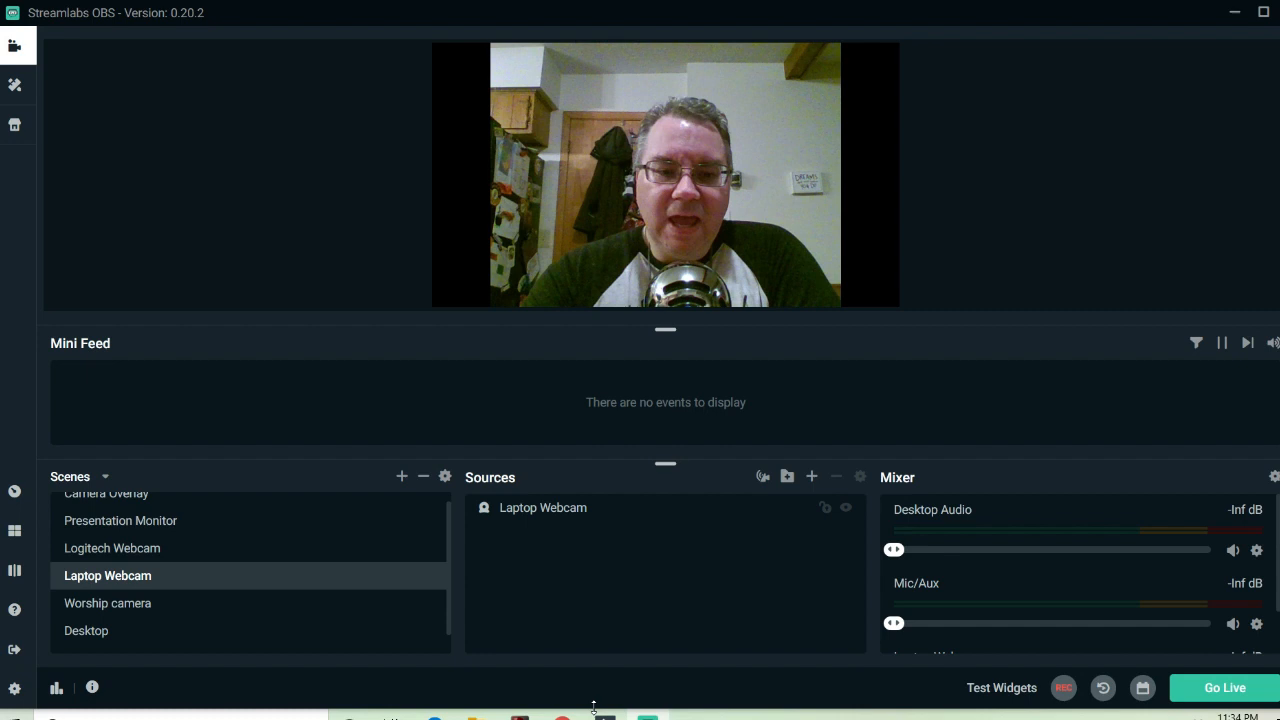
mouse_move(174, 552)
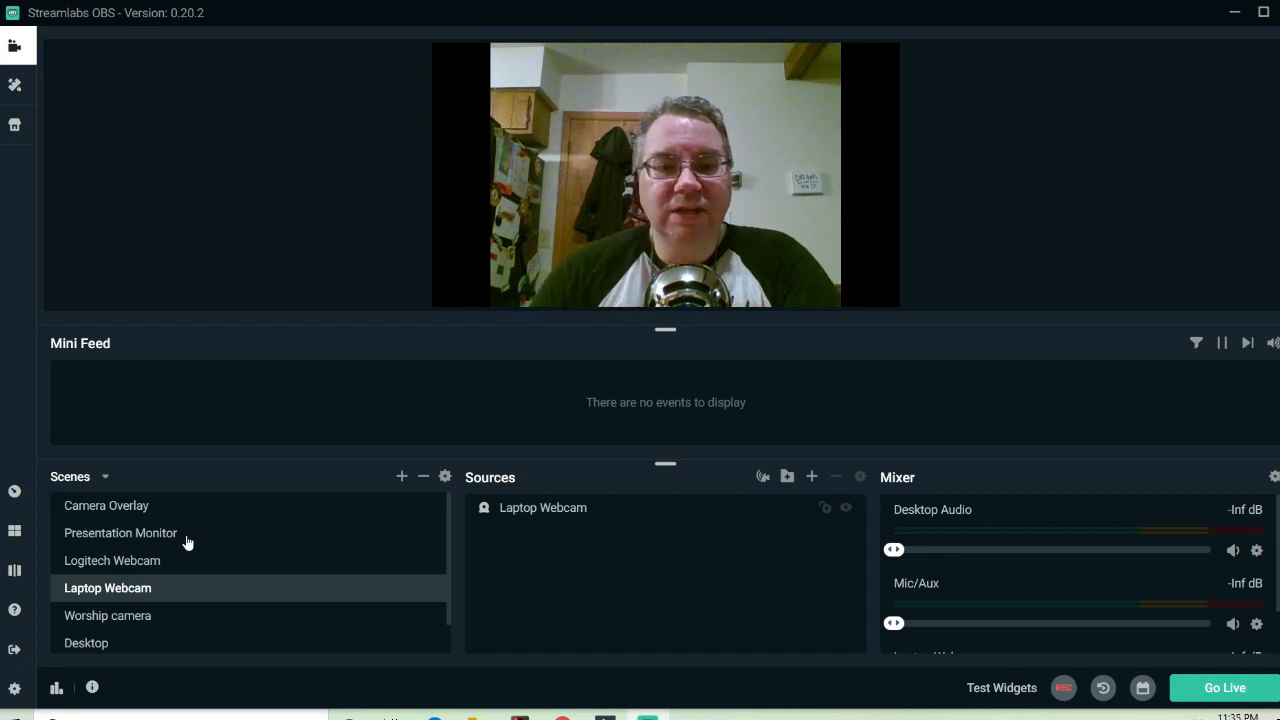
mouse_move(1220, 656)
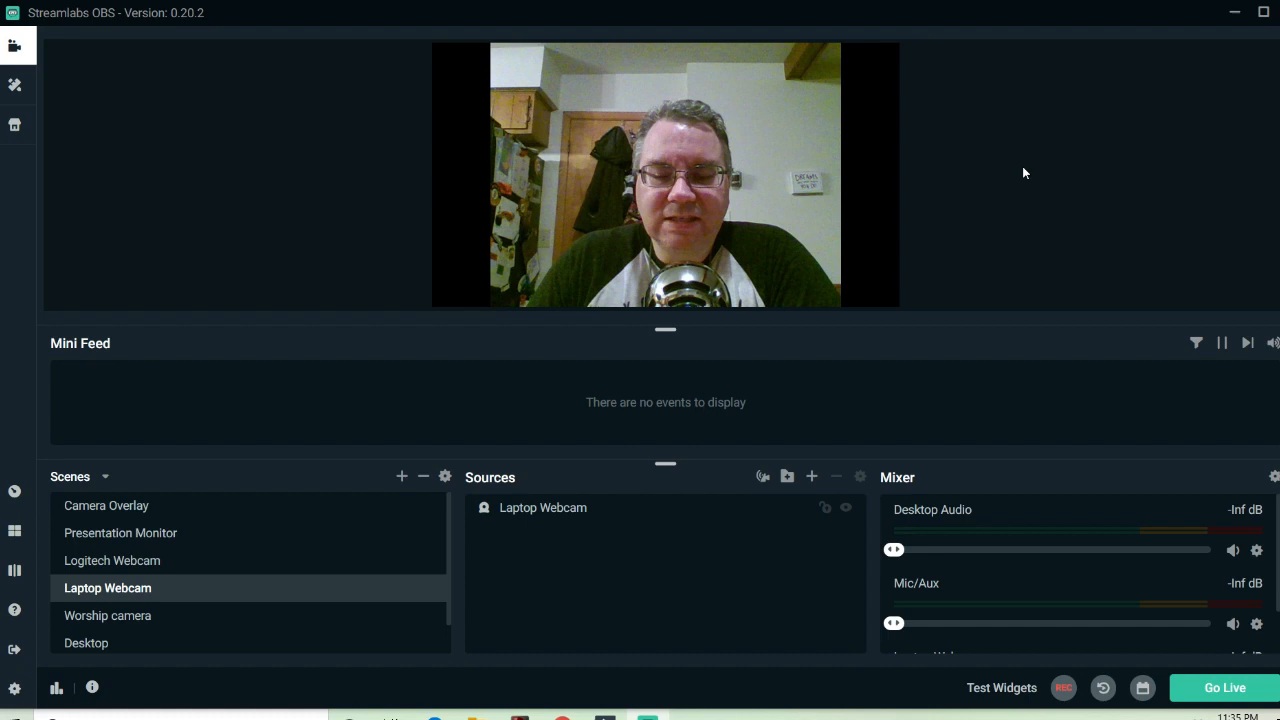
mouse_move(170, 532)
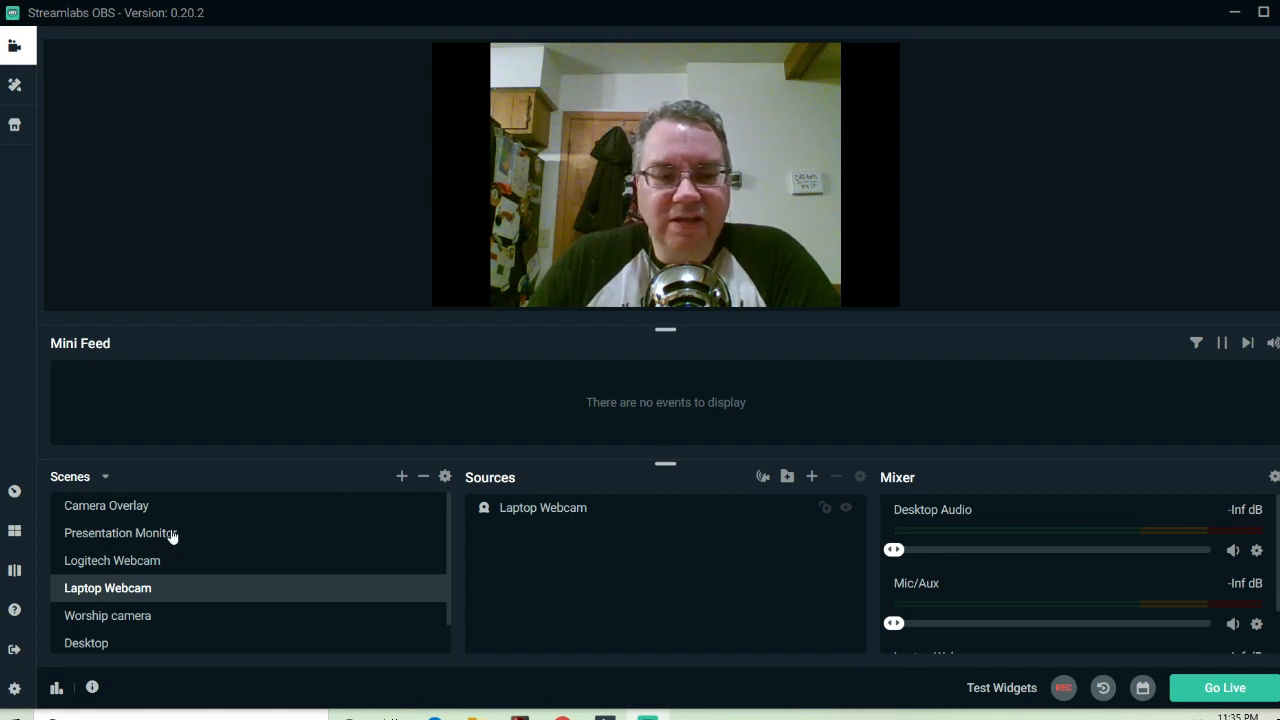
Select the laptop webcam source in the preview on the Laptop Webcam scene
click(664, 176)
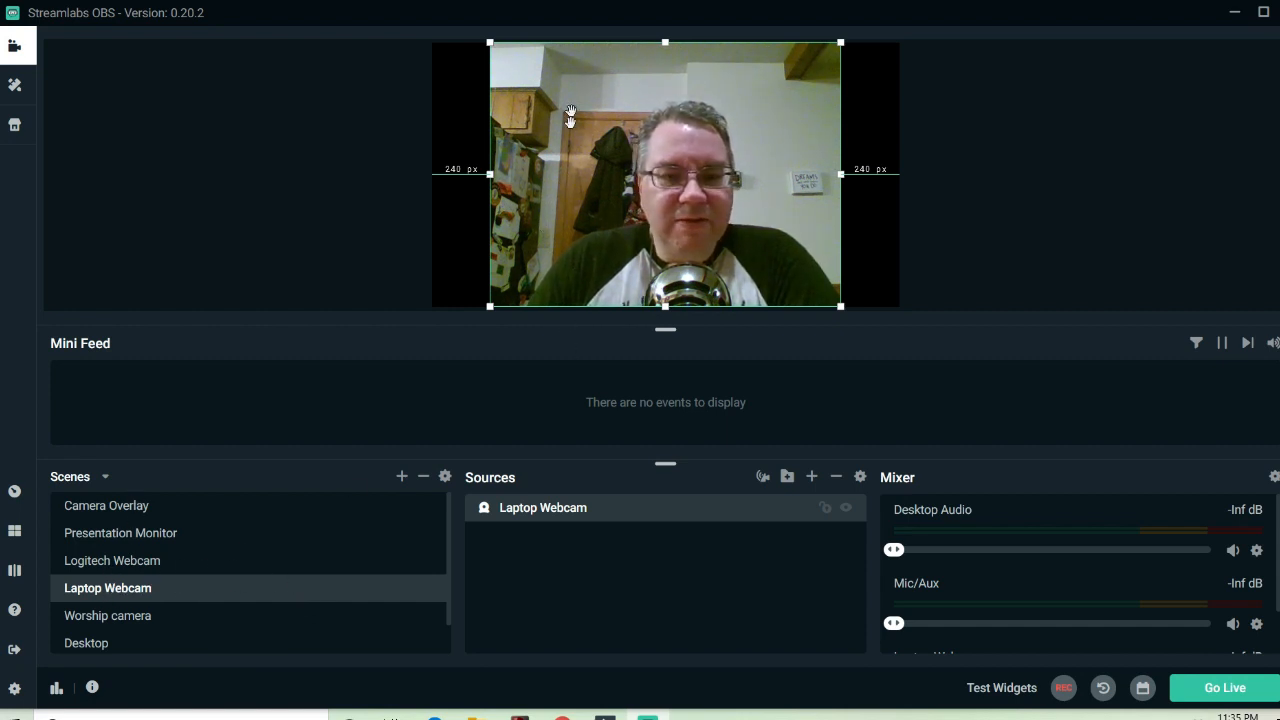
Resize the webcam image down into a small picture in the bottom-left corner
drag(840, 304, 808, 280)
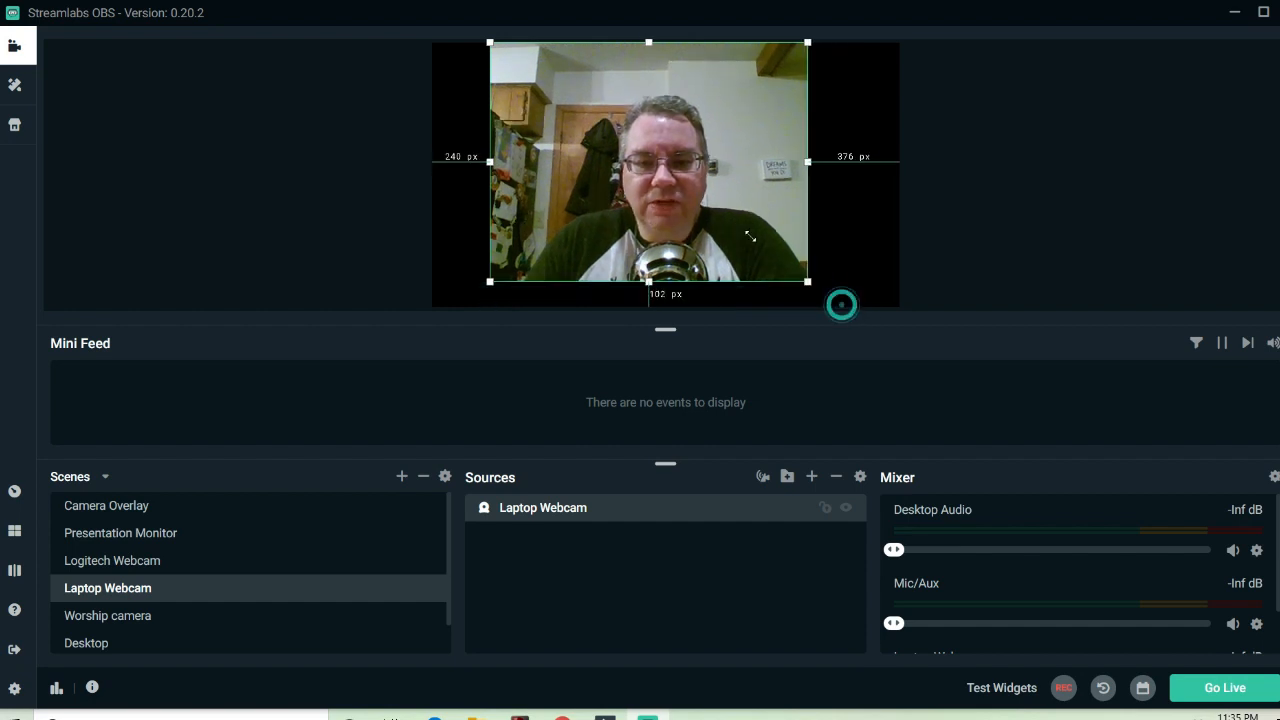
drag(808, 280, 608, 306)
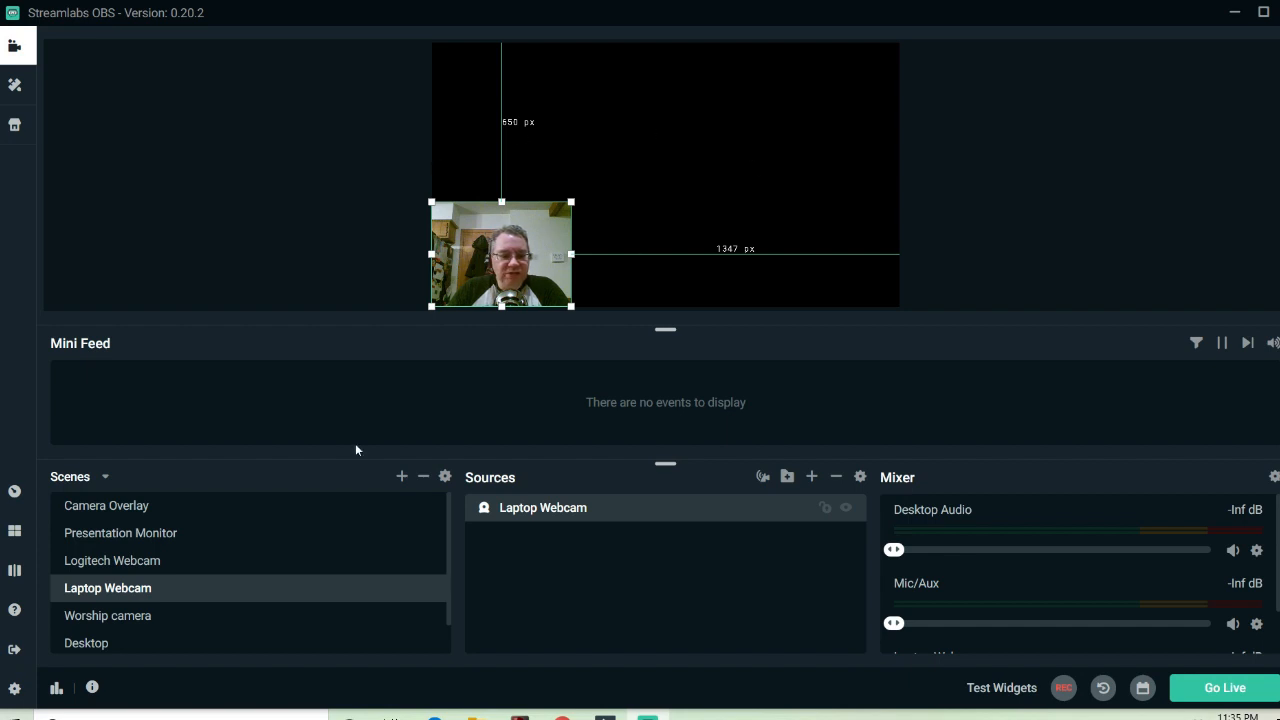
mouse_move(588, 250)
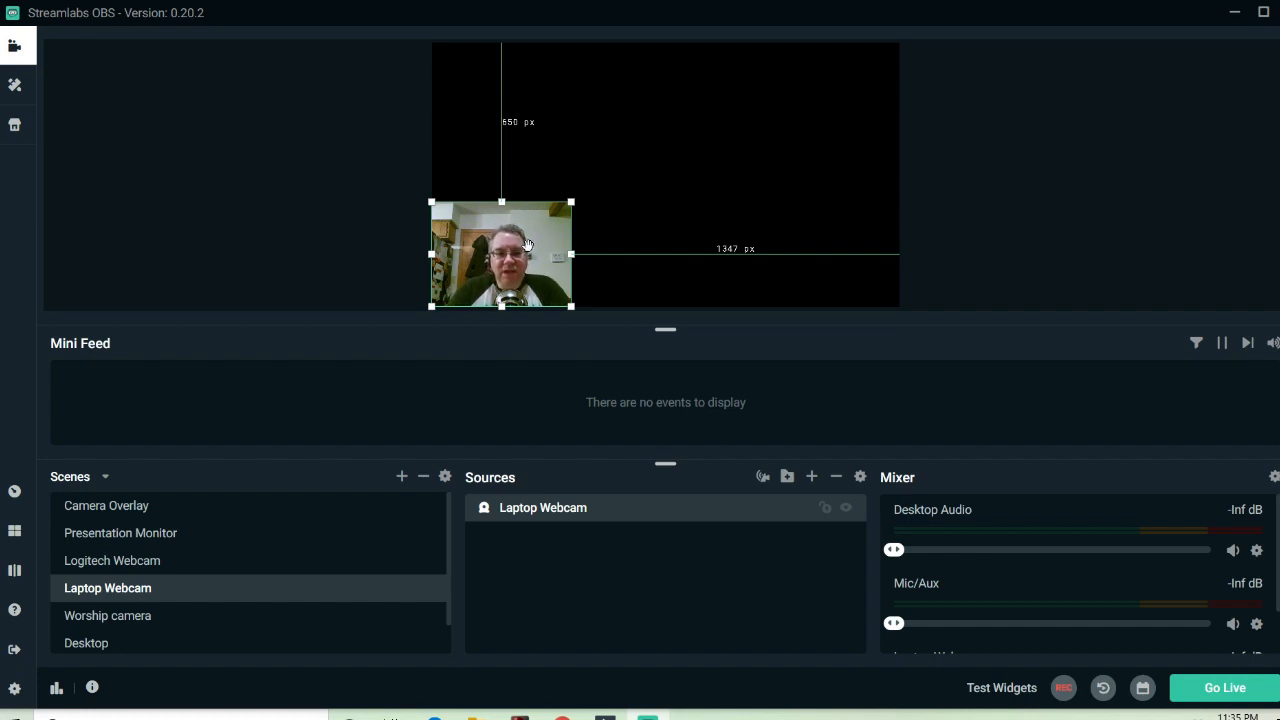
mouse_move(568, 204)
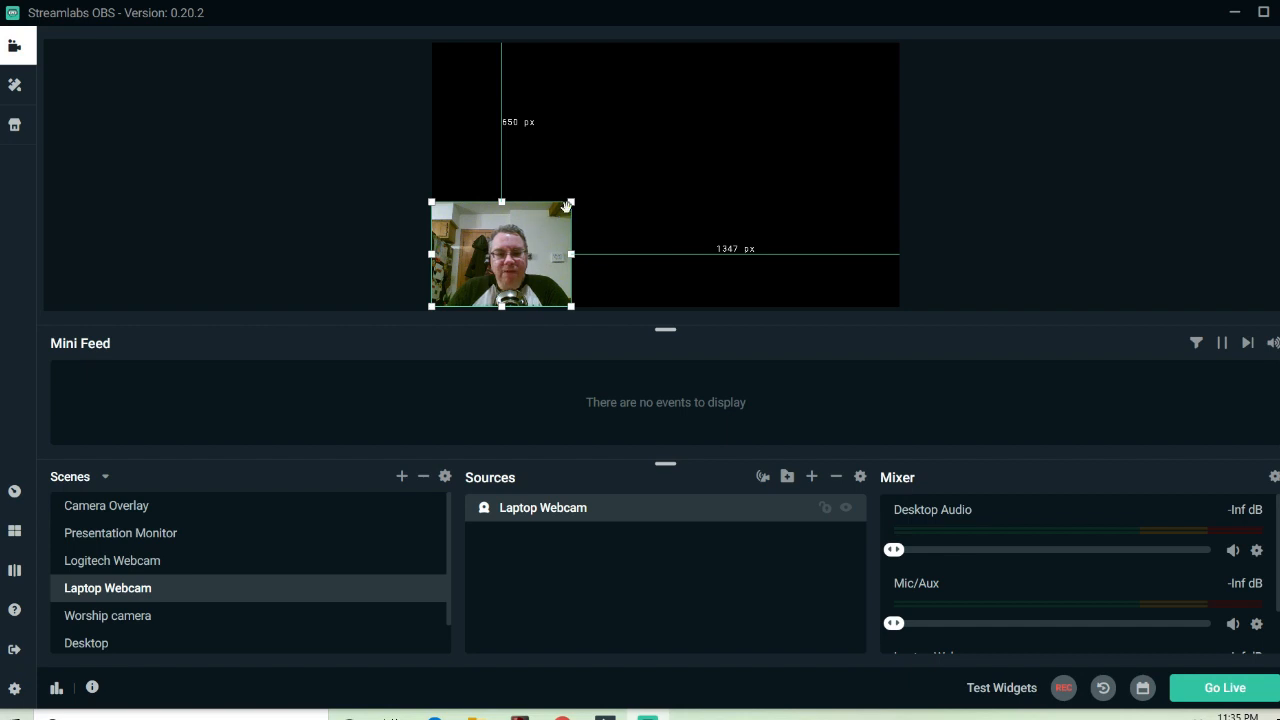
right_click(500, 250)
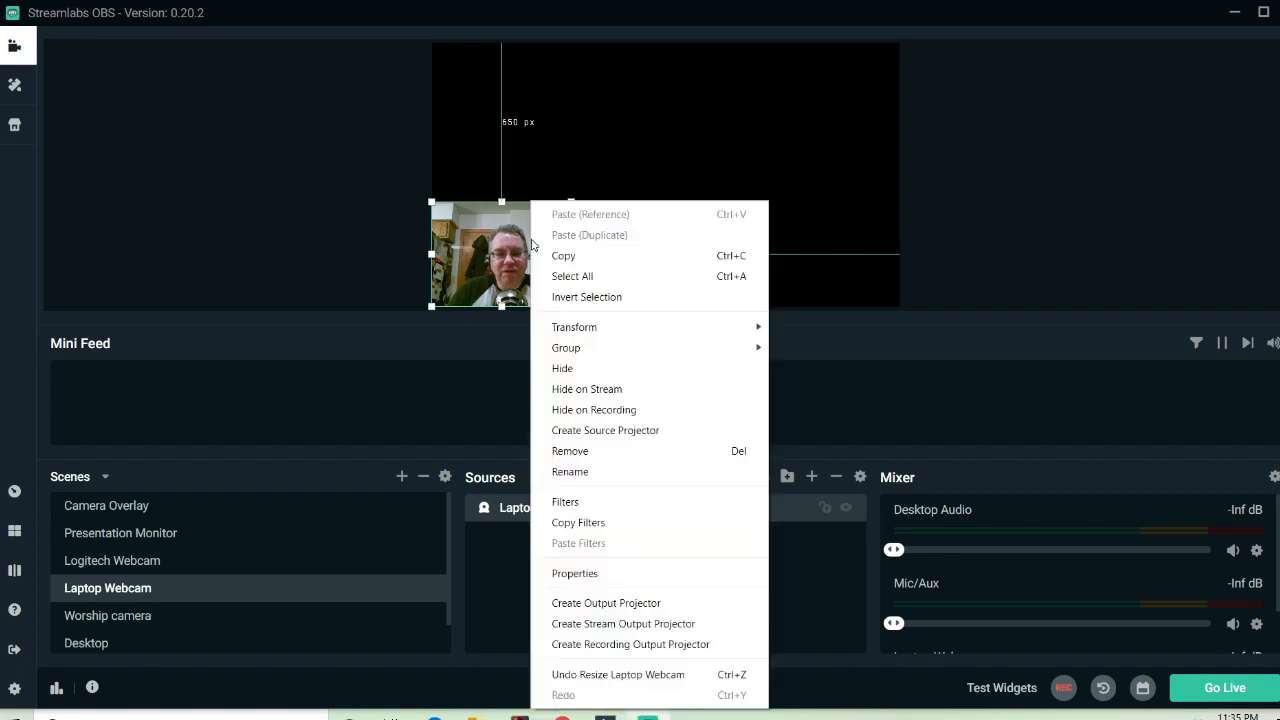
Apply Transform > Fit to Screen so the webcam fills the canvas height, centred
click(532, 236)
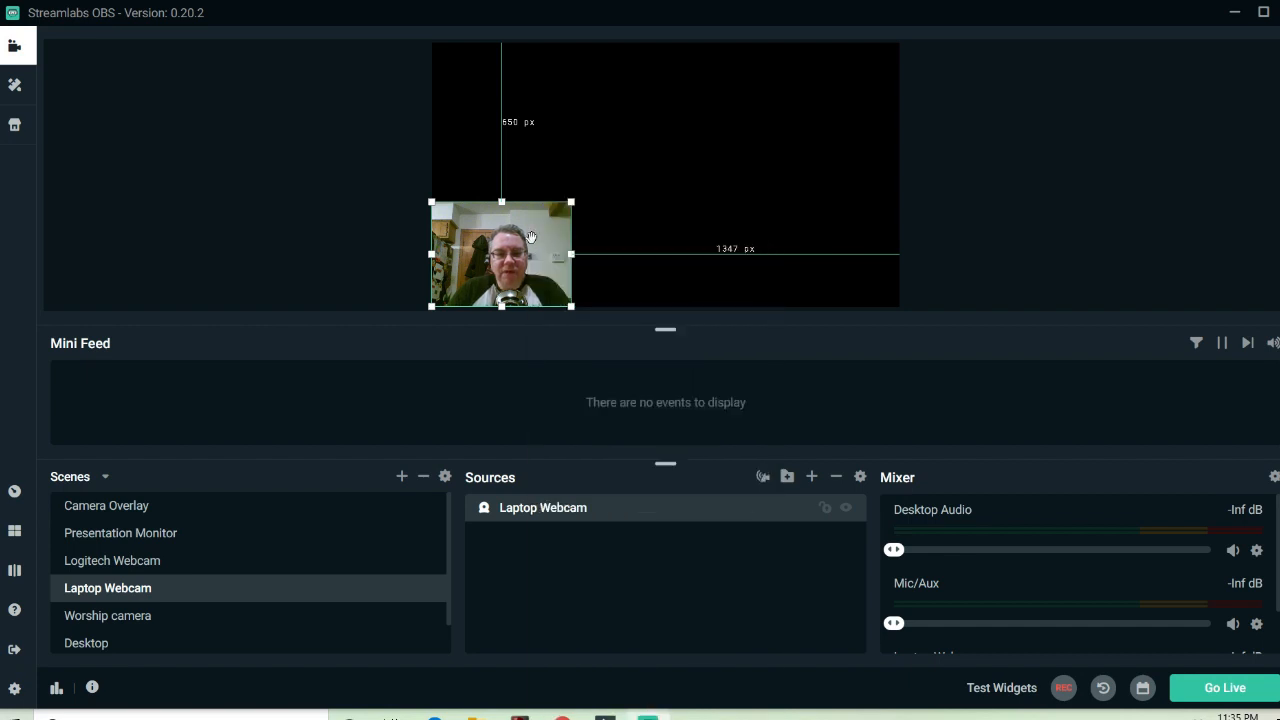
right_click(530, 236)
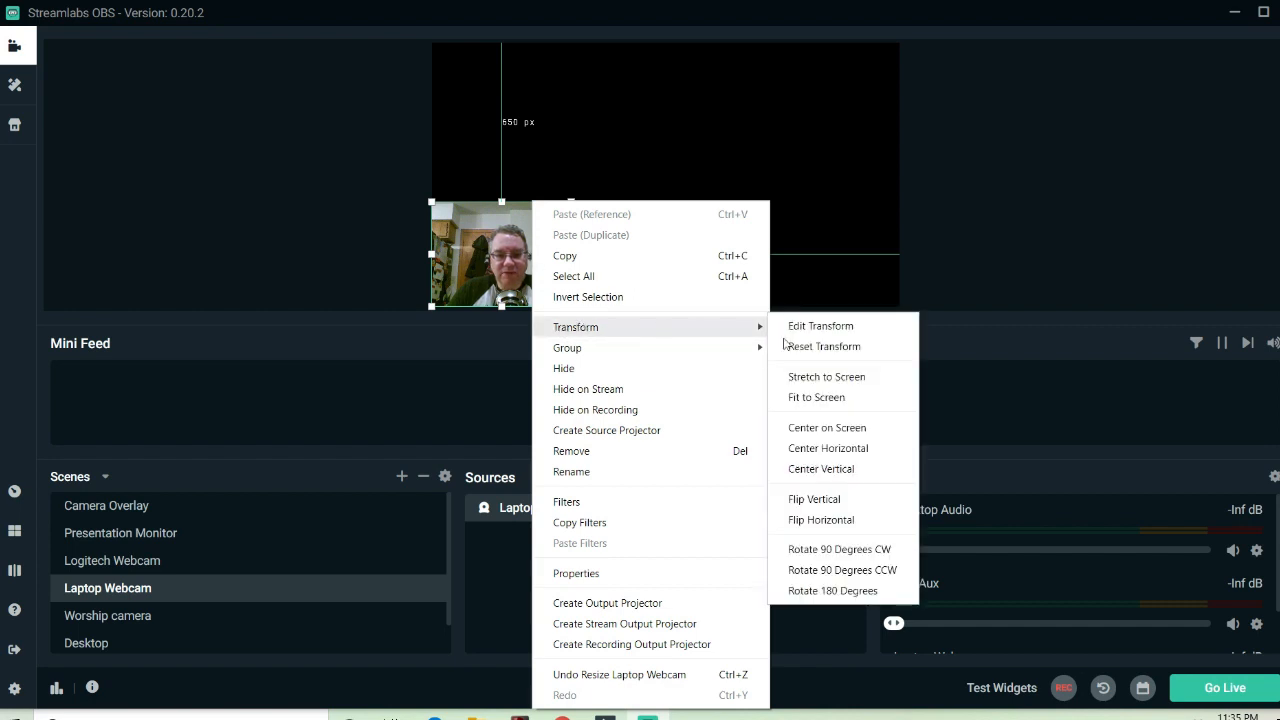
mouse_move(816, 396)
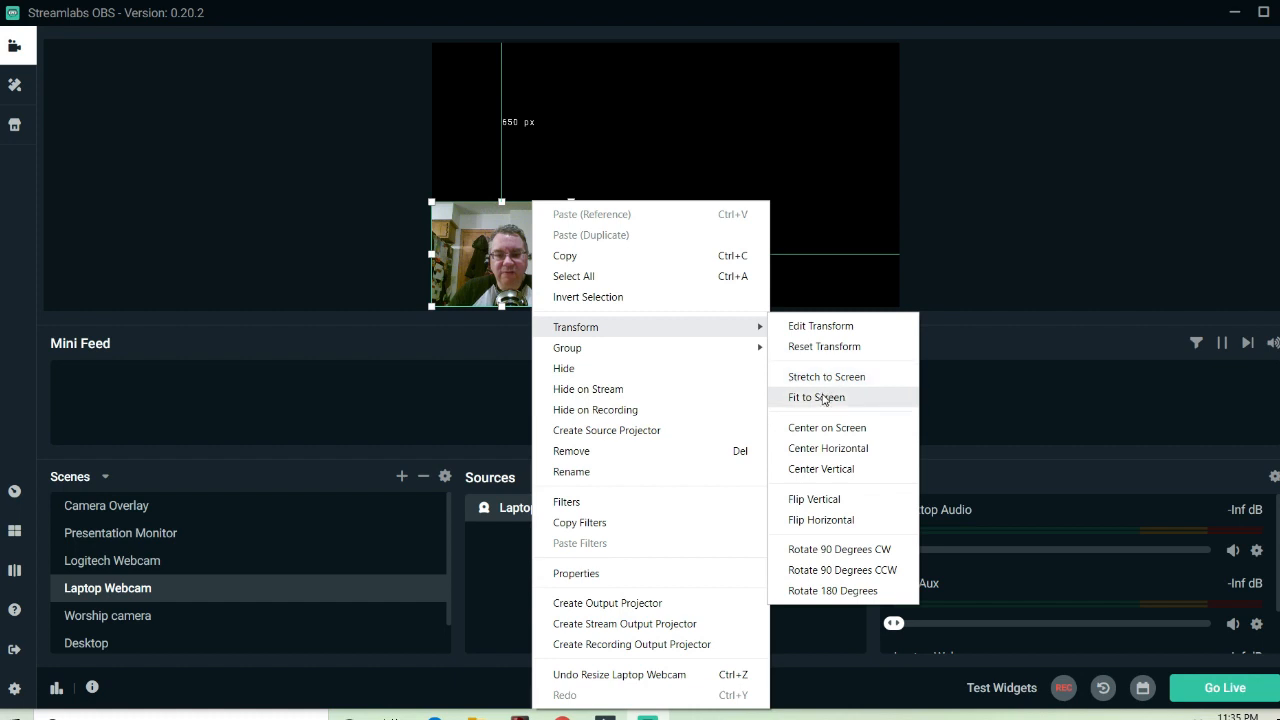
click(816, 396)
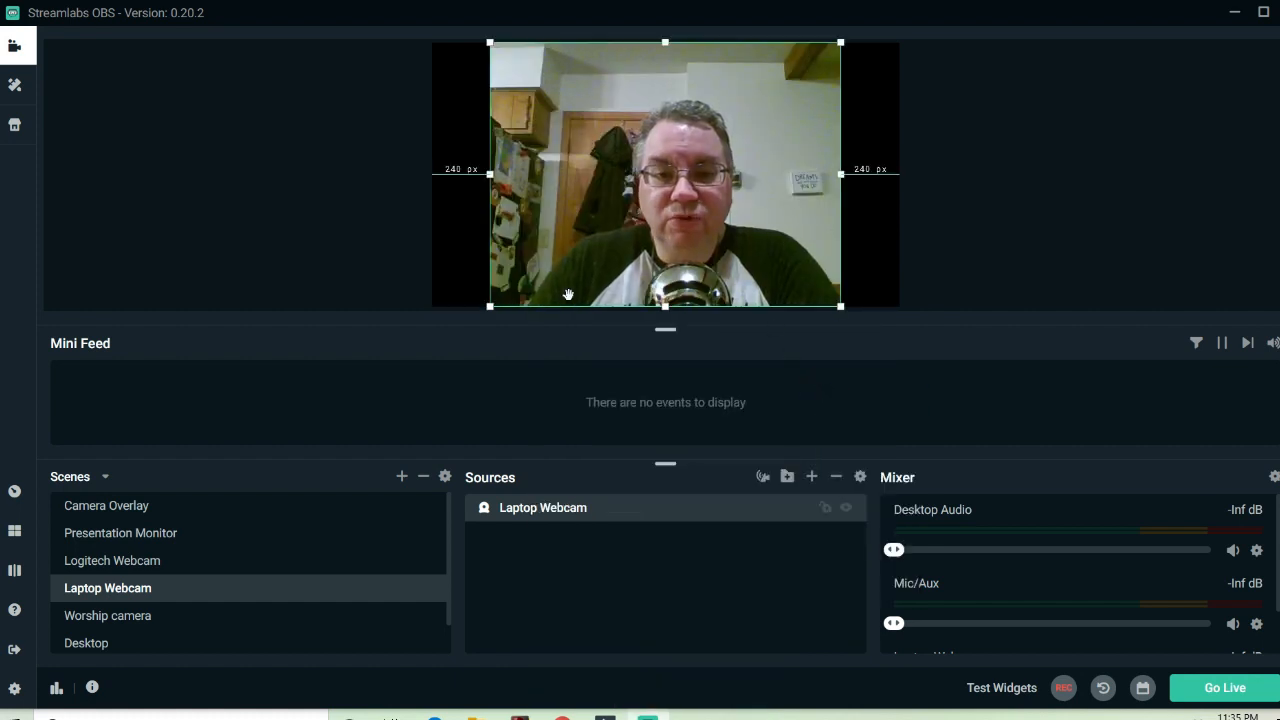